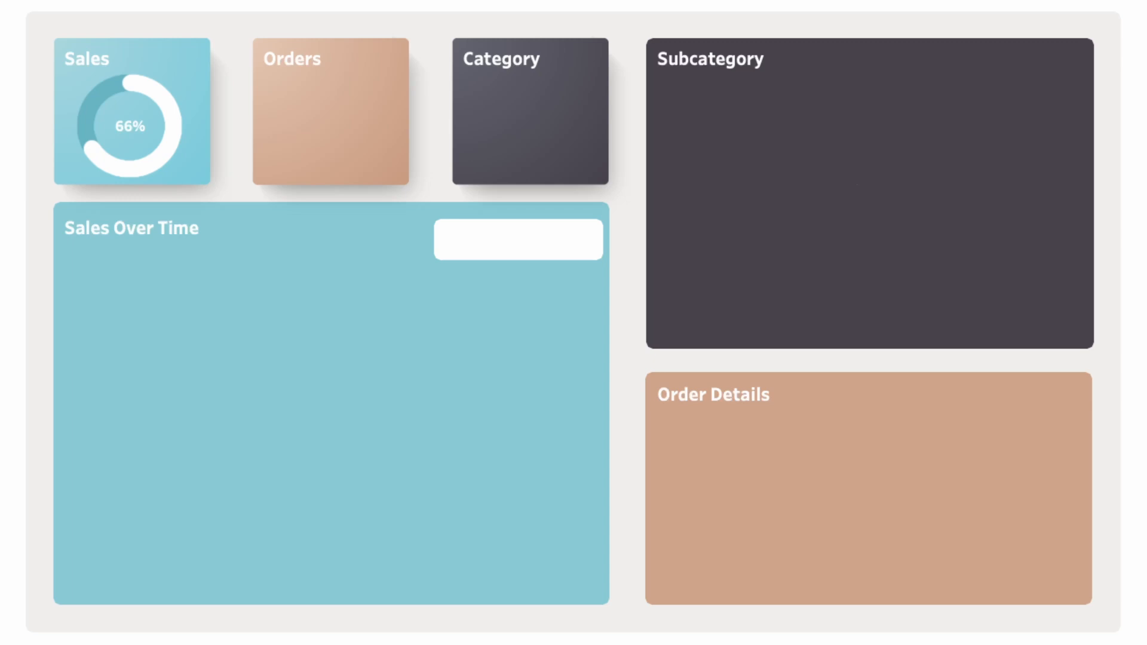
# Switch to the empty Orbit - Sales worksheet
pyautogui.click(259, 630)
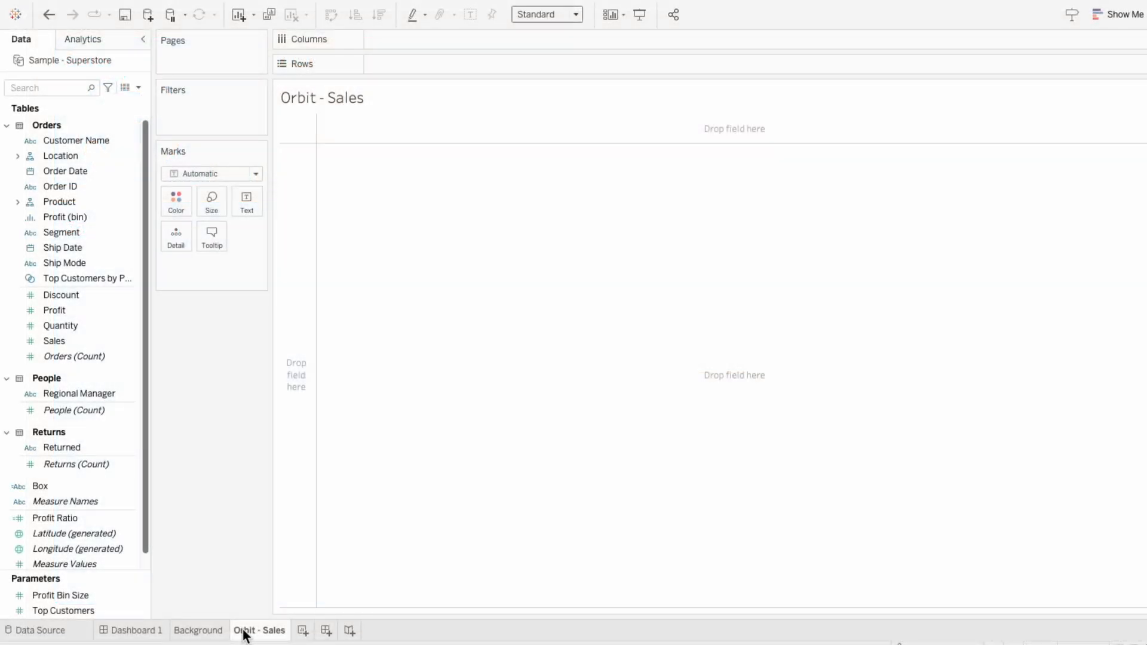
# Inspect the Orders grid on the Data Source page, then return to Orbit - Sales
pyautogui.click(40, 630)
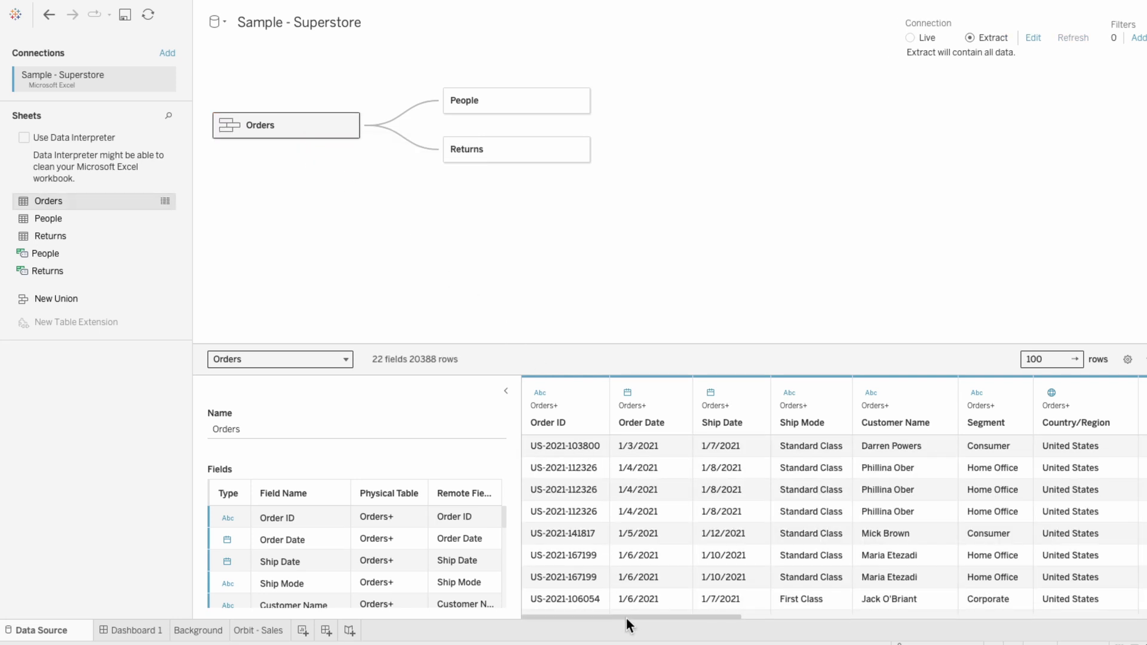
pyautogui.hscroll(3)
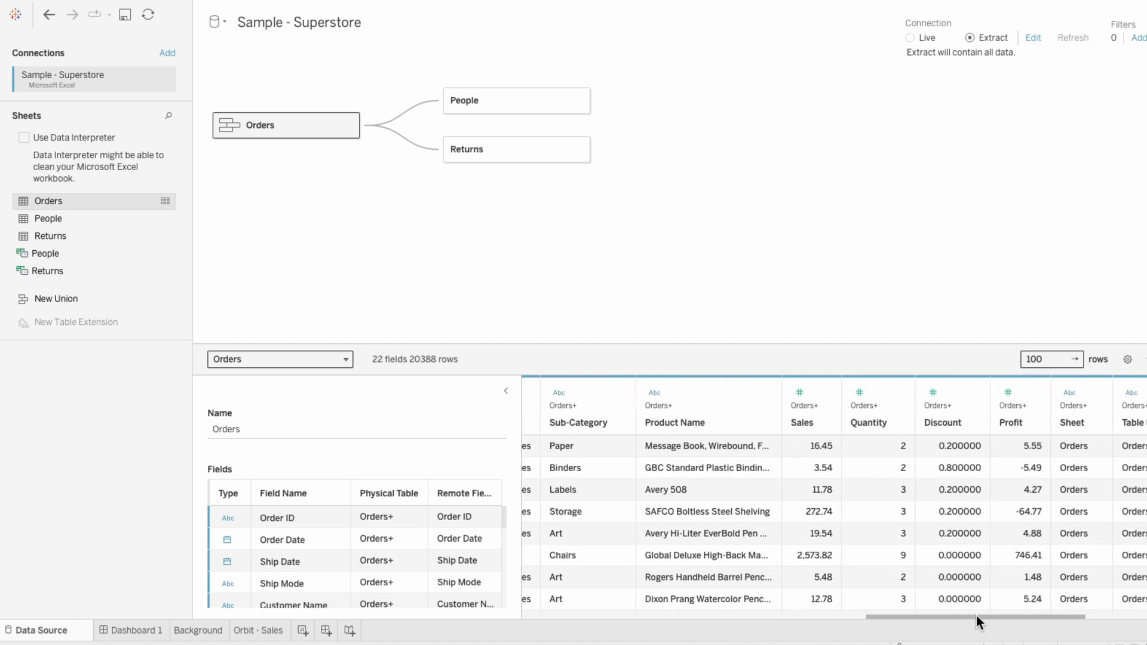
pyautogui.hscroll(3)
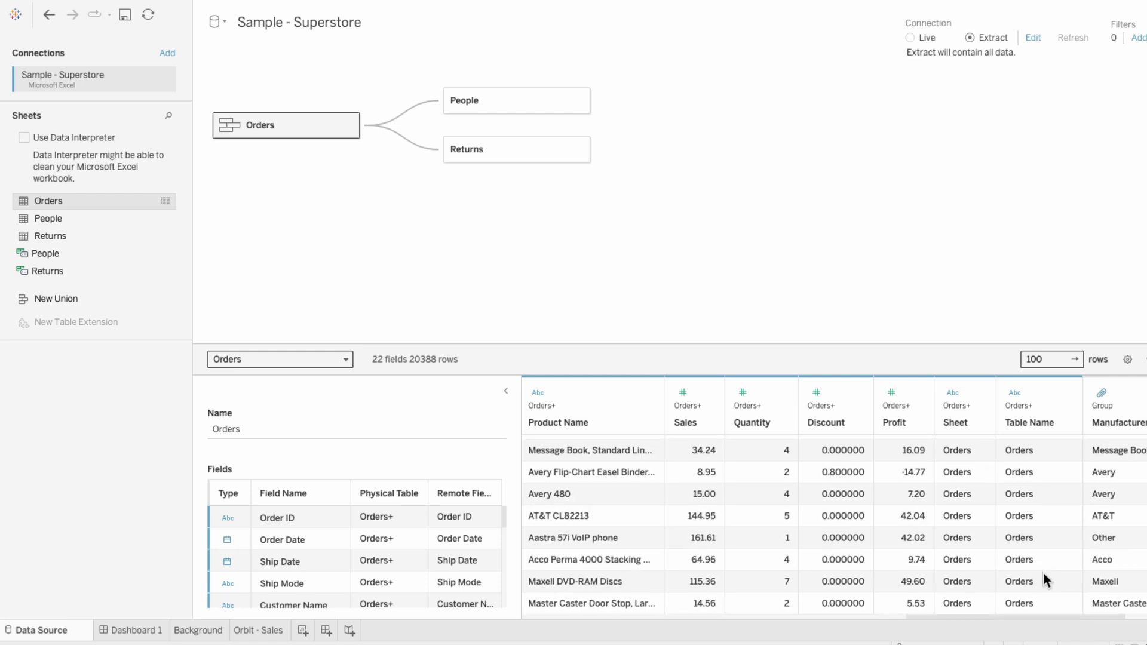
pyautogui.scroll(3)
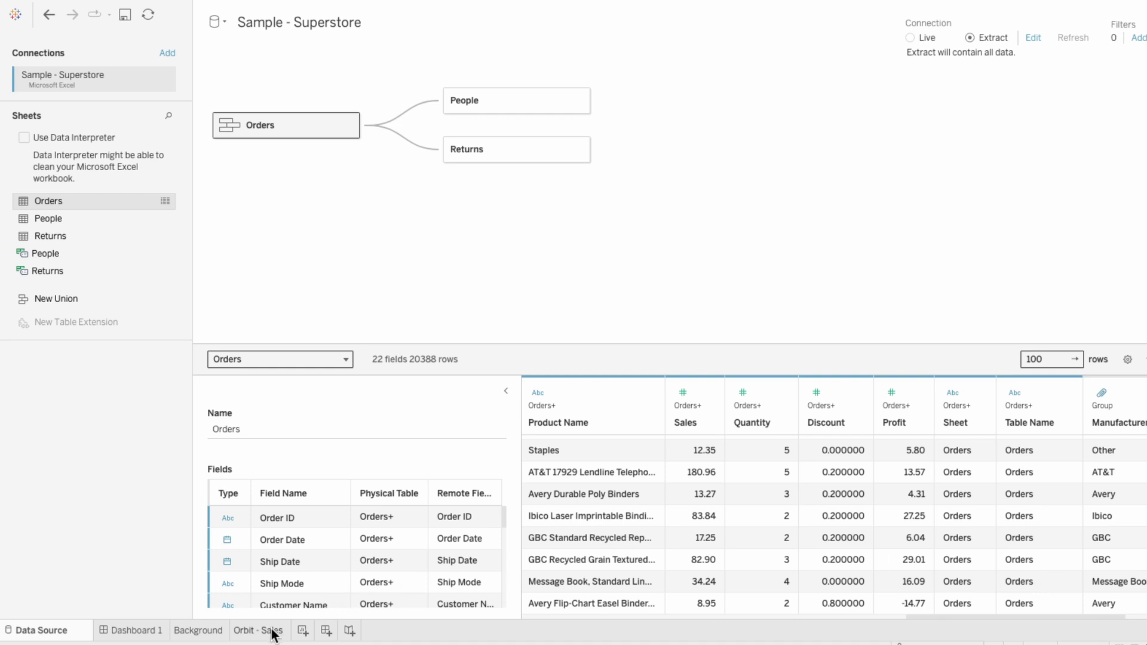
pyautogui.click(258, 630)
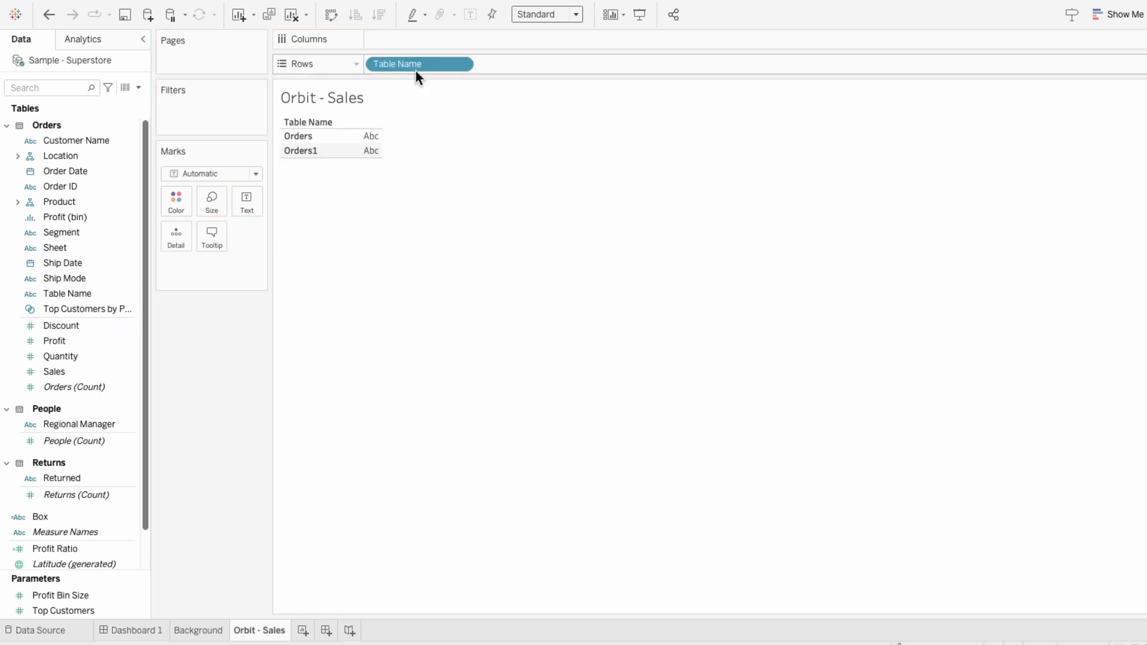
pyautogui.moveTo(139, 87)
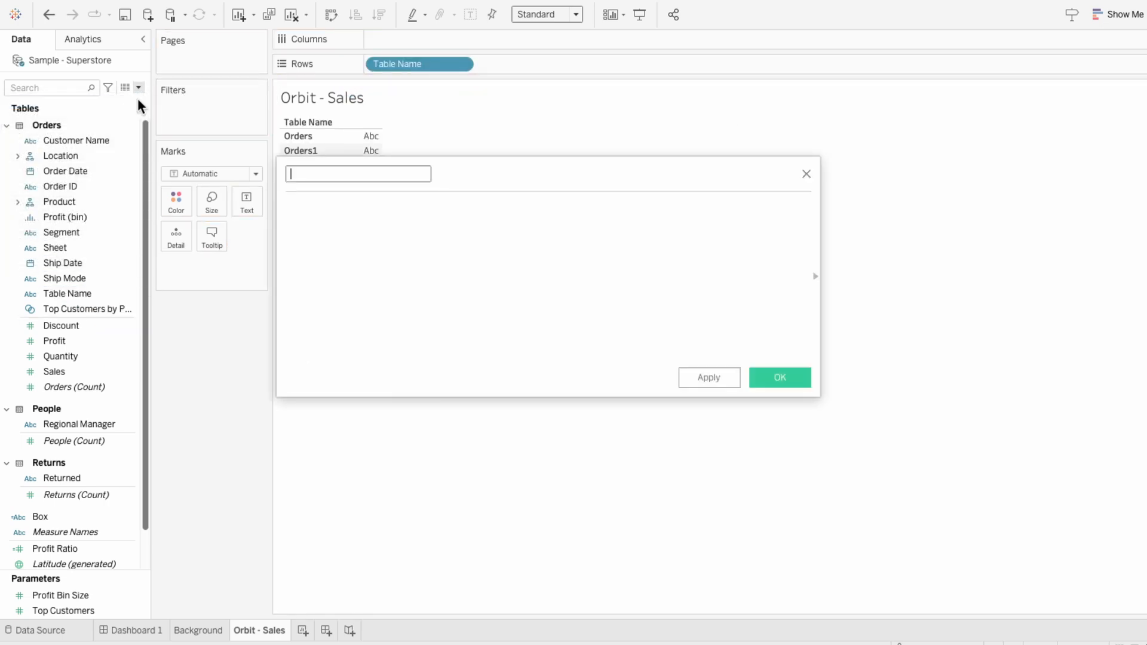
# Create Orbit - Points as IF CONTAINS([Table Name], "1") THEN 1 ELSE 360 END
pyautogui.write('Orbit - Pol')
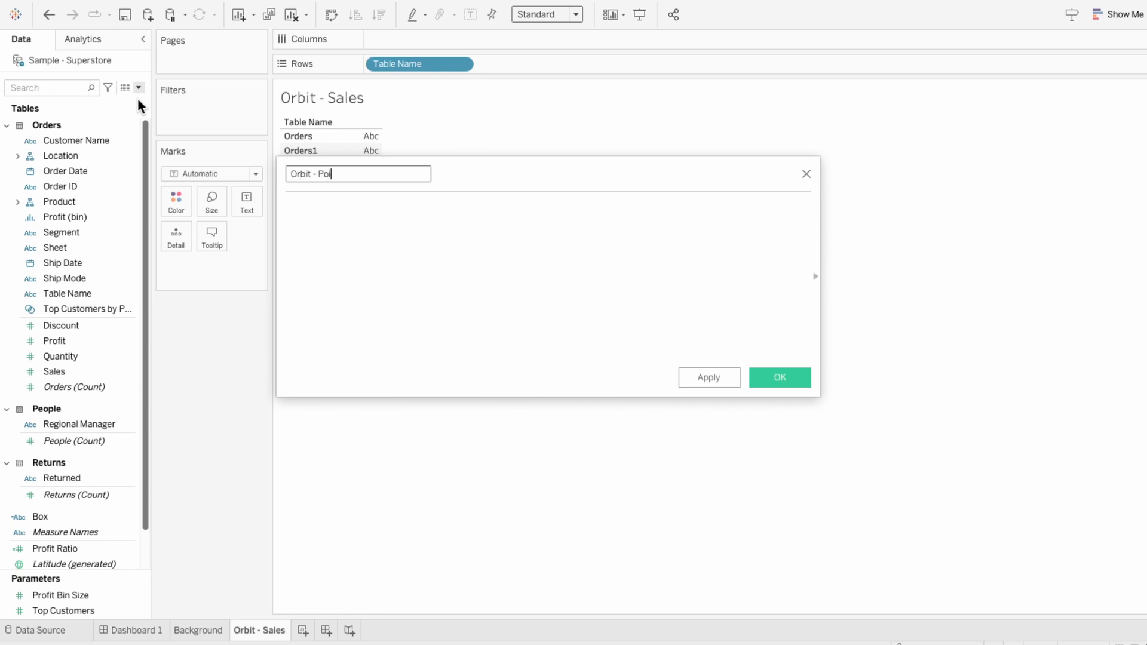
pyautogui.write('nts')
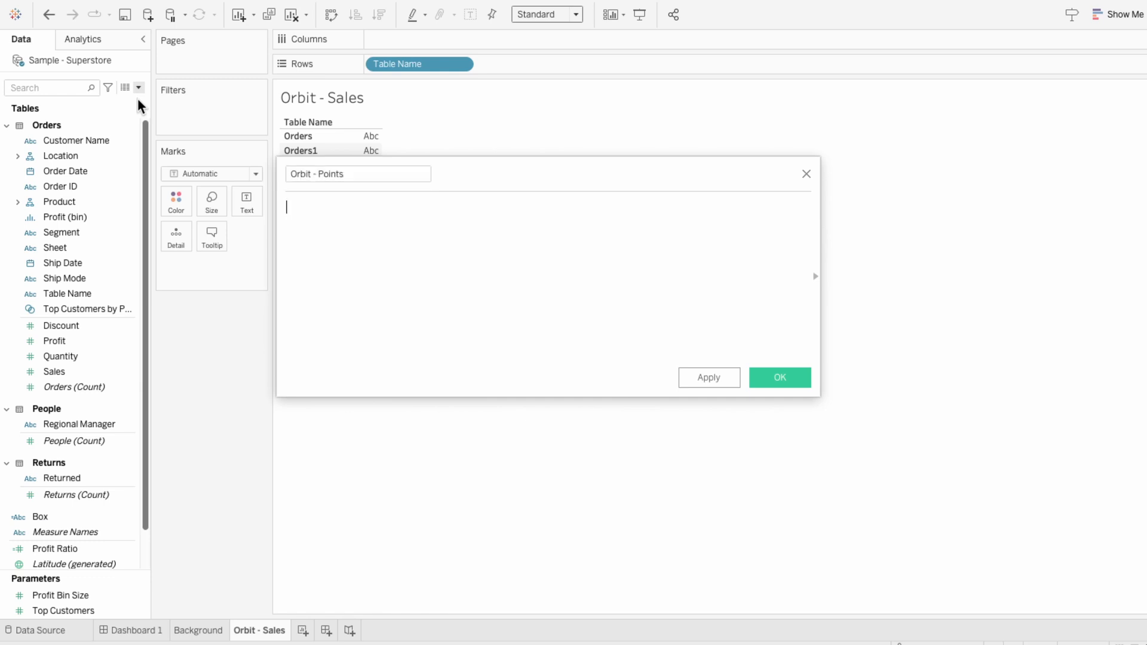
pyautogui.write('IF CONTAINS')
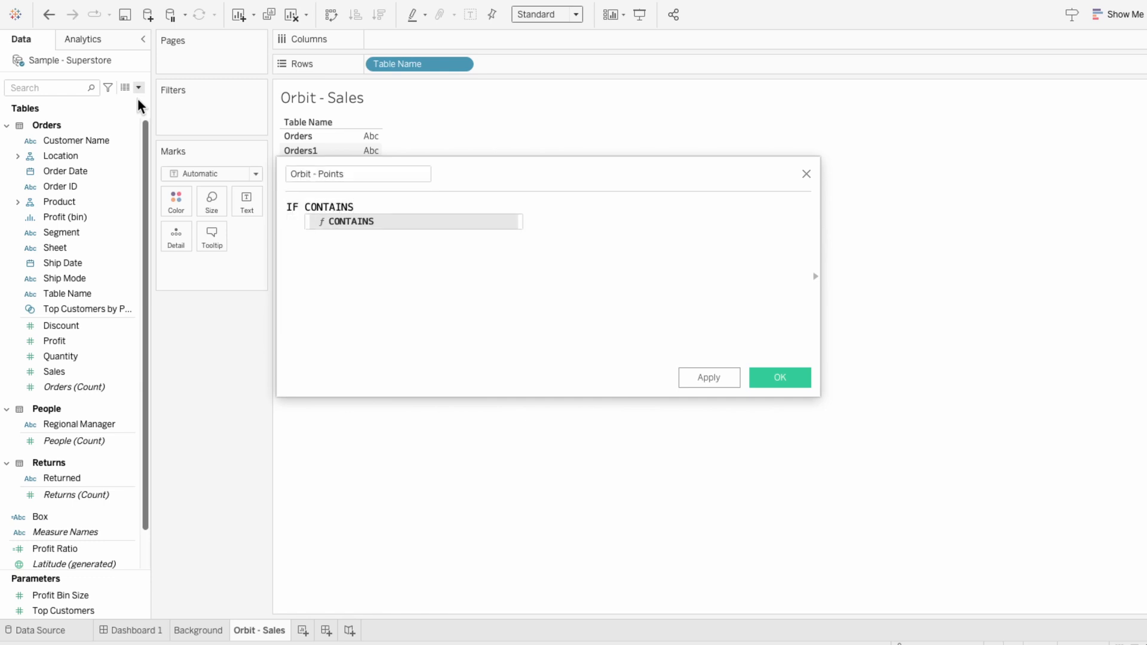
pyautogui.write('([Table Name], "')
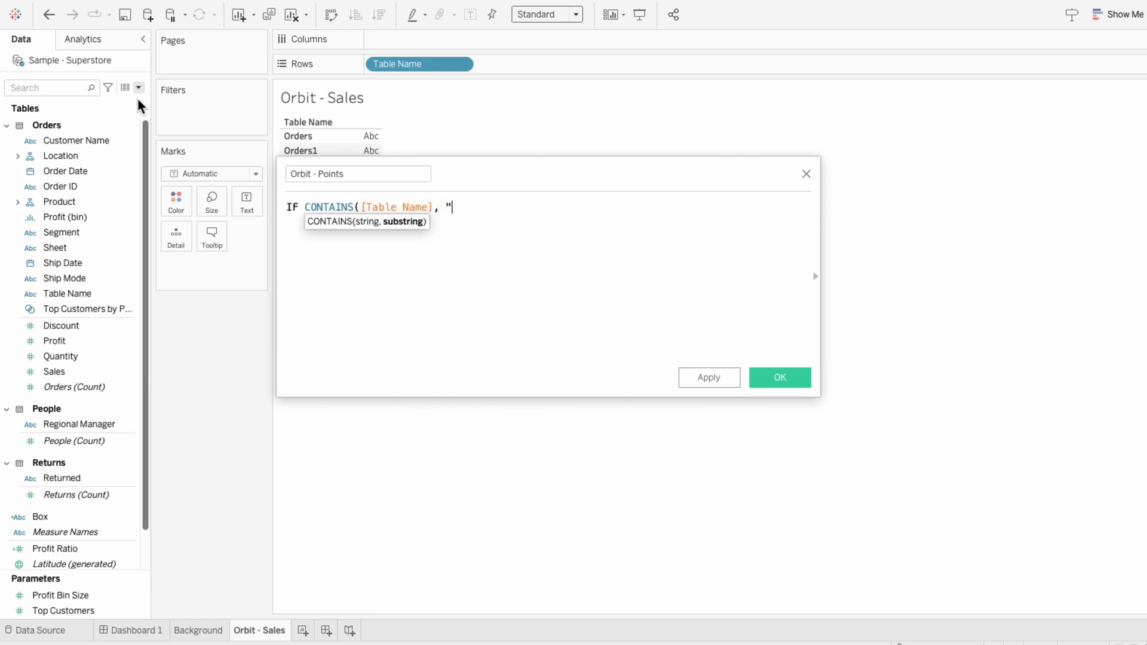
pyautogui.write('1") THEN')
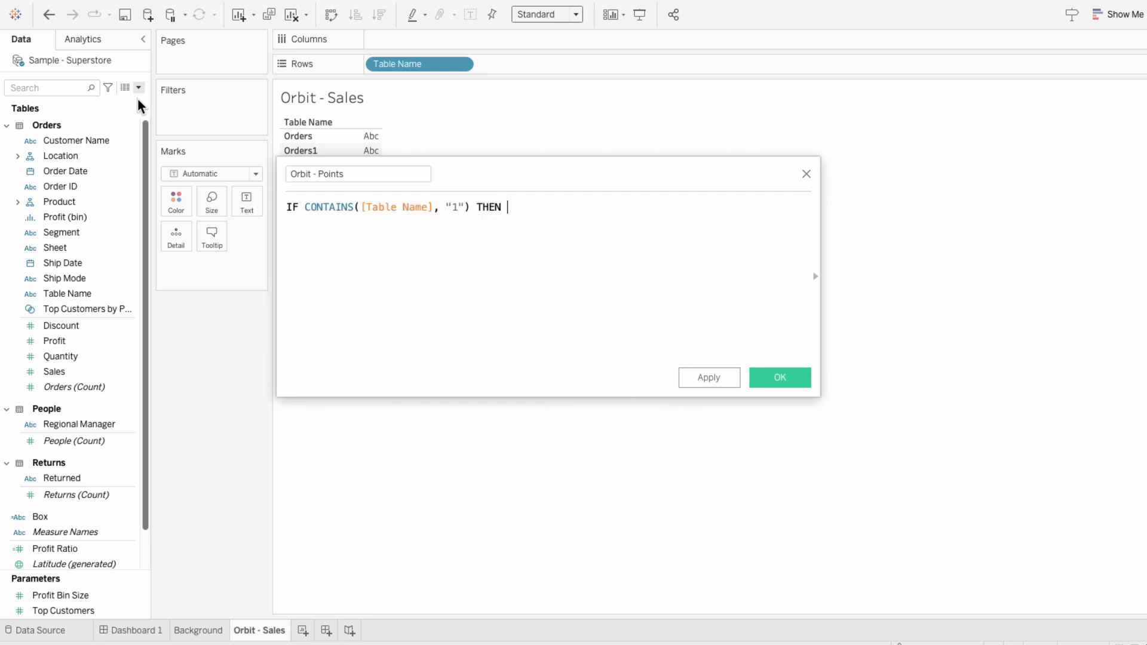
pyautogui.write('1 ELSE 360')
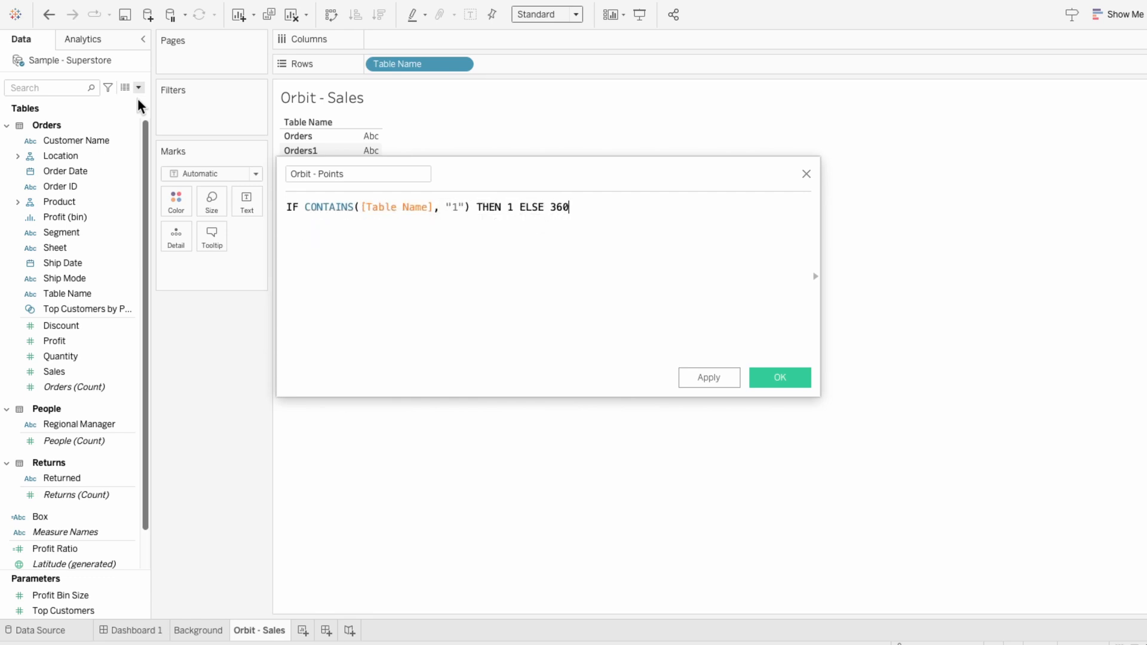
pyautogui.write('END')
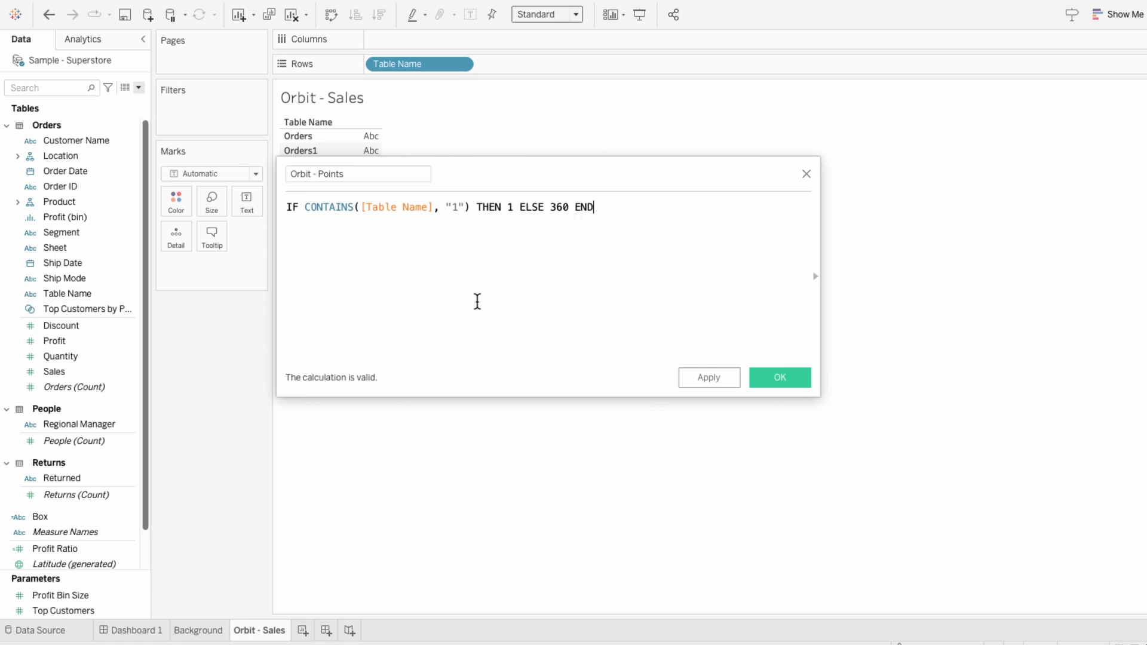
pyautogui.click(779, 377)
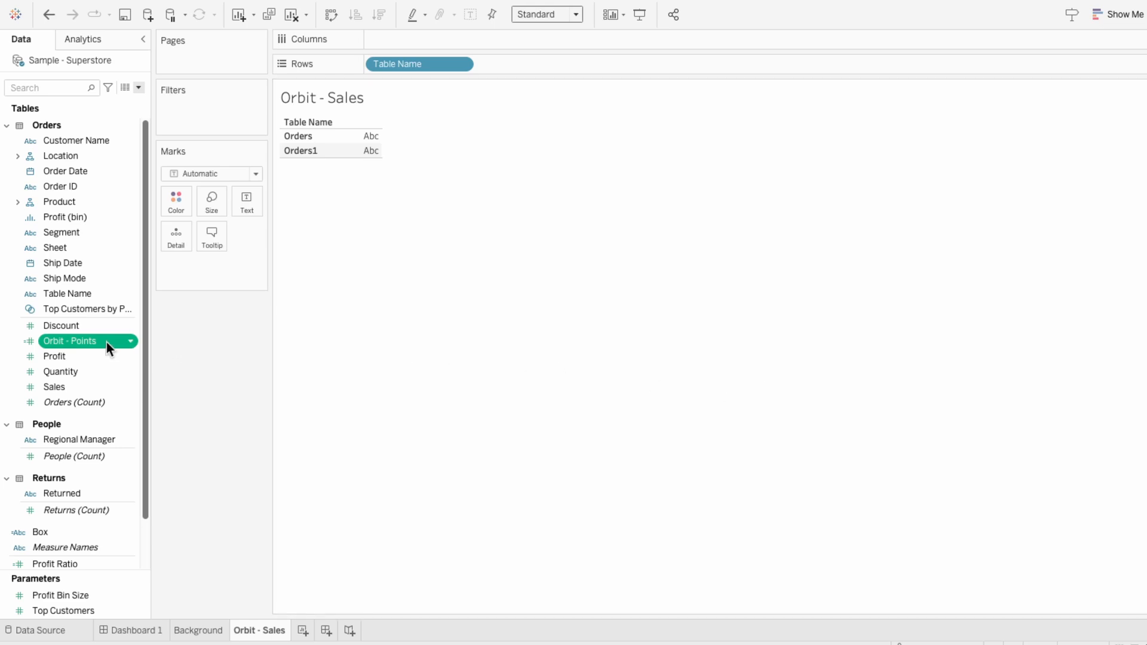
# Create bins from Orbit - Points with a bin size of 1
pyautogui.rightClick(69, 341)
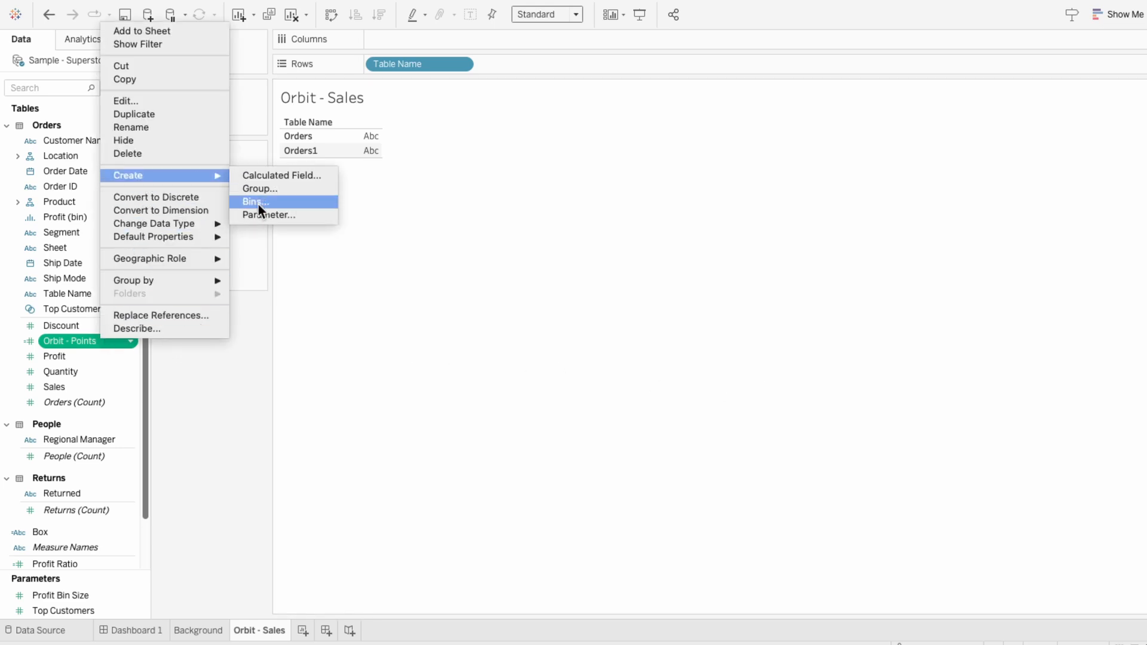
pyautogui.click(254, 202)
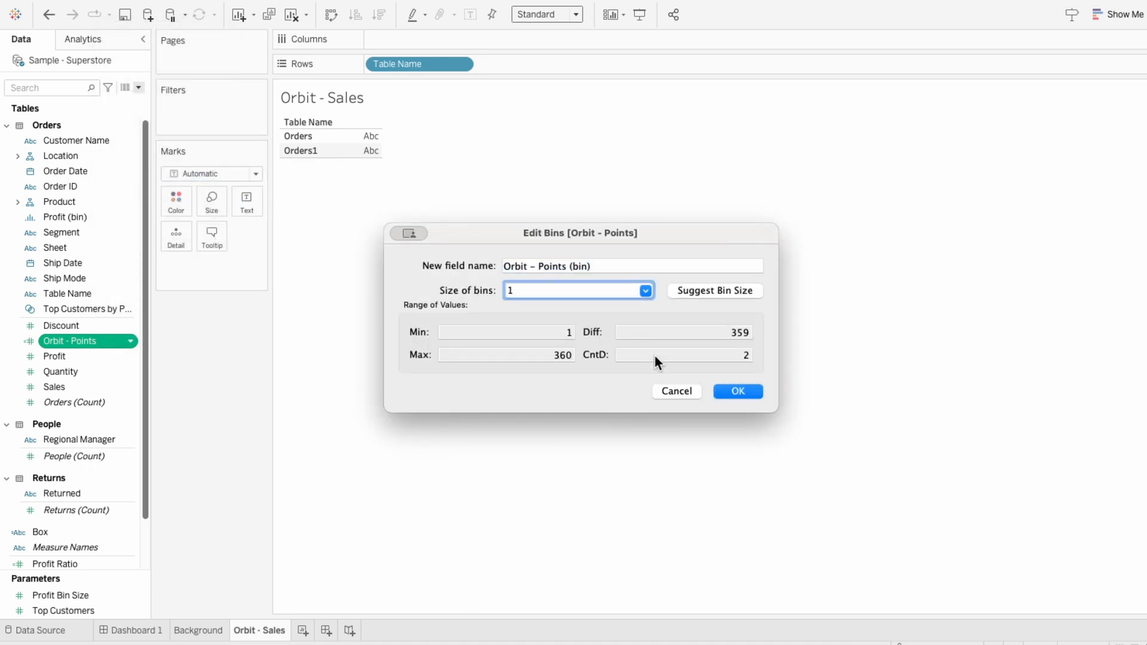
pyautogui.click(737, 391)
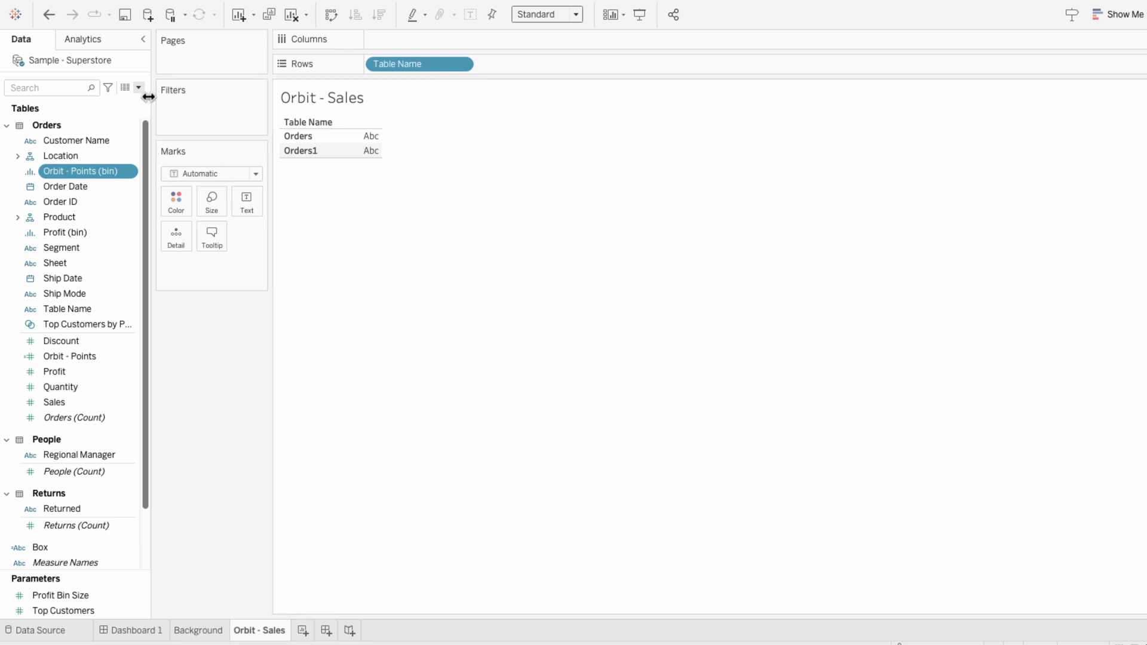
# Create the Orbit - X calculation SIN(RADIANS(INDEX()))
pyautogui.click(137, 88)
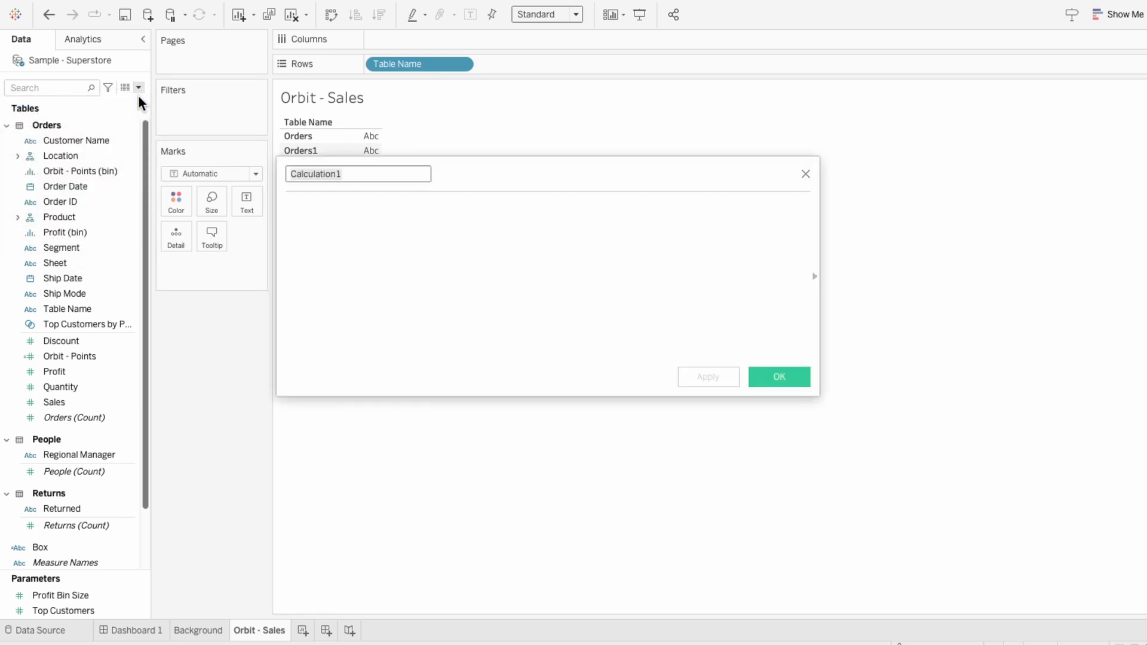
pyautogui.write('Orbit - X')
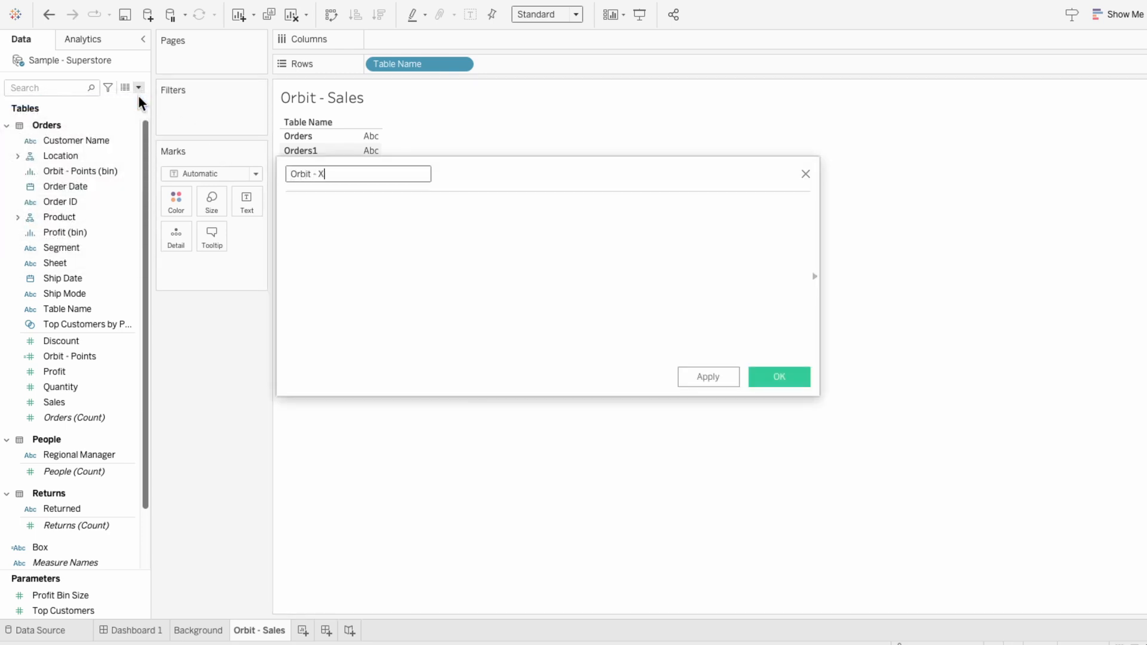
pyautogui.write('SIN')
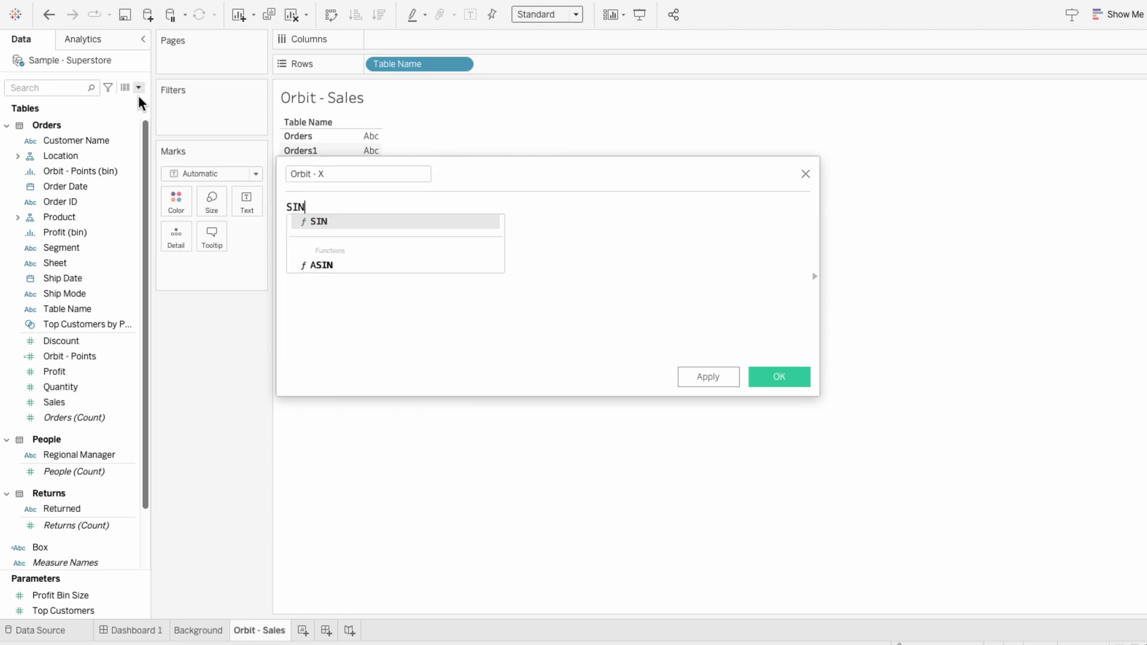
pyautogui.write('(RADIANS')
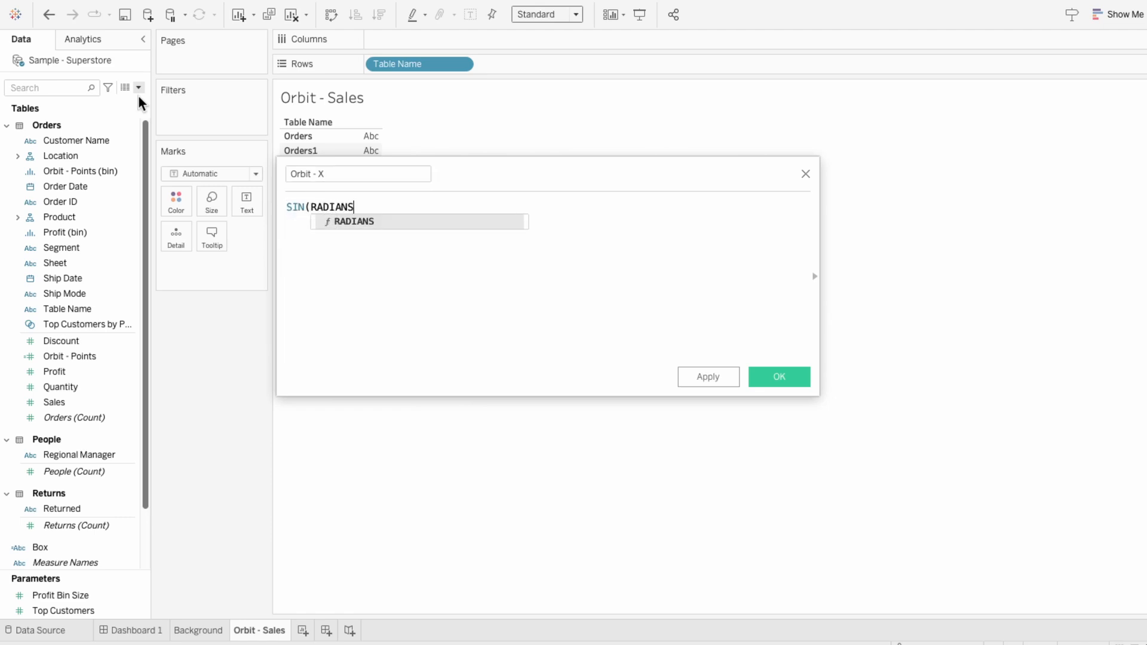
pyautogui.write('(INDEX(')
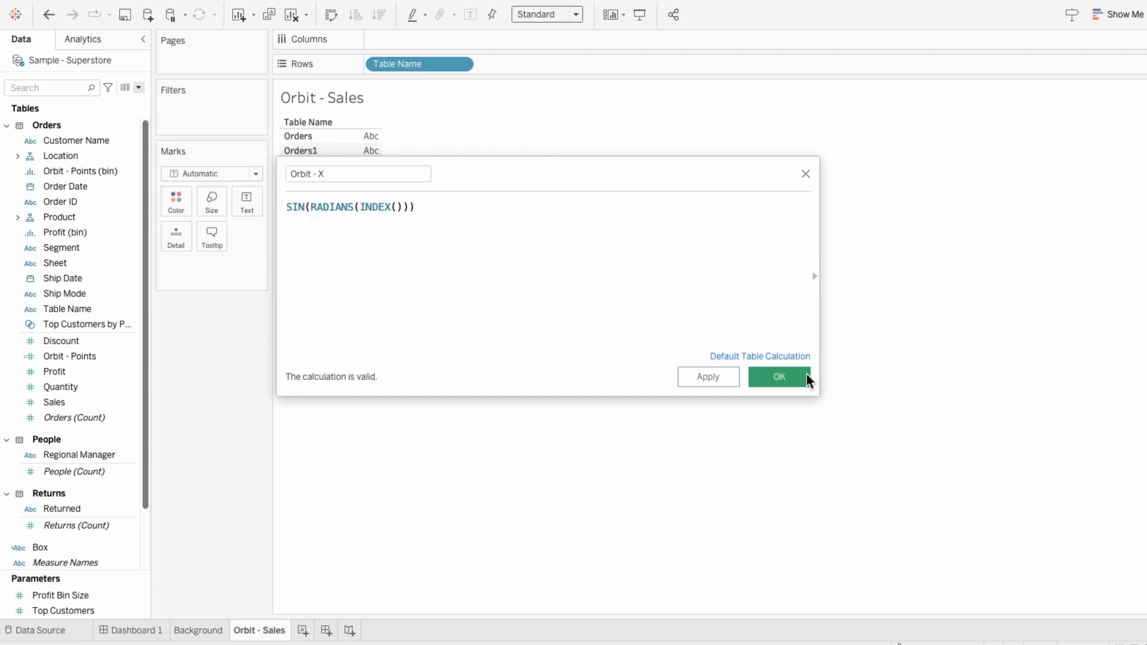
pyautogui.click(778, 377)
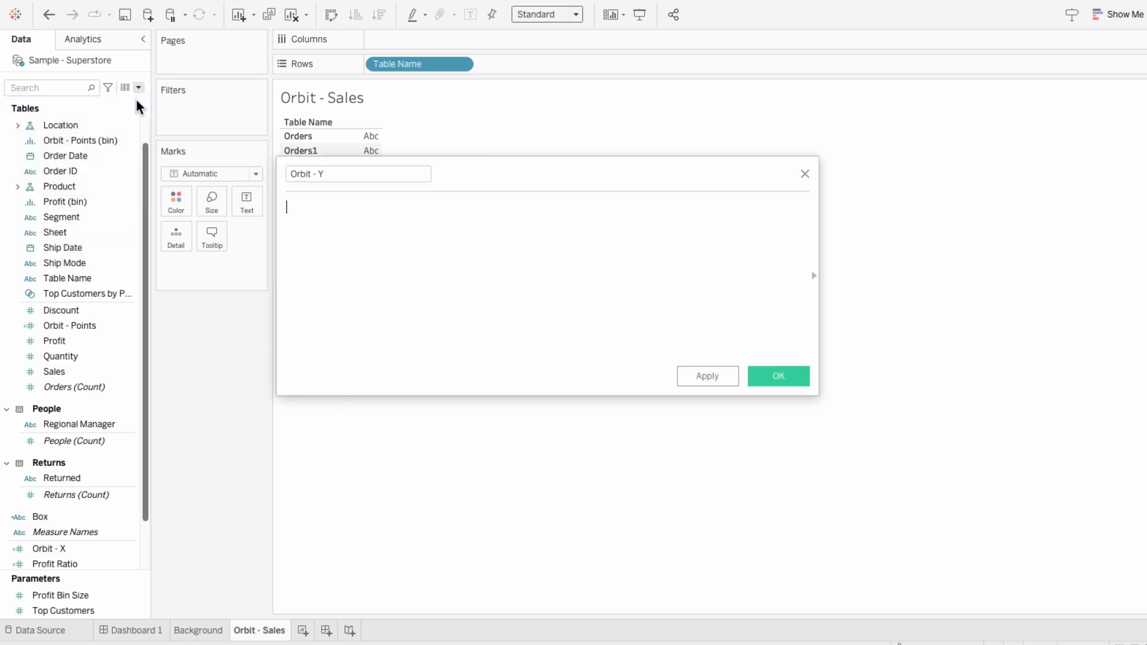
# Enter COS(RADIANS(INDEX())) for Orbit - Y and save it
pyautogui.write('COS')
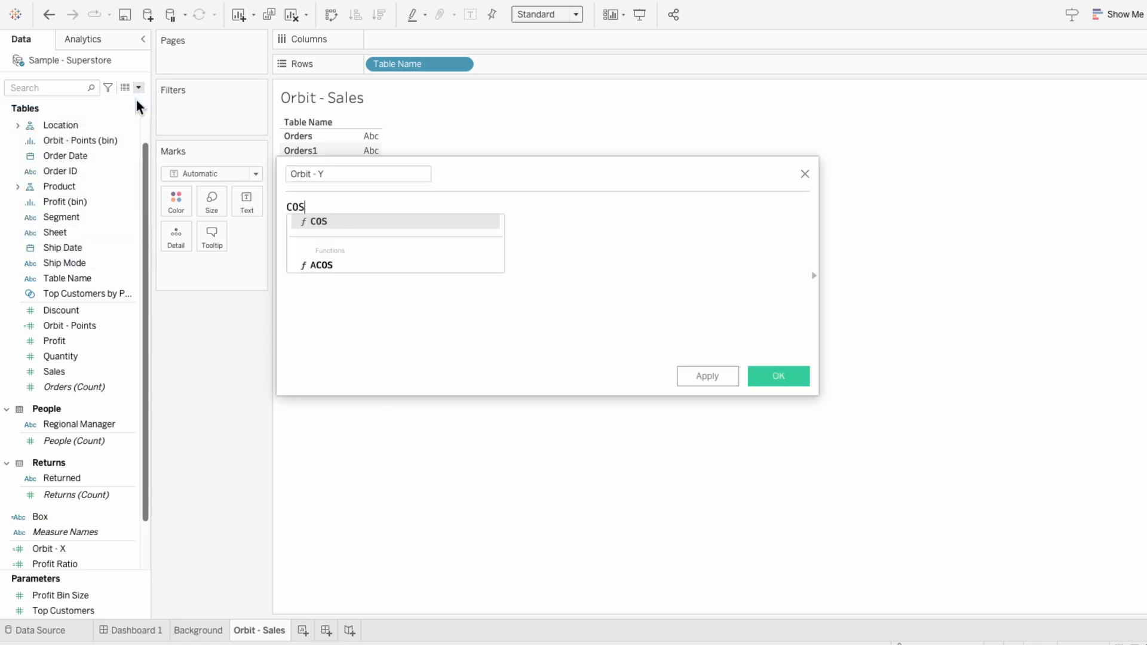
pyautogui.write('(RADIANS(')
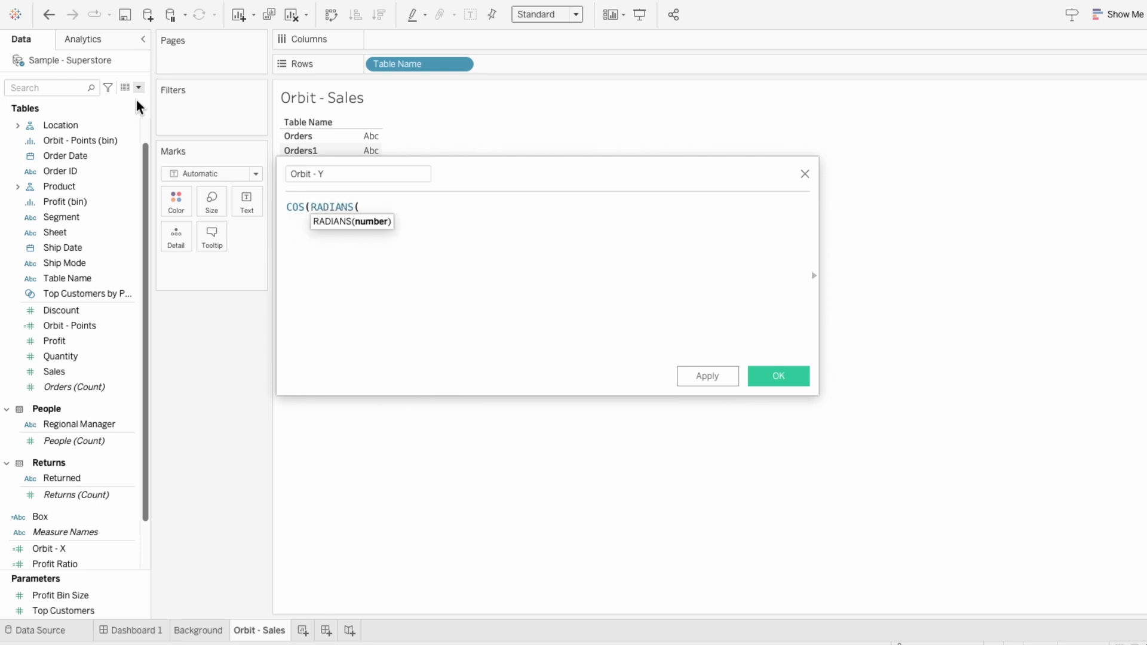
pyautogui.write('INDEX()')
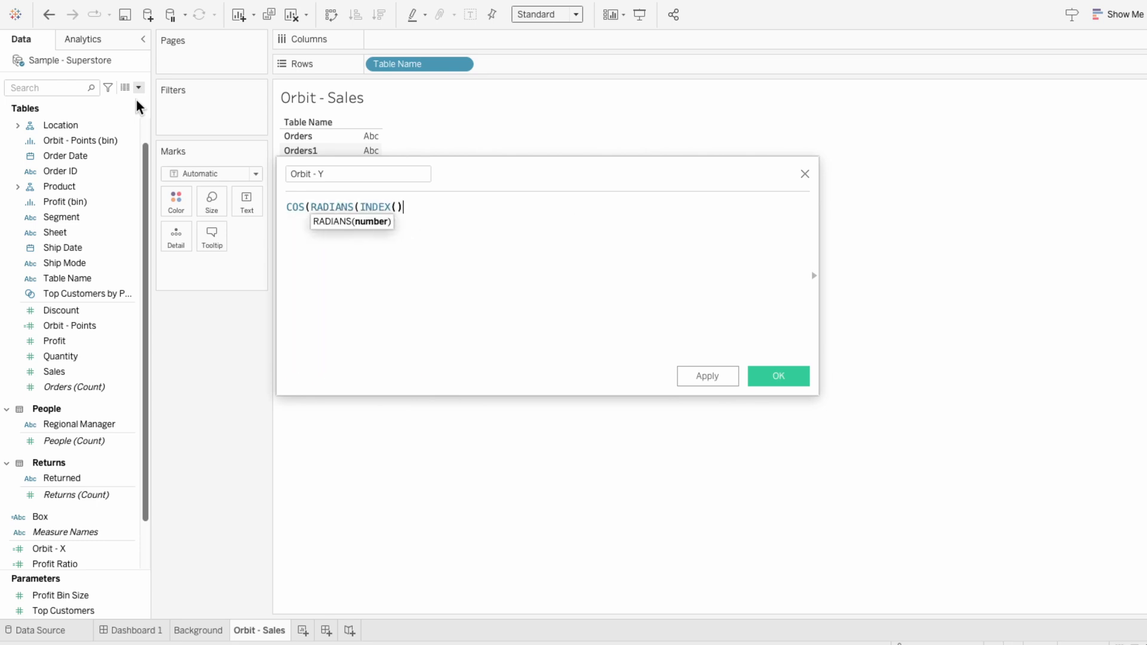
pyautogui.write(')')
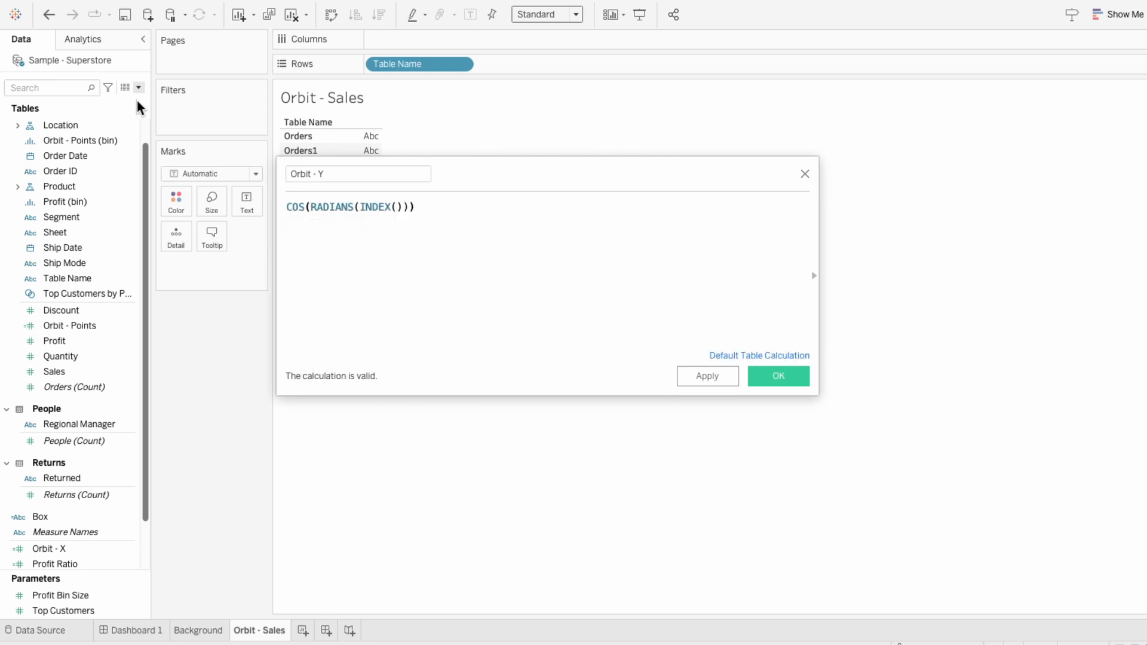
pyautogui.click(778, 375)
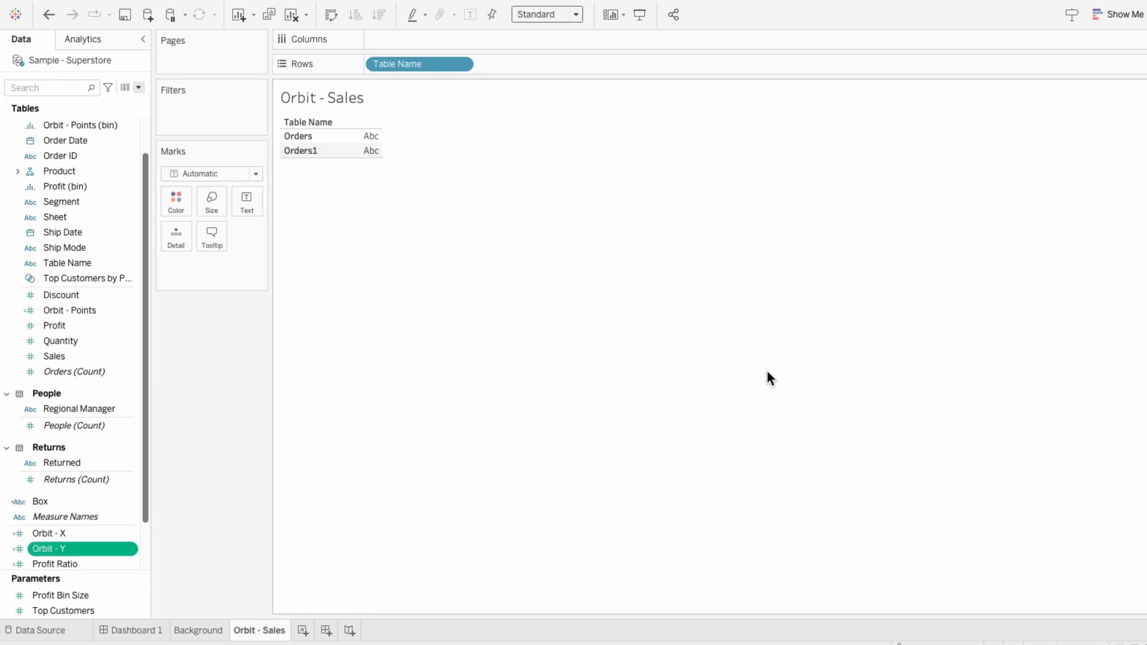
pyautogui.moveTo(653, 330)
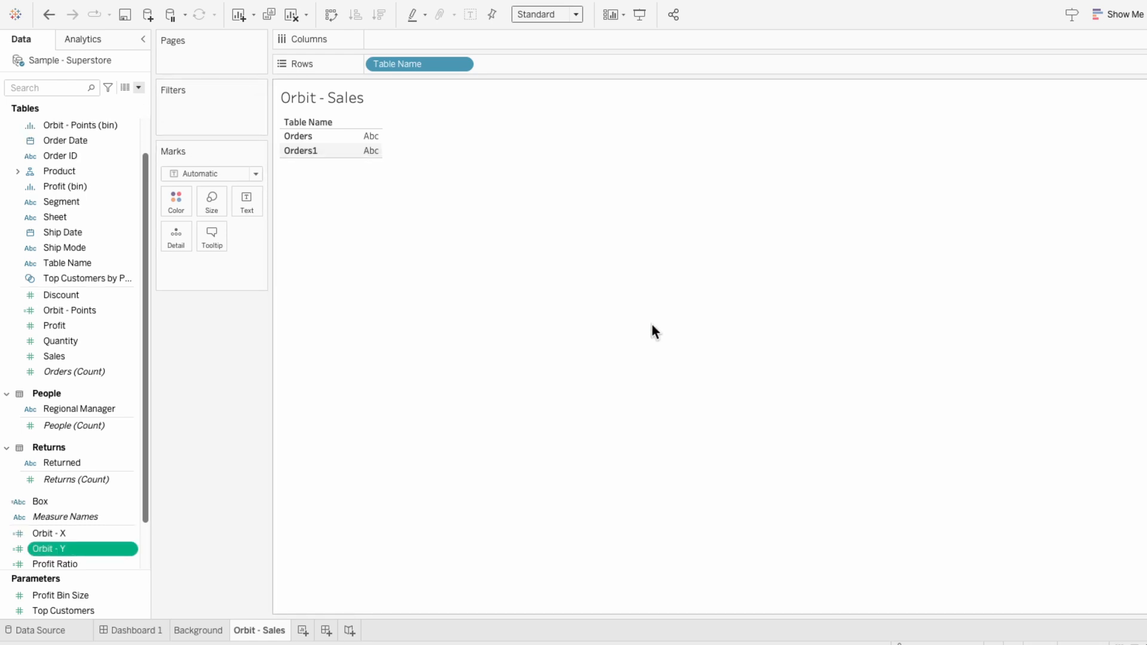
# Create a Sales Goal parameter with value 3,500,000
pyautogui.click(137, 88)
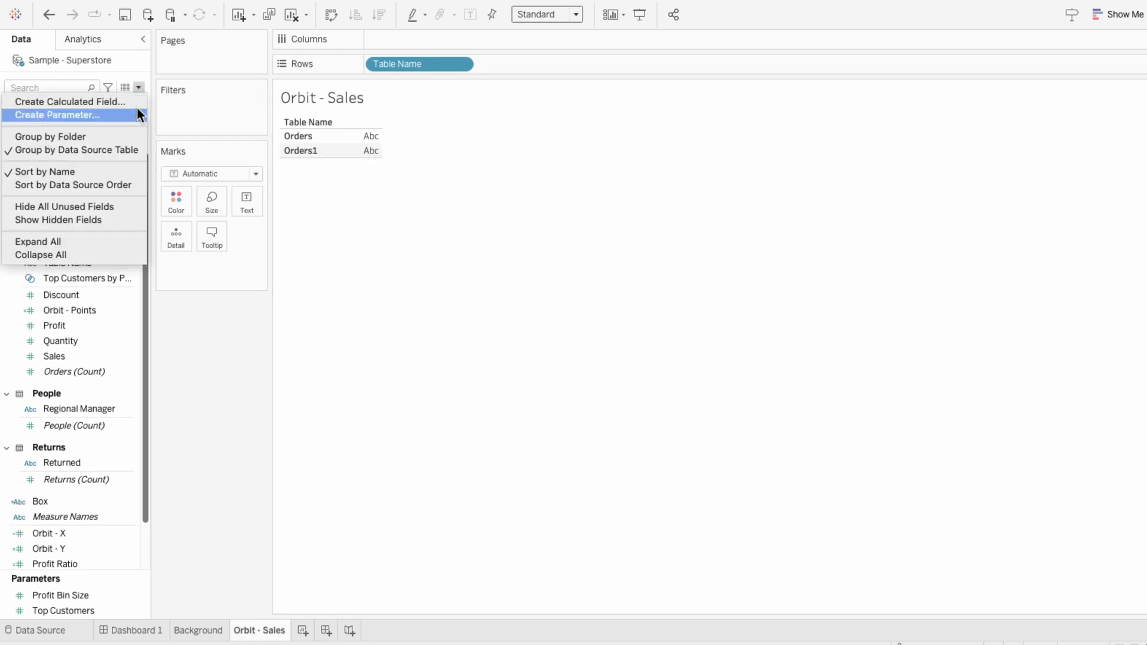
pyautogui.click(57, 115)
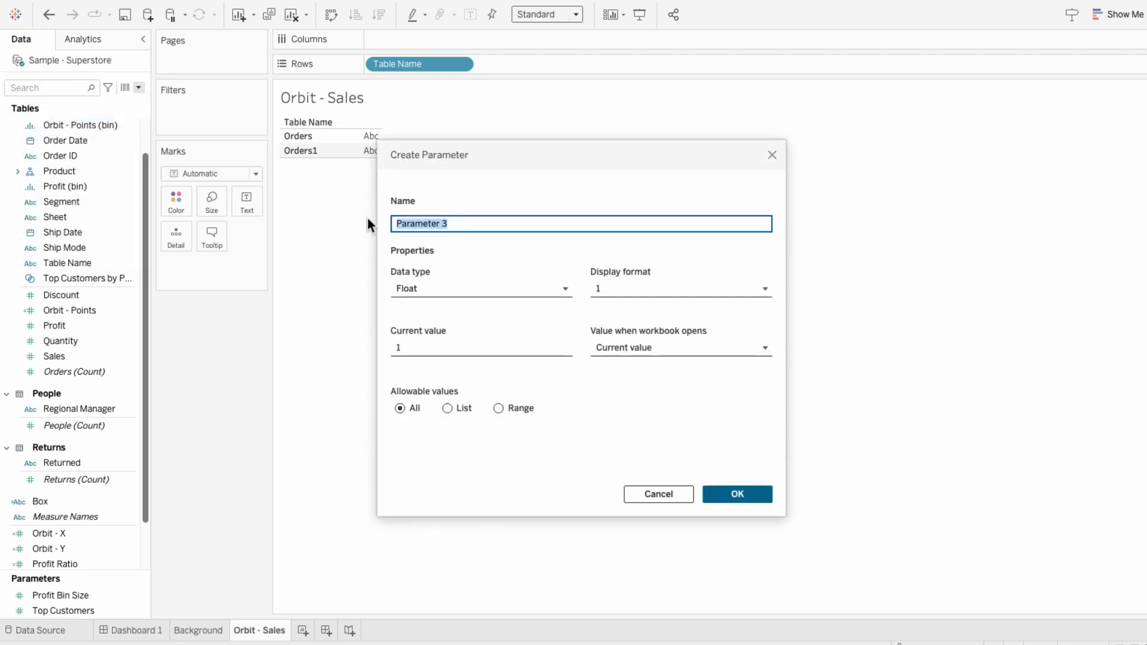
pyautogui.write('Sales Goal')
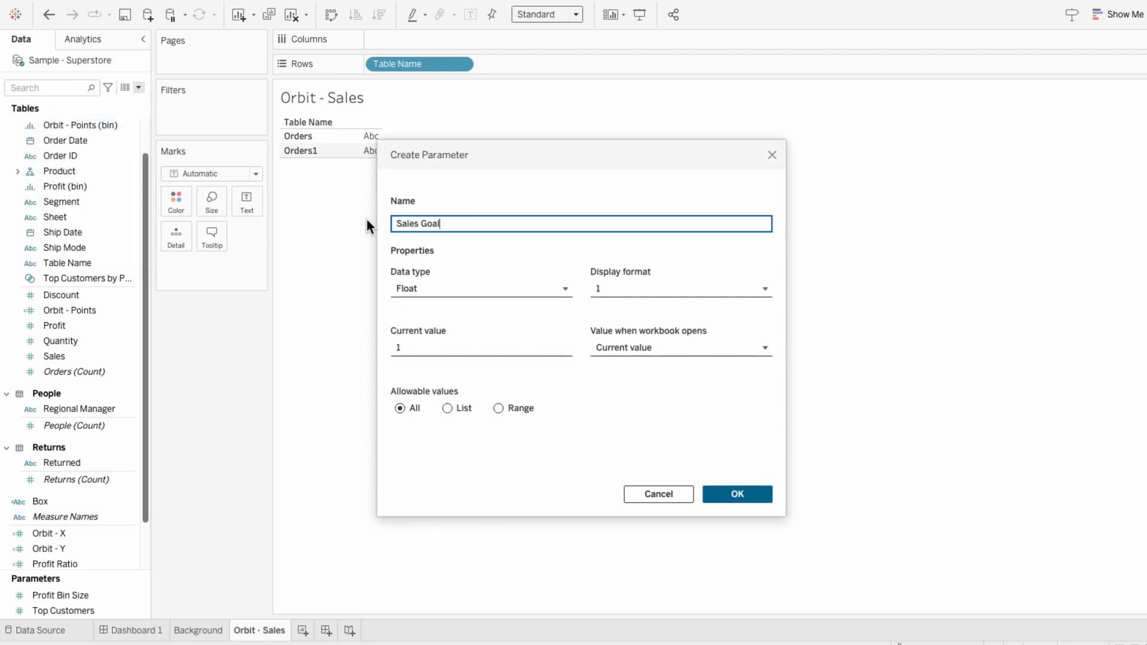
pyautogui.write('3500000')
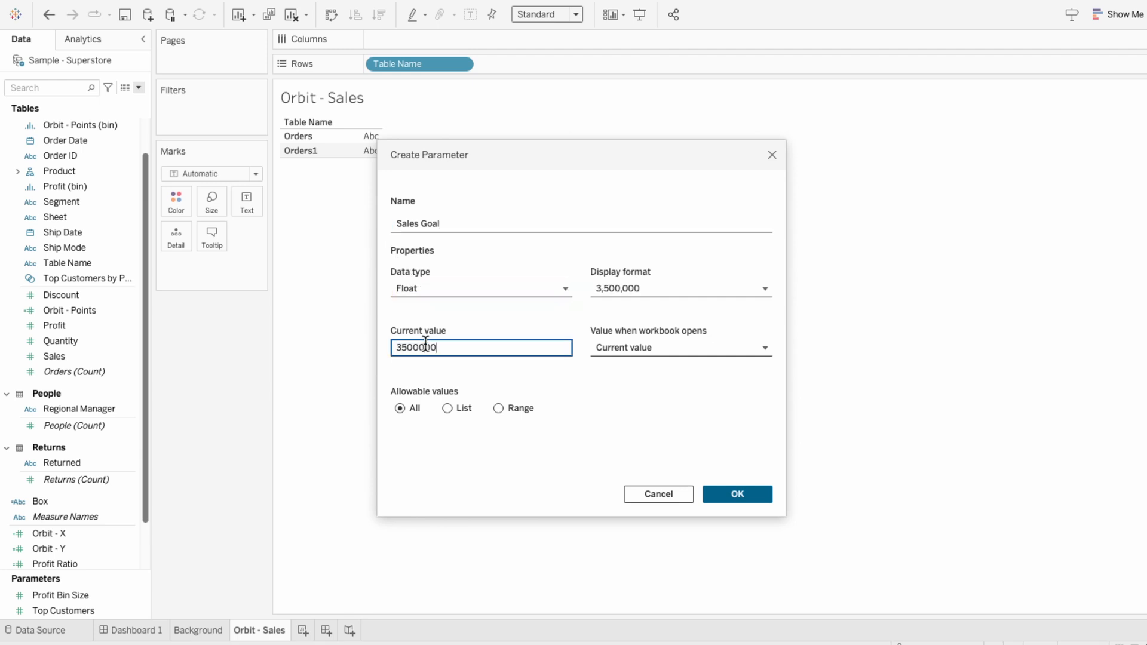
pyautogui.click(736, 494)
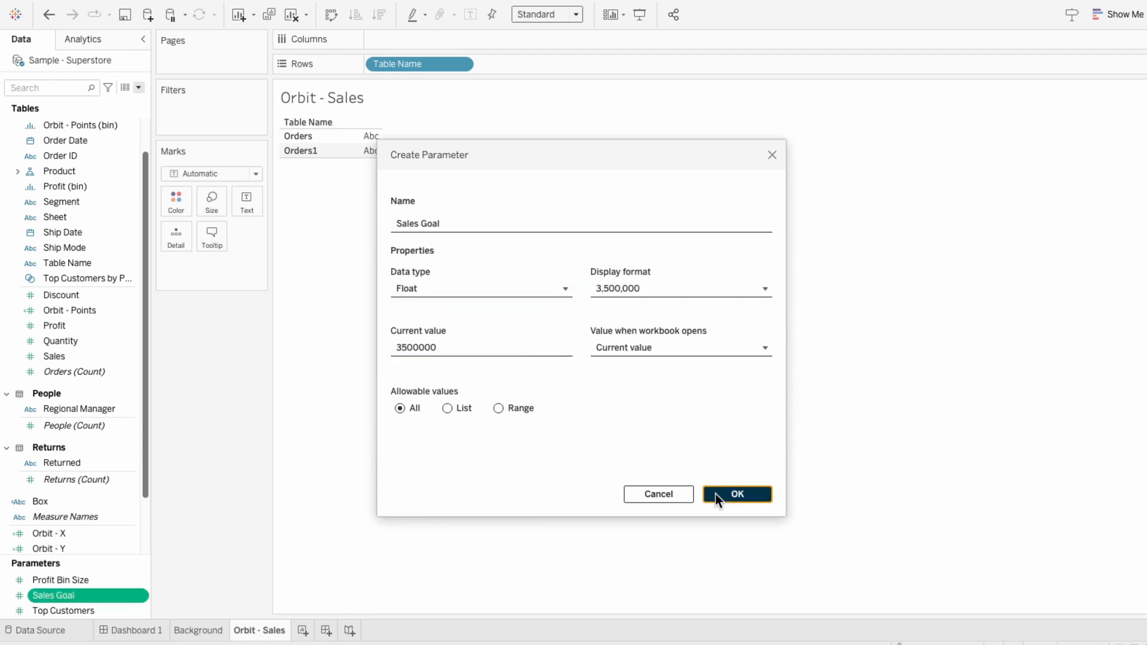
# Show the Sales Goal parameter control on the Orbit - Sales sheet
pyautogui.click(735, 494)
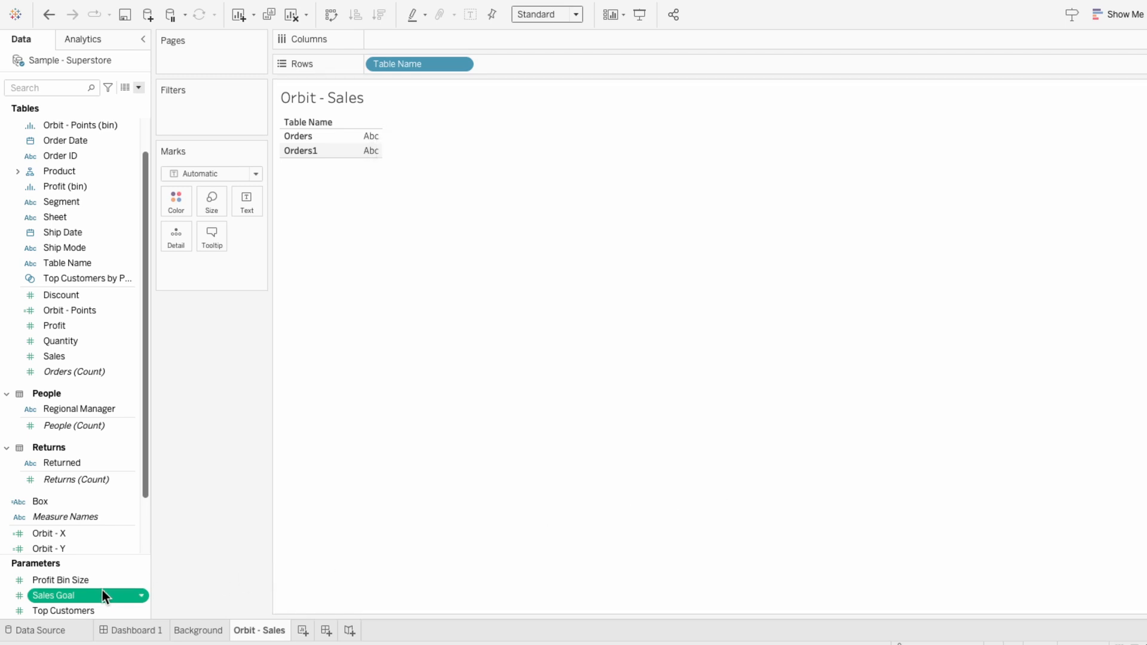
pyautogui.rightClick(54, 595)
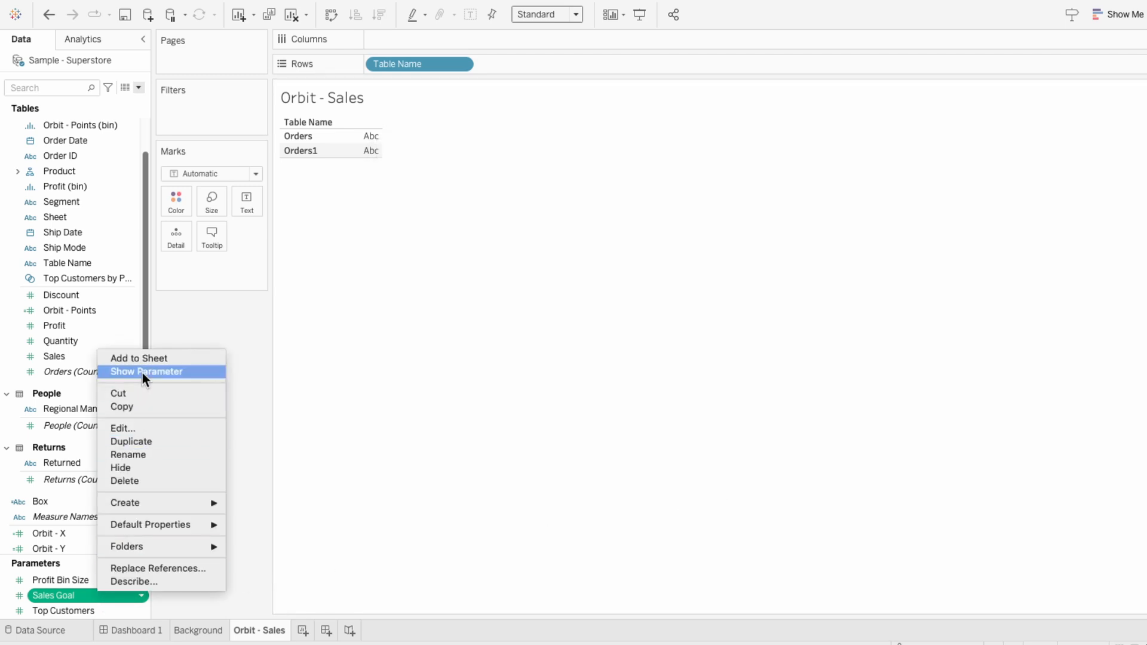
pyautogui.click(145, 371)
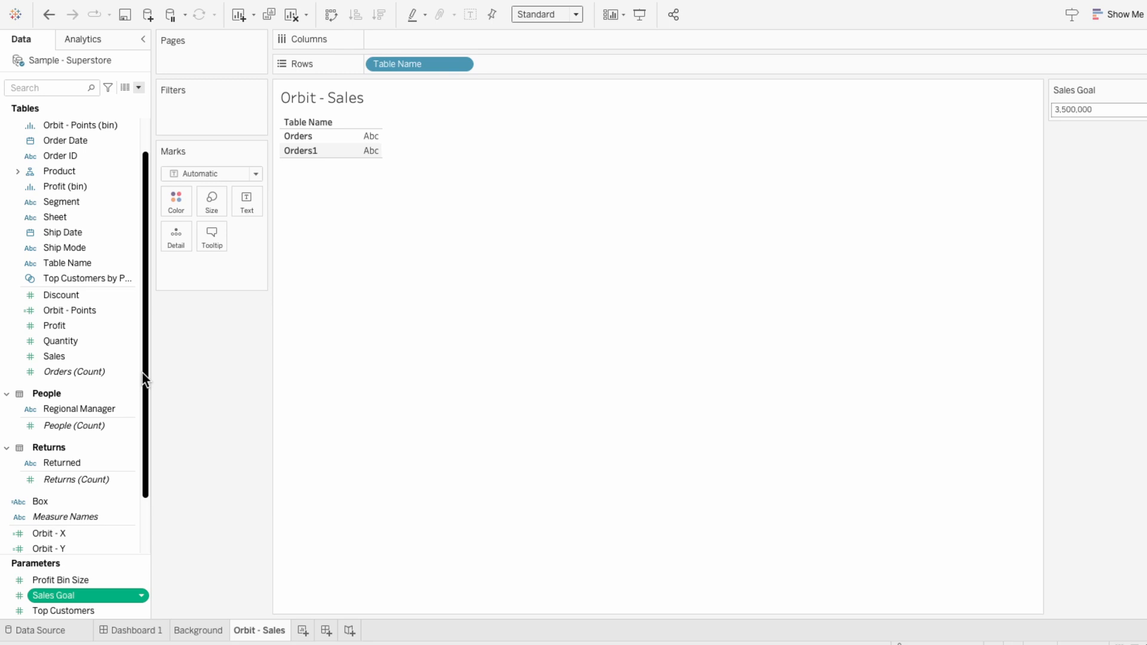
pyautogui.click(138, 88)
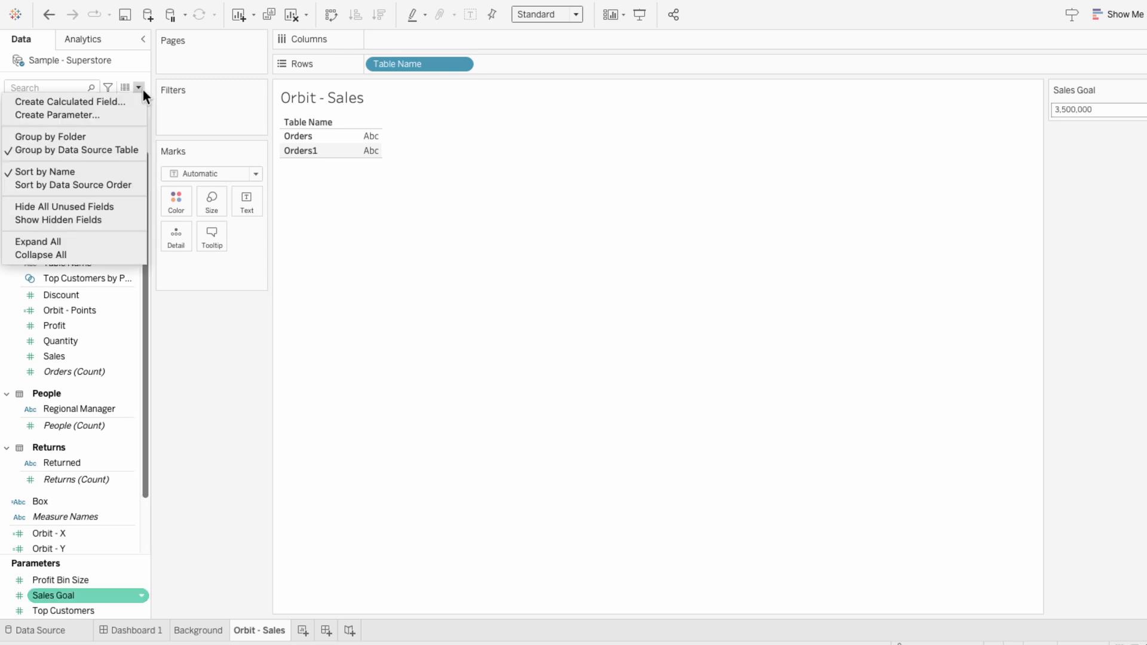
# Create Orbit - % Complete as WINDOW_SUM(SUM([Sales]))/2 / [Sales Goal]
pyautogui.click(67, 101)
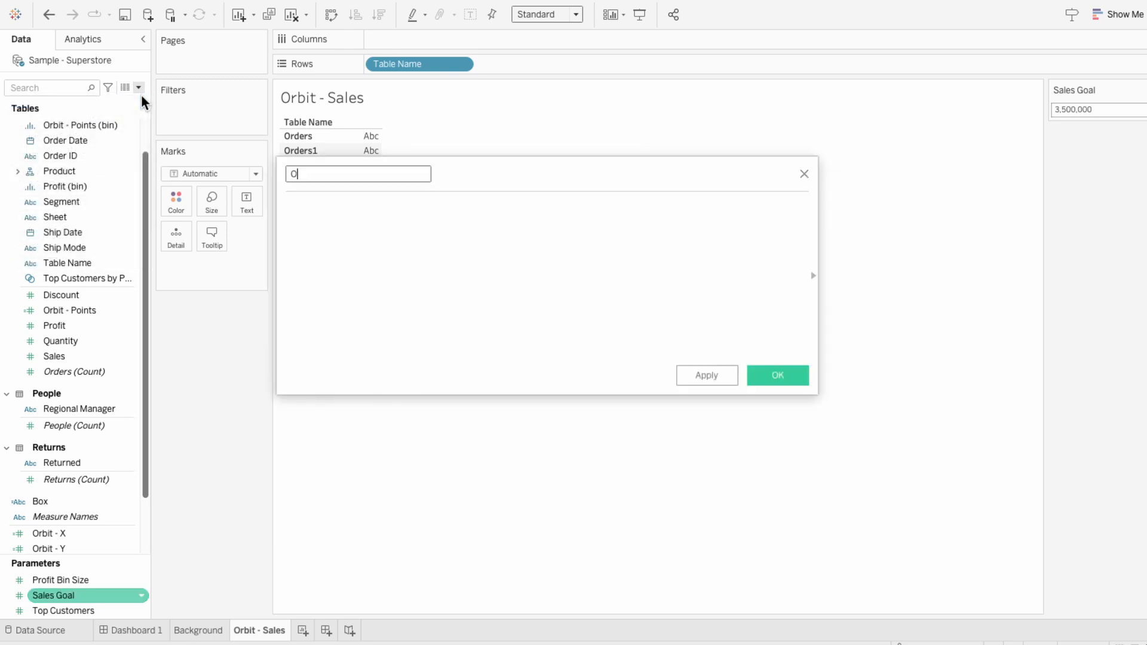
pyautogui.write('Orbit - %')
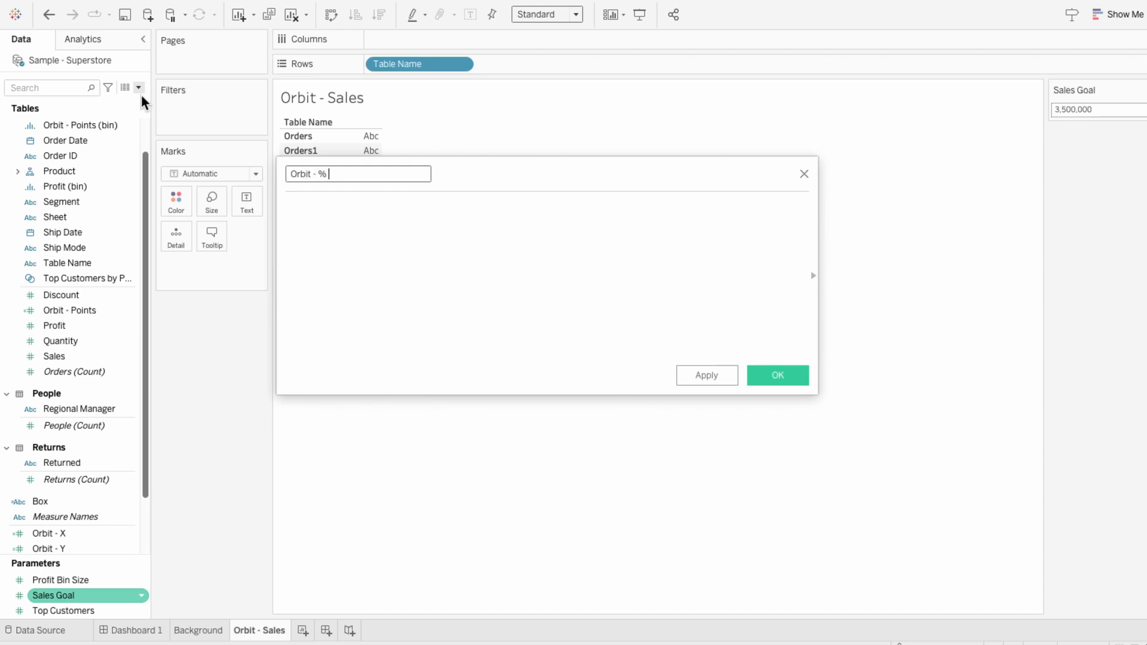
pyautogui.write('Complete')
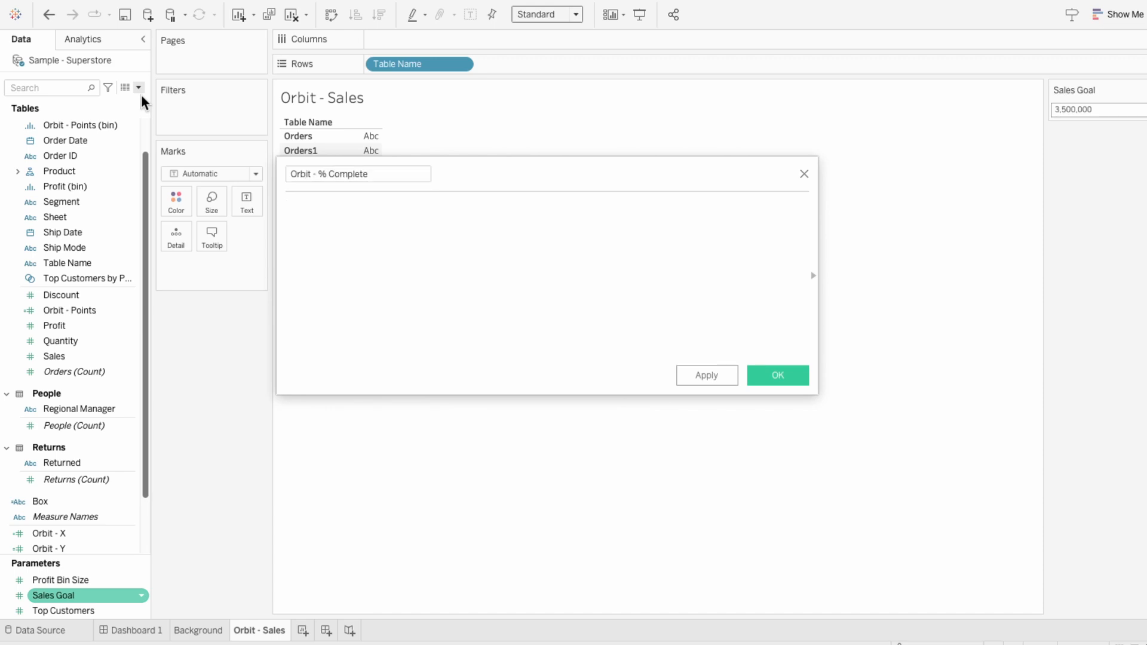
pyautogui.write('WINDOW_SUM(SUM(')
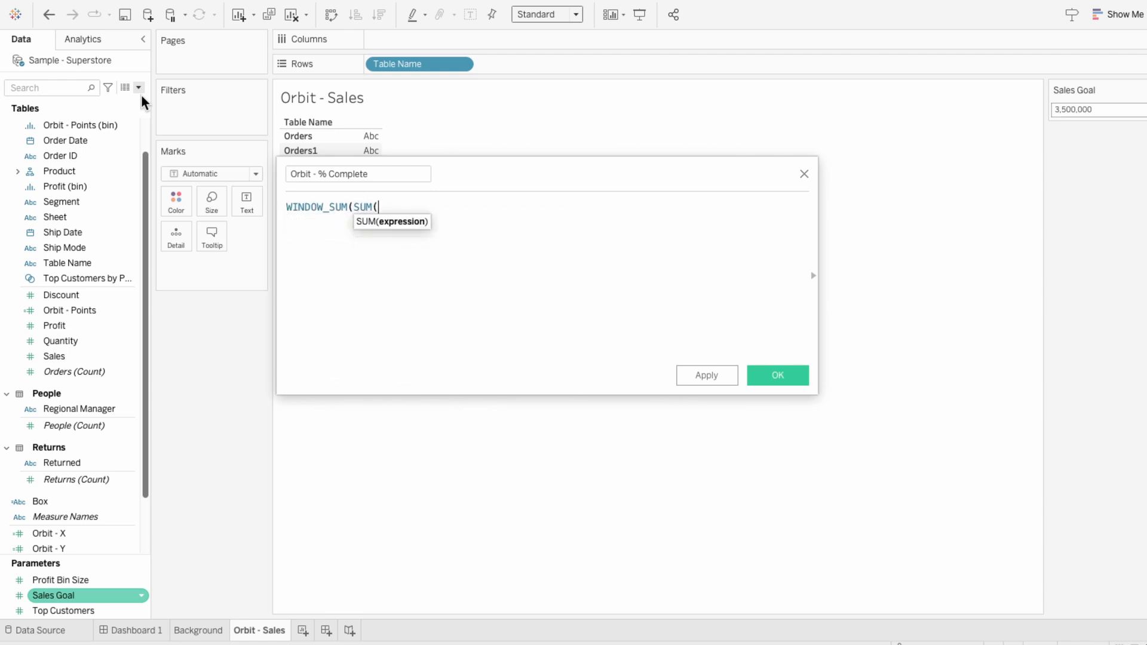
pyautogui.write('[Sales]')
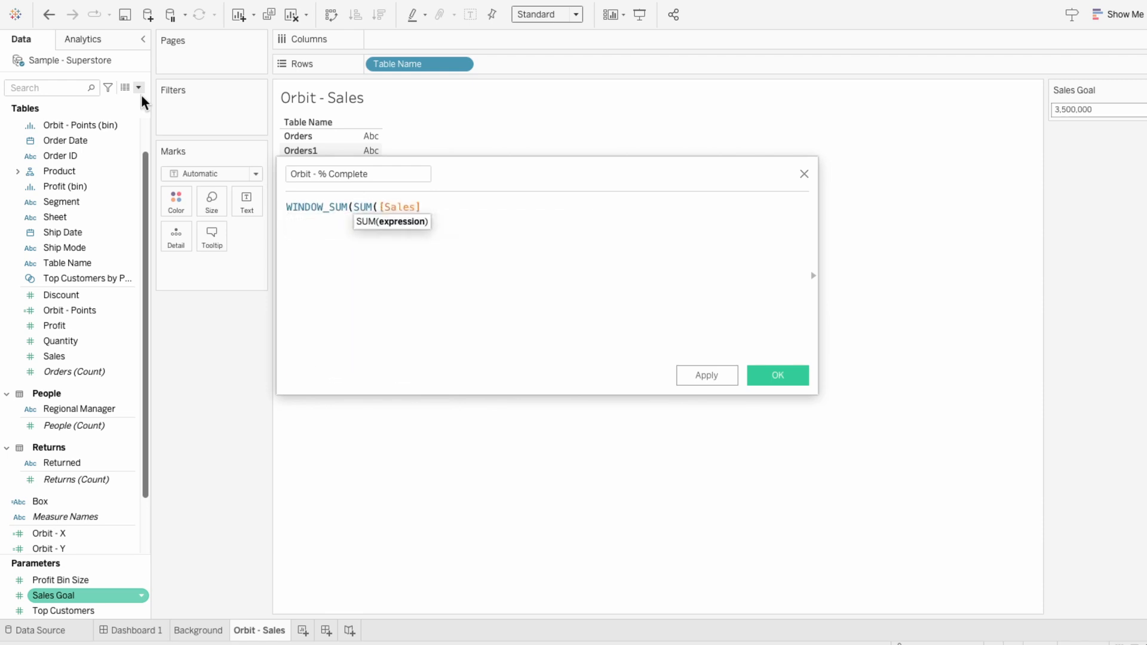
pyautogui.write('))')
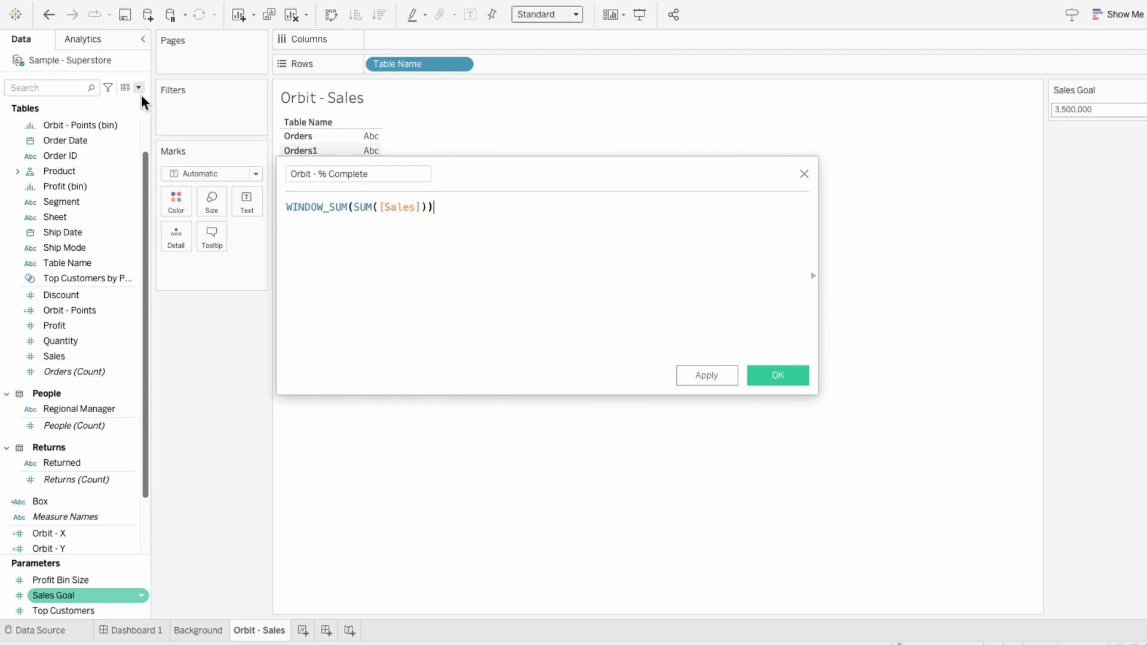
pyautogui.write('/2')
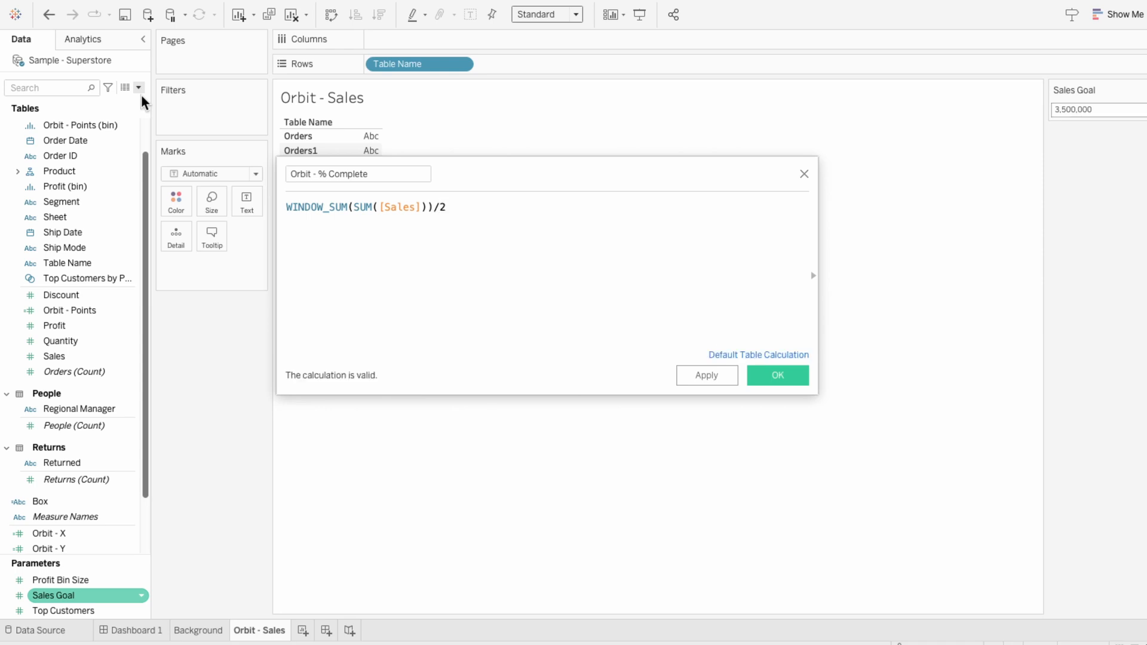
pyautogui.write('/')
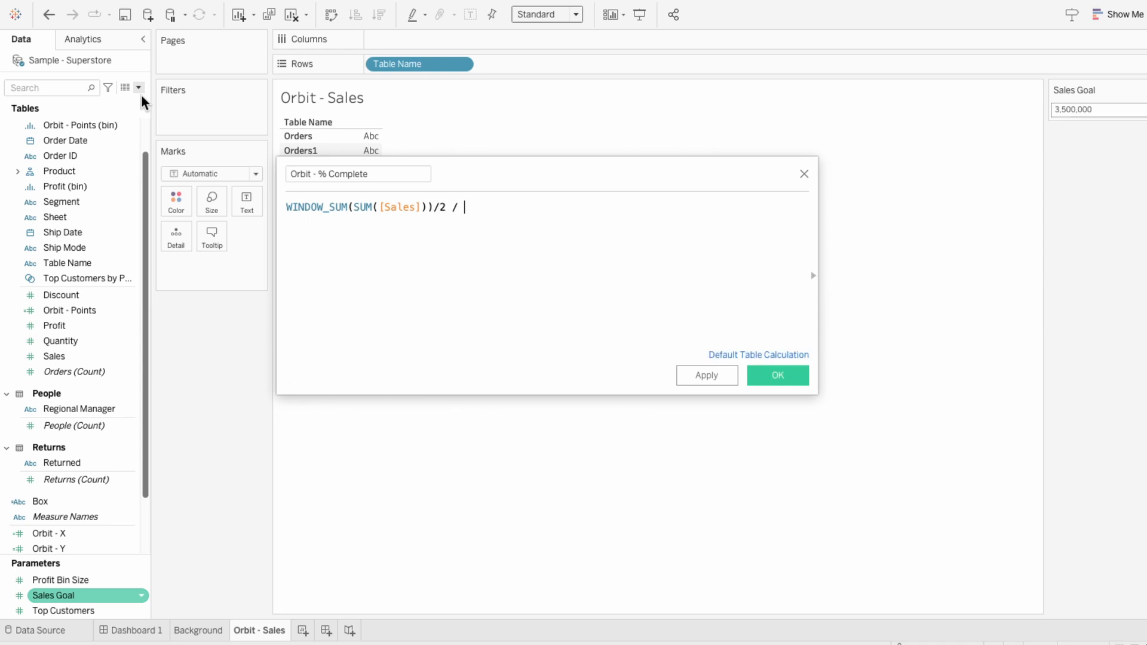
pyautogui.write('[Sales Goal]')
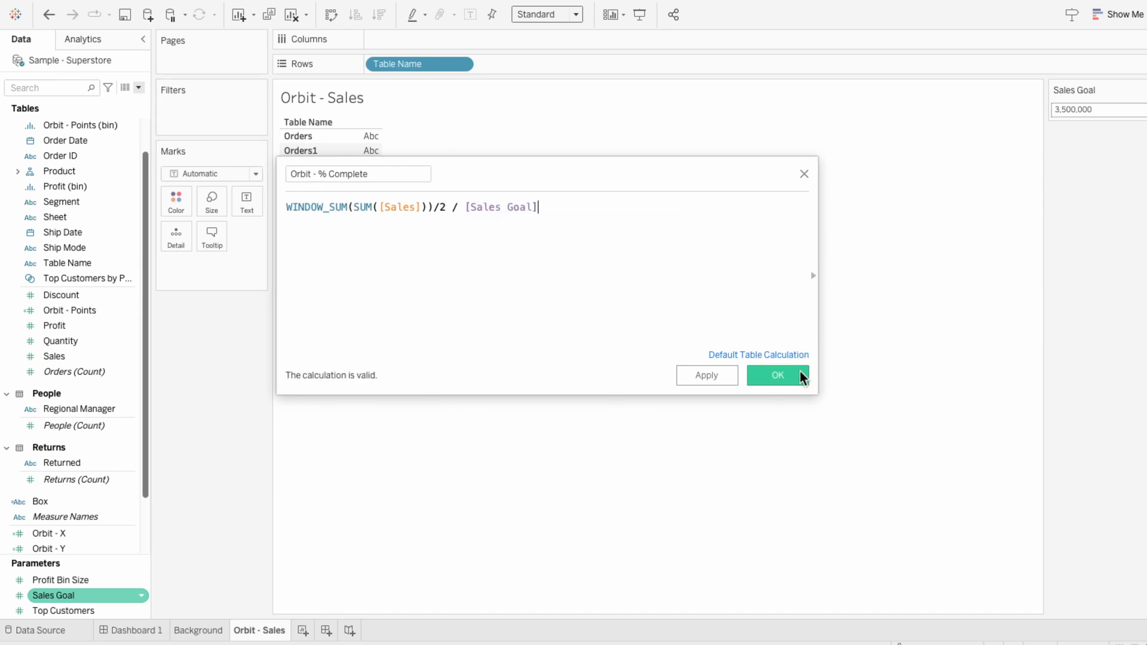
pyautogui.click(778, 375)
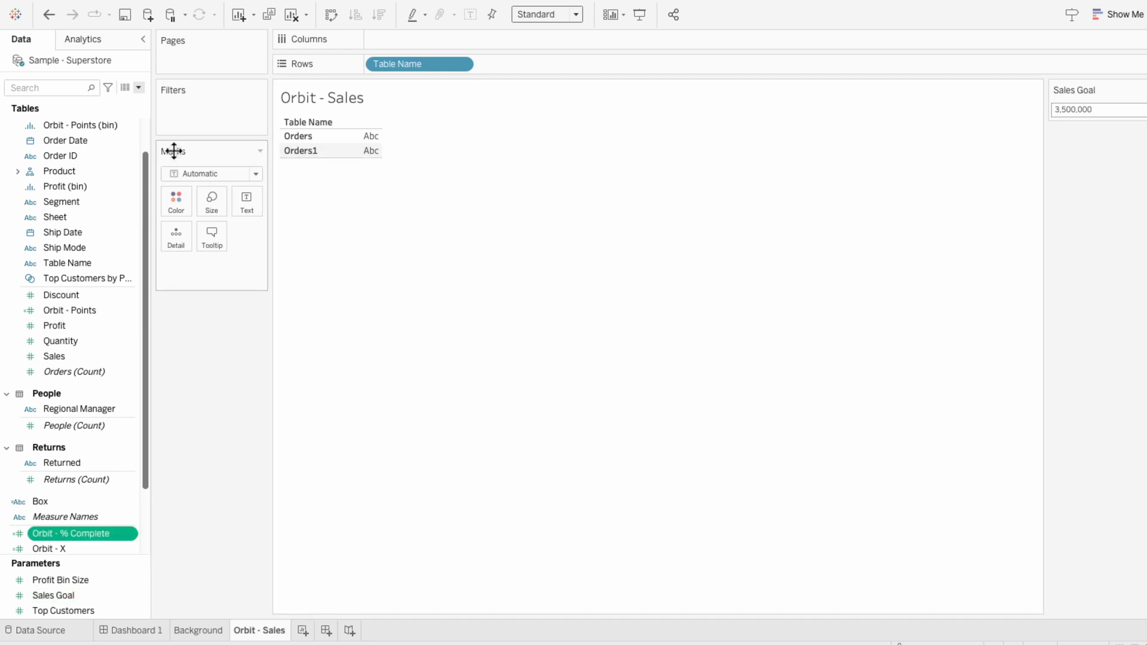
# Create Orbit - Colors: IF INDEX()/WINDOW_MAX(INDEX()) < [Orbit - % Complete] THEN 1 ELSE 0 END
pyautogui.click(137, 87)
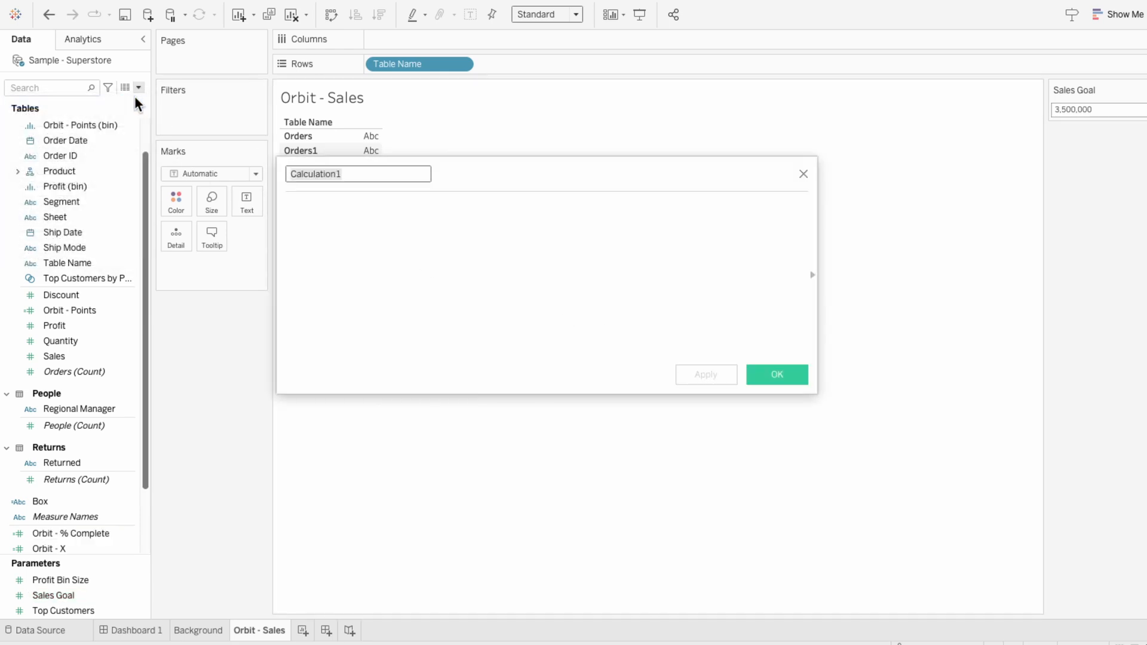
pyautogui.write('Orbit - Colors')
pyautogui.click(545, 276)
pyautogui.write('IF')
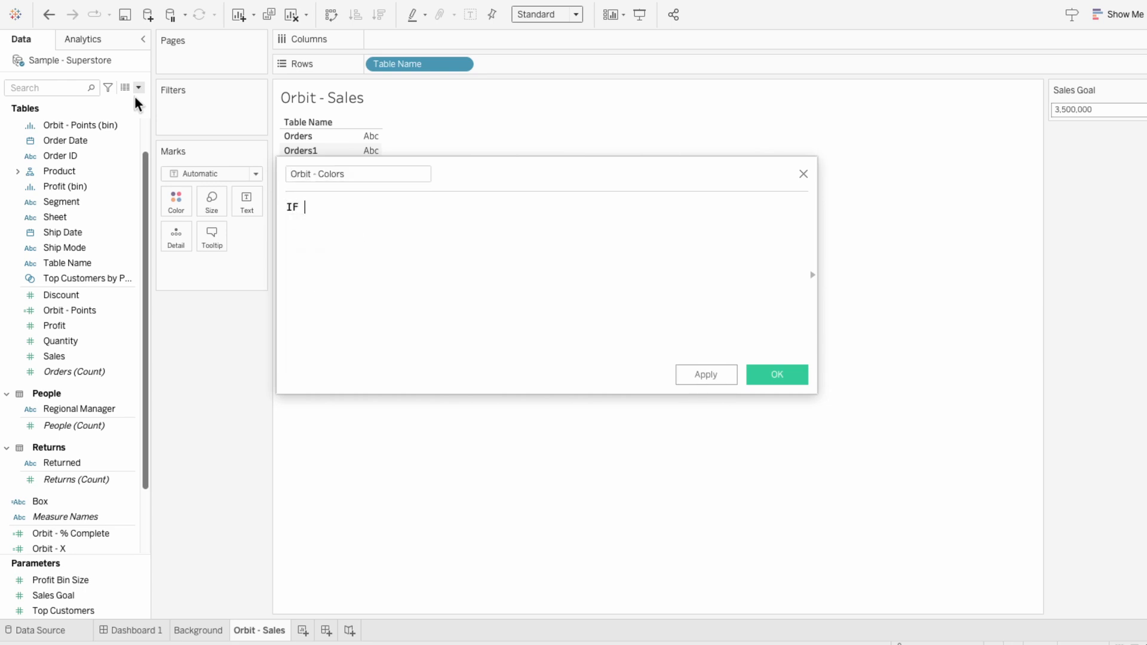
pyautogui.write('INDEX()')
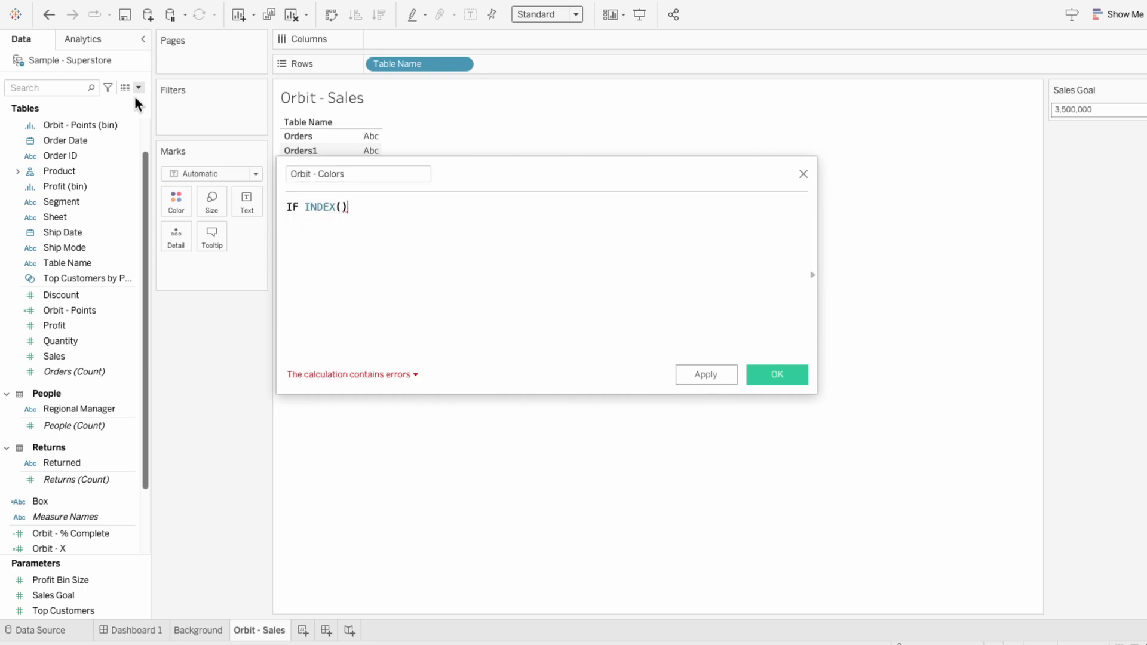
pyautogui.write('/WINDOW_MAX(INDEX(')
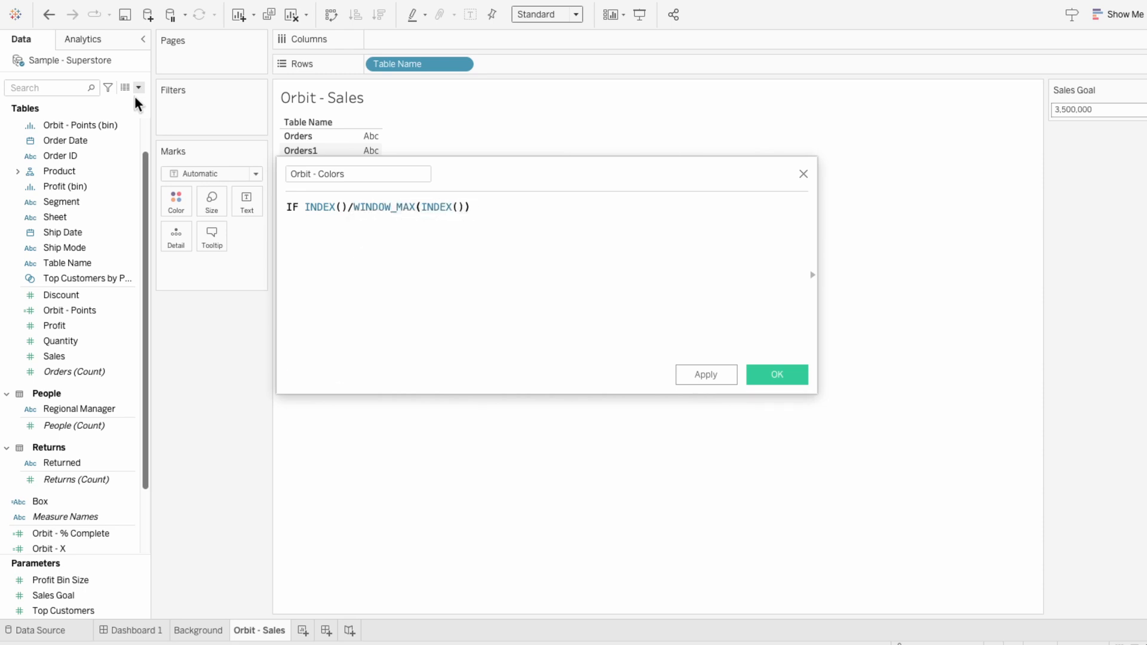
pyautogui.write('< or')
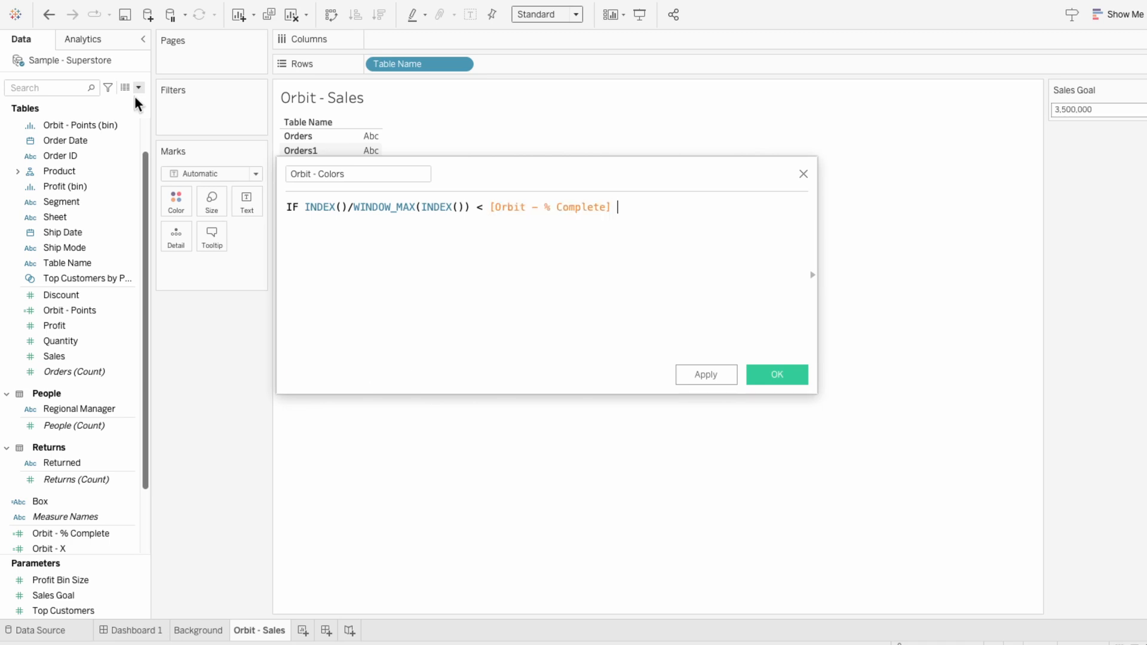
pyautogui.write('THEN 1 ELSE')
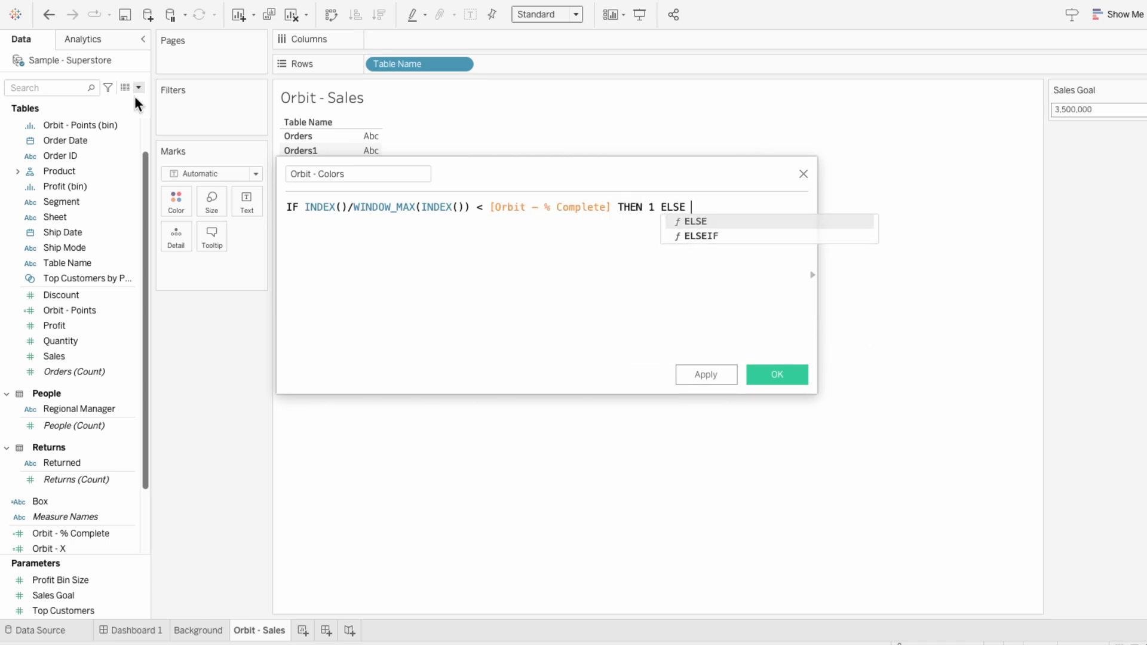
pyautogui.write('0 END')
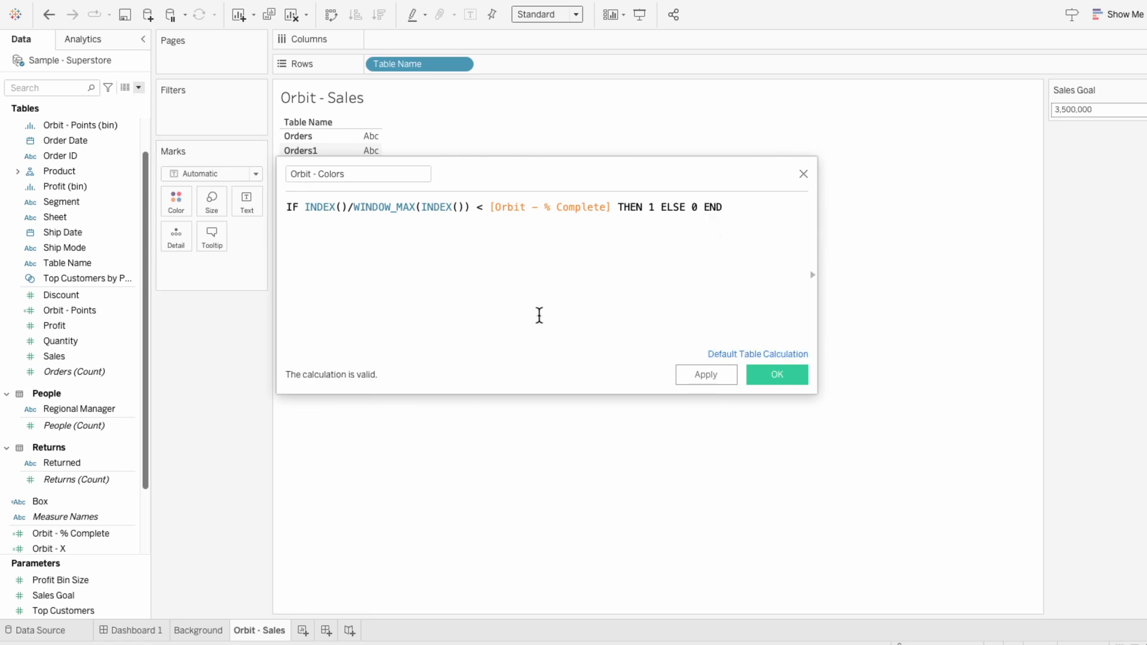
pyautogui.click(776, 373)
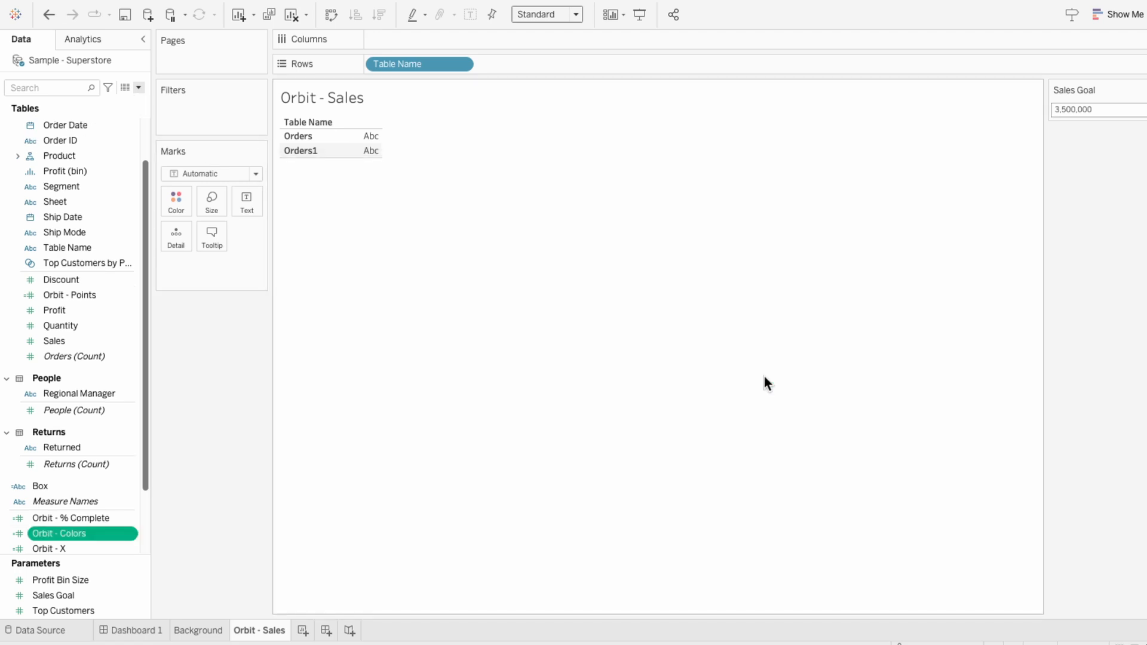
pyautogui.moveTo(419, 64)
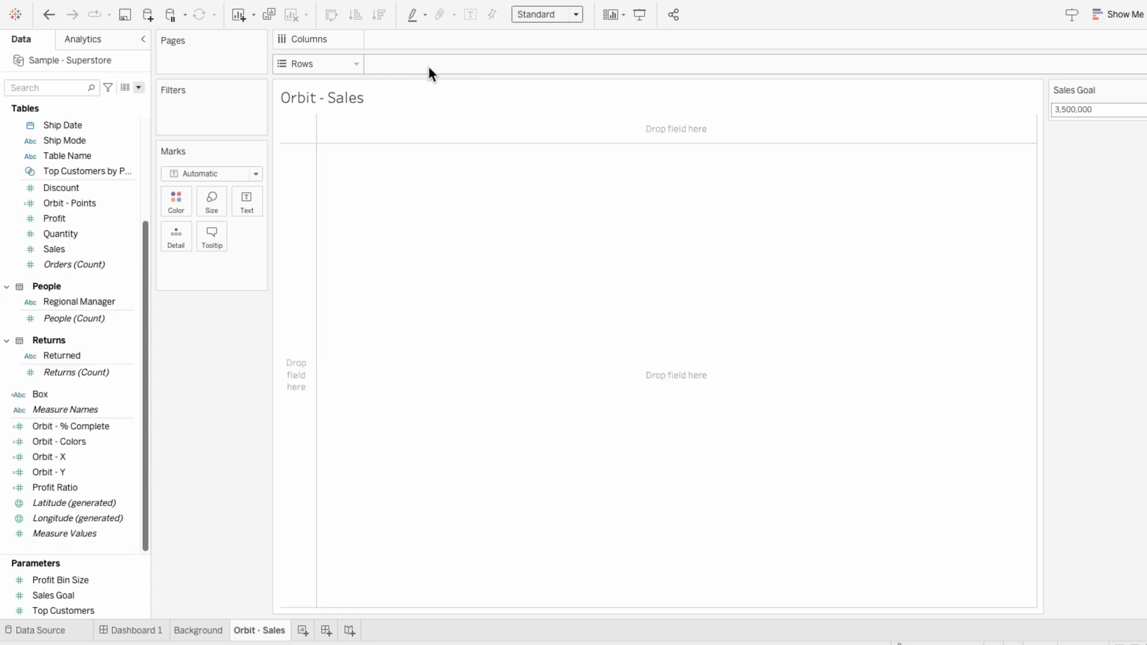
# Filter fields by 'orb', place Orbit - X on Columns and Orbit - Points (bin) on Detail
pyautogui.click(48, 88)
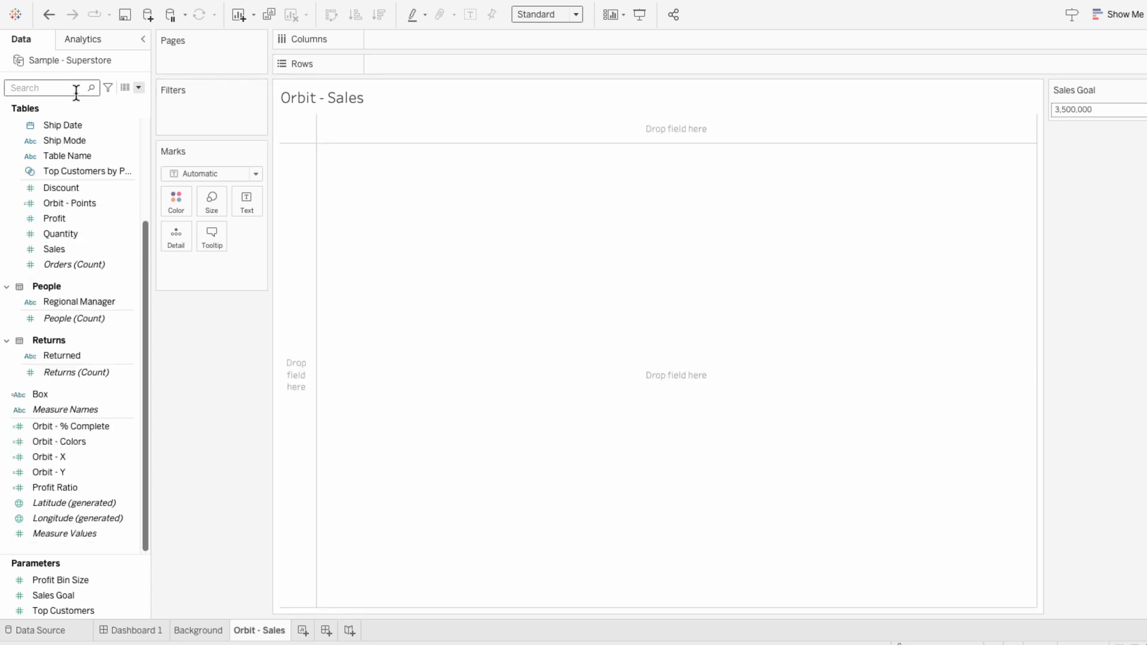
pyautogui.write('orb')
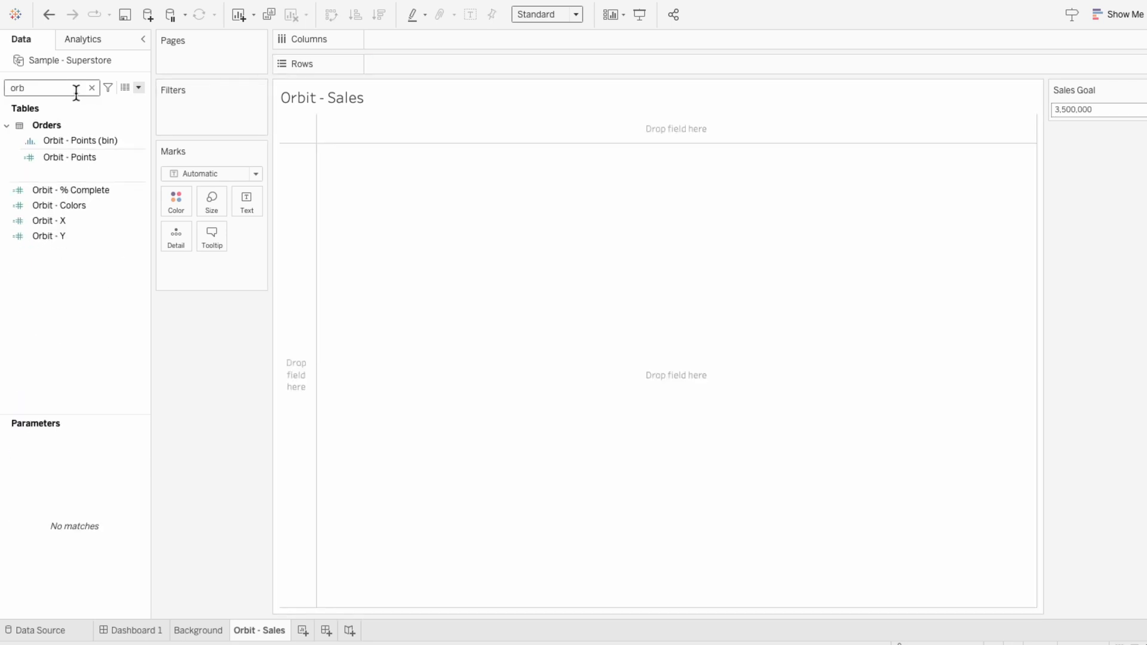
pyautogui.click(49, 220)
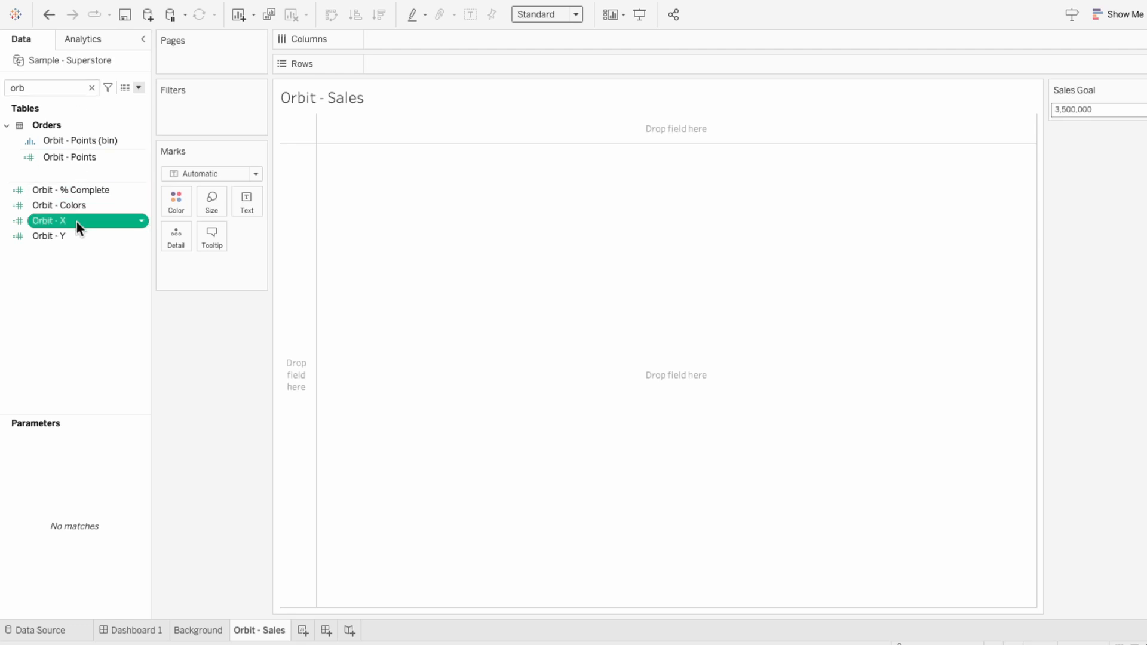
pyautogui.moveTo(49, 221); pyautogui.dragTo(417, 40)
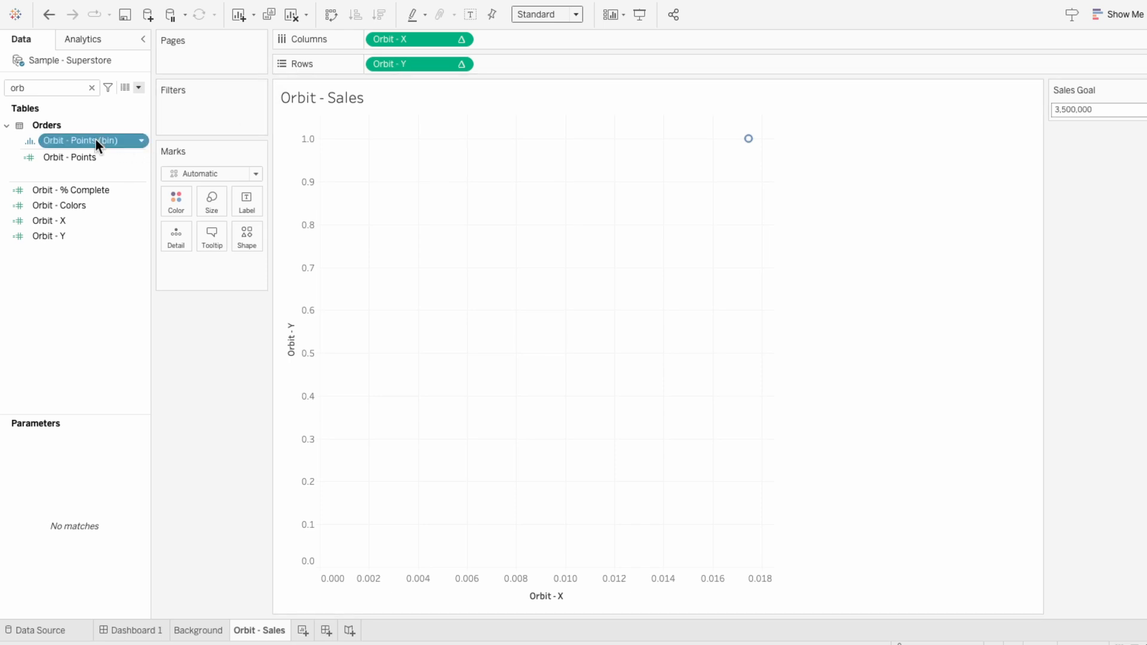
pyautogui.moveTo(81, 140); pyautogui.dragTo(205, 265)
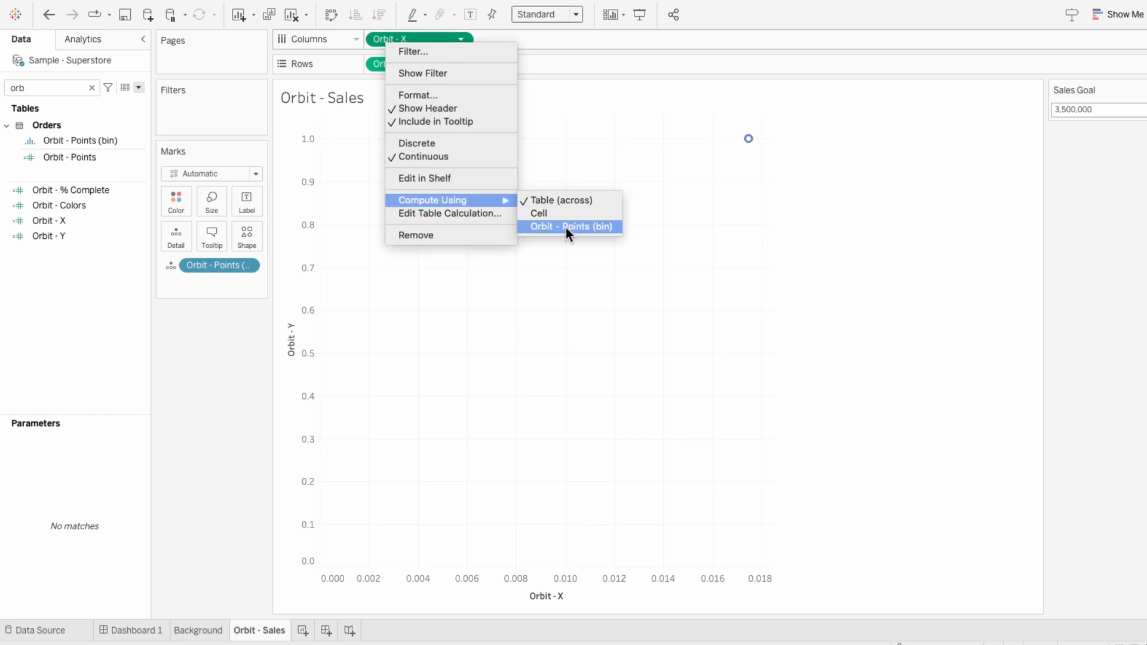
# Set both Orbit - X and Orbit - Y to compute along Orbit - Points (bin)
pyautogui.click(570, 226)
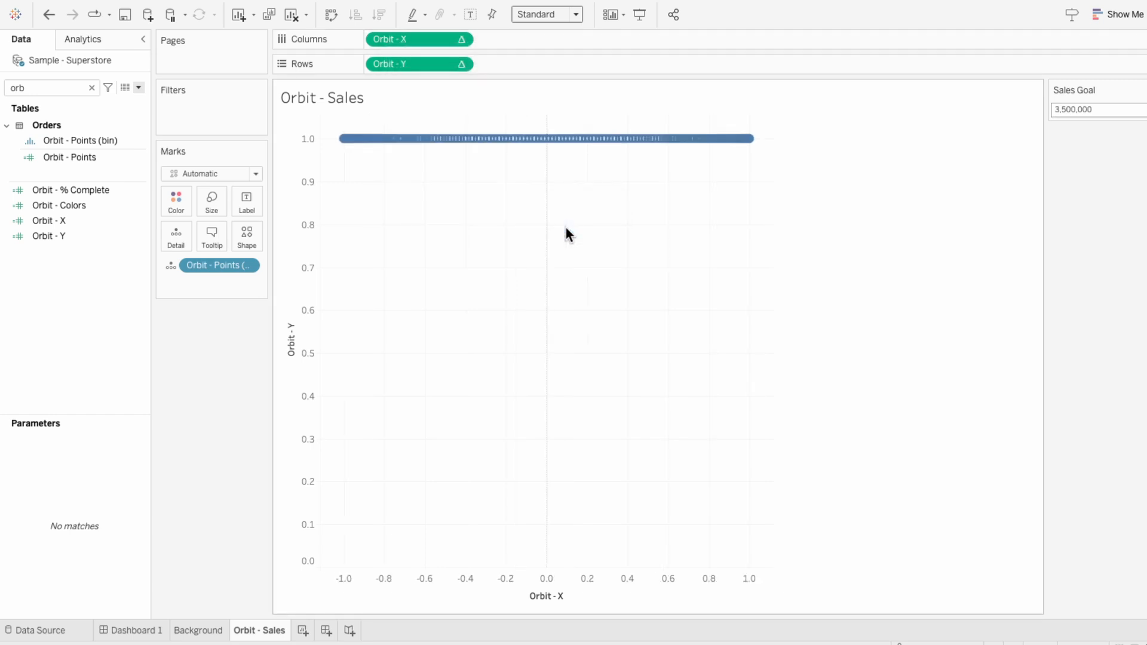
pyautogui.click(418, 64)
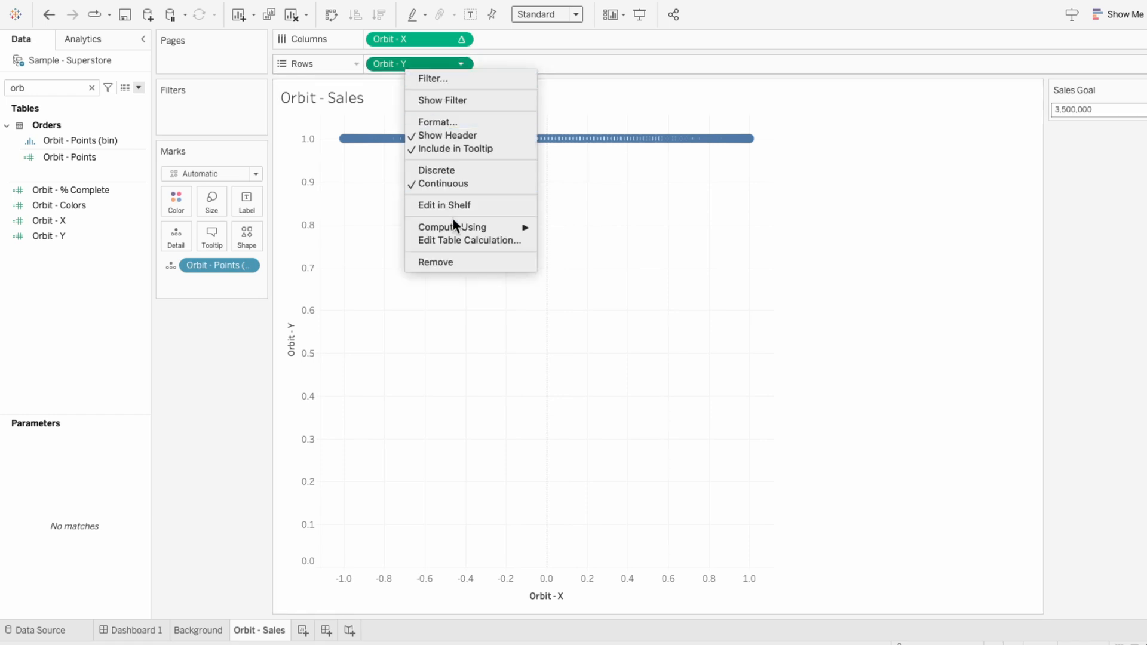
pyautogui.click(437, 169)
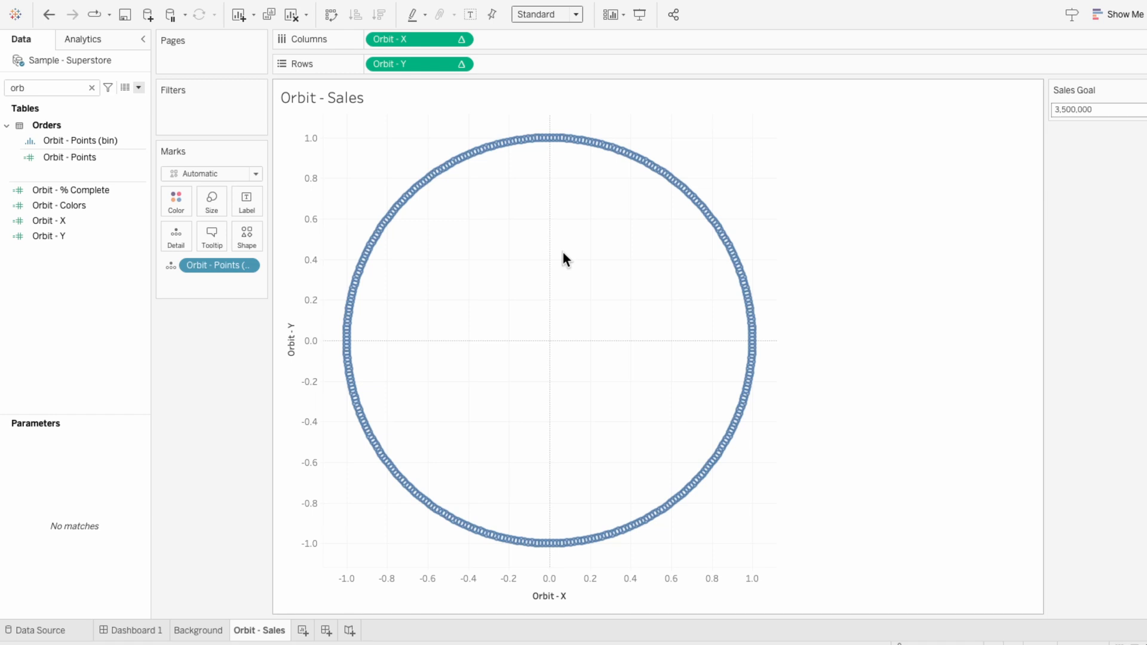
pyautogui.moveTo(374, 237)
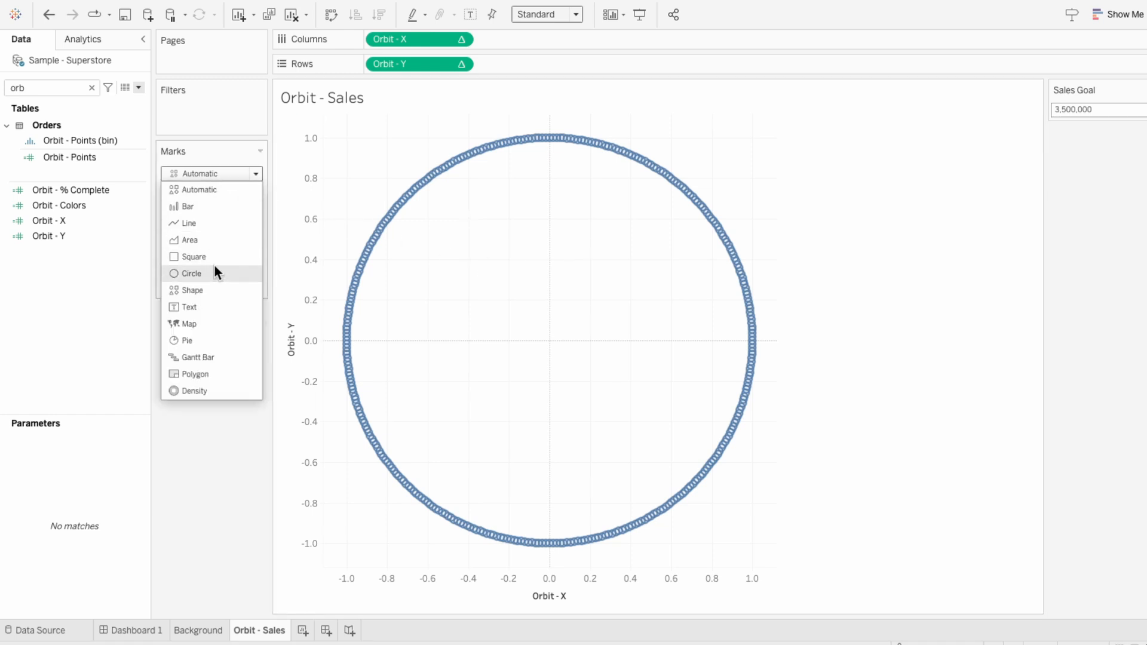
# Switch the mark type to Circle and make the Orbit - Colors field discrete
pyautogui.click(191, 273)
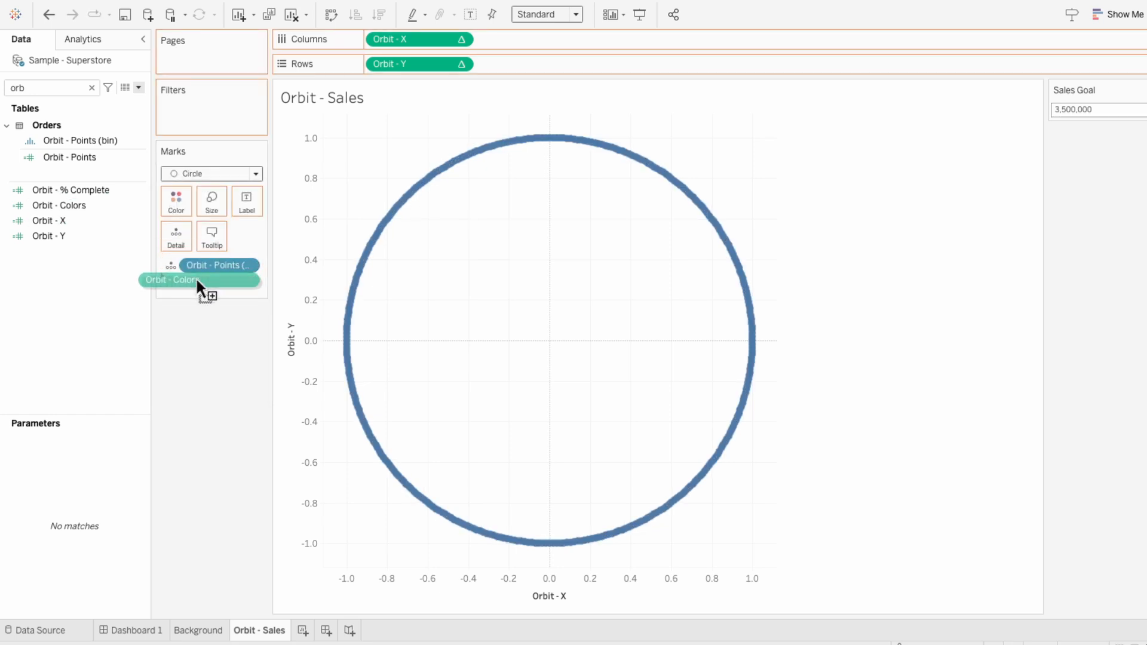
pyautogui.rightClick(216, 281)
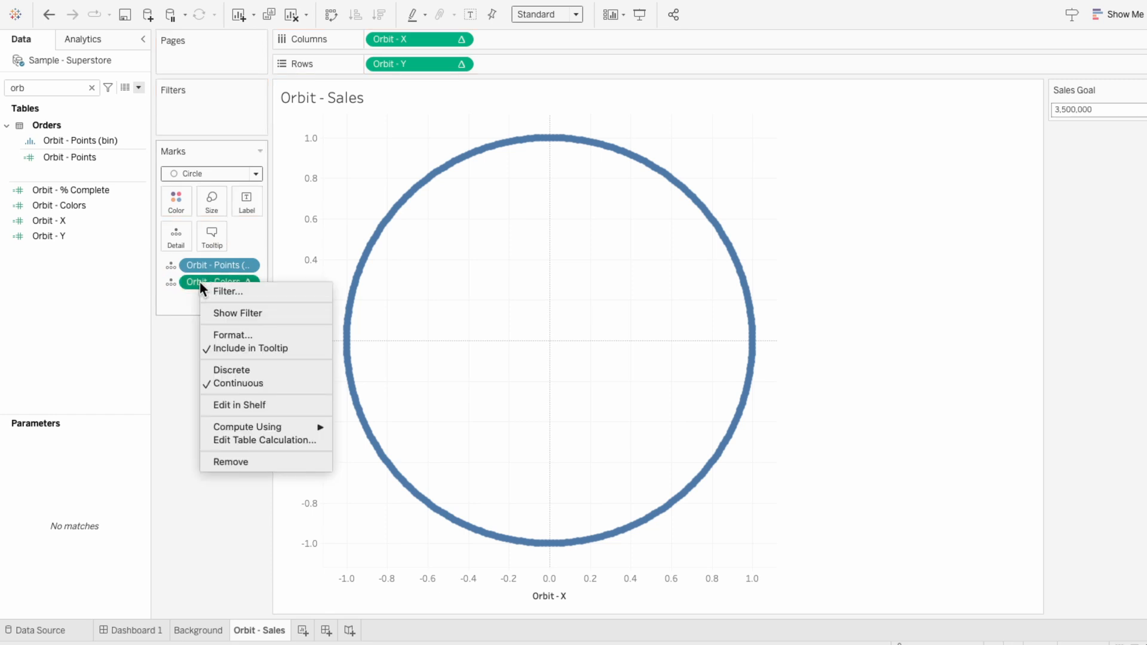
pyautogui.moveTo(245, 397)
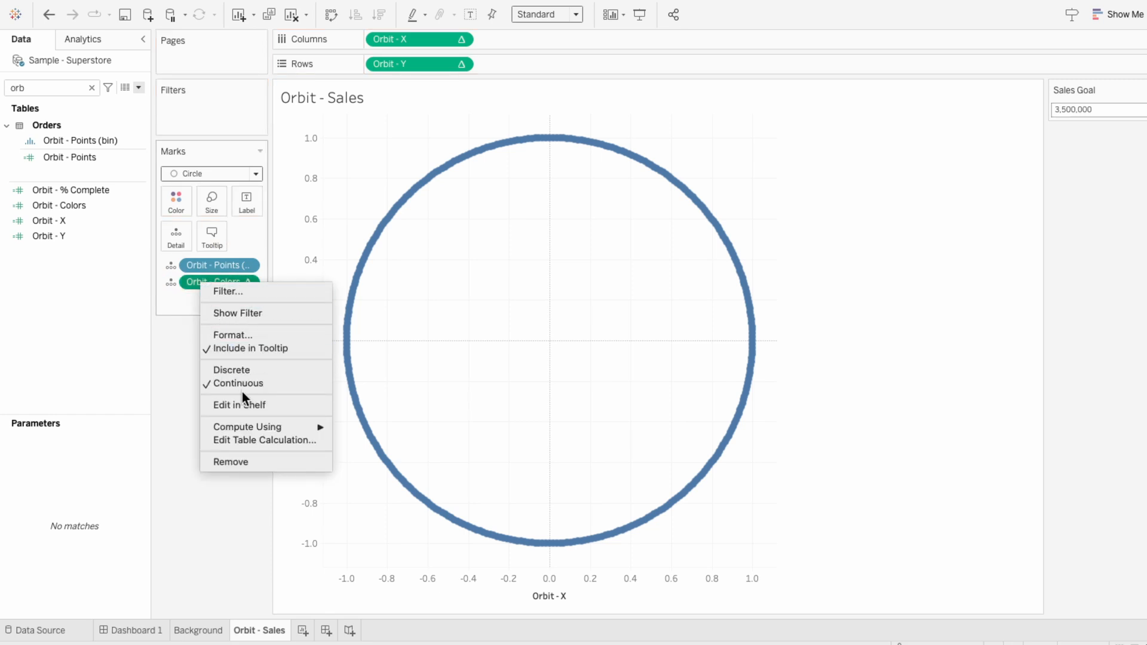
pyautogui.click(391, 463)
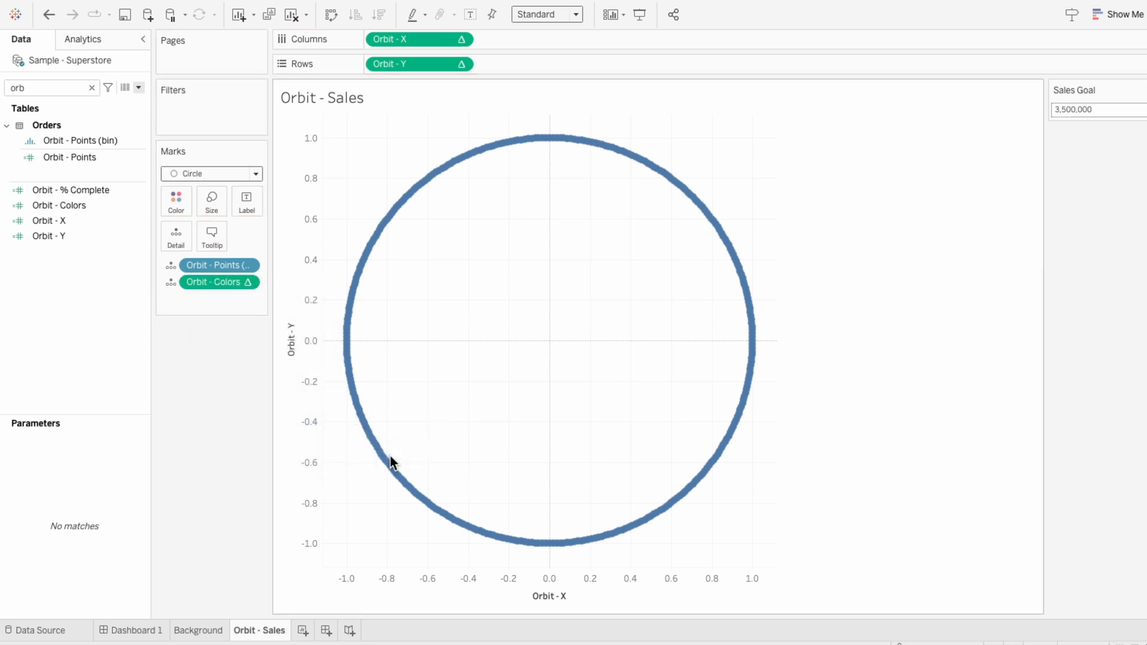
pyautogui.rightClick(218, 281)
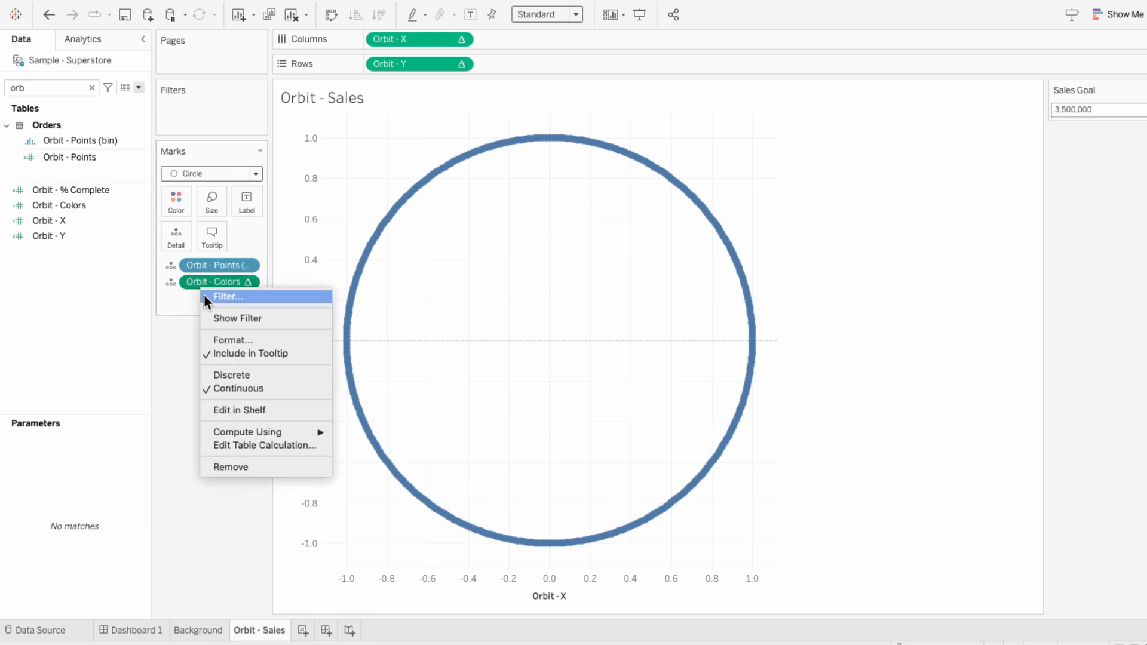
pyautogui.click(224, 379)
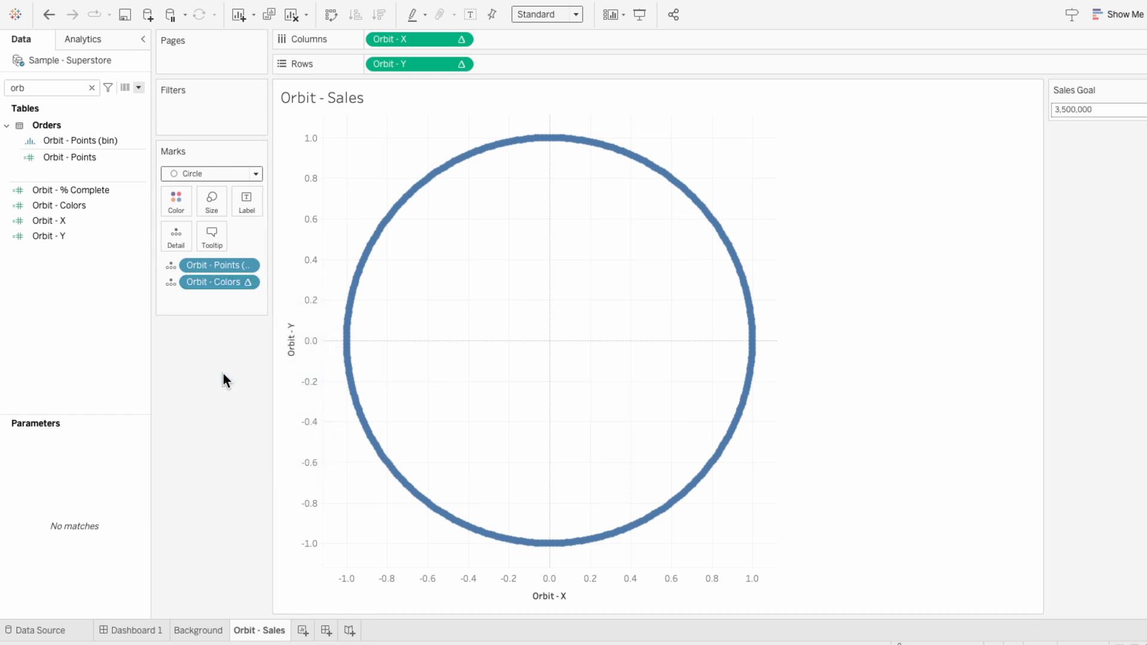
# Colour marks by Orbit - Colors, giving value 0 light teal and value 1 white
pyautogui.rightClick(218, 282)
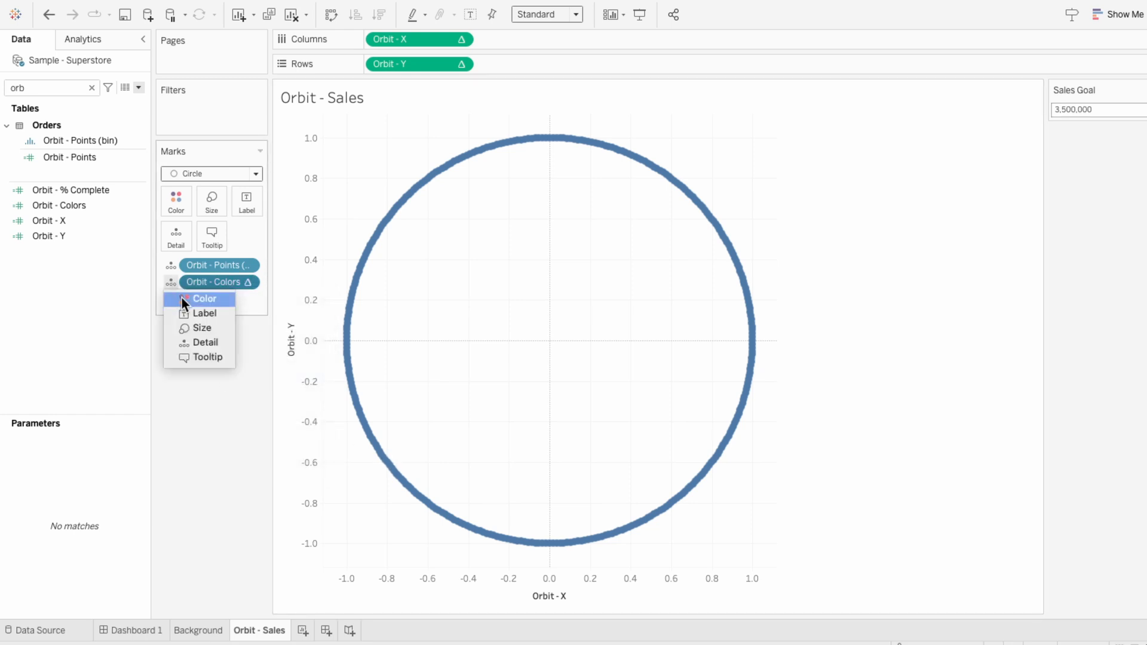
pyautogui.click(205, 298)
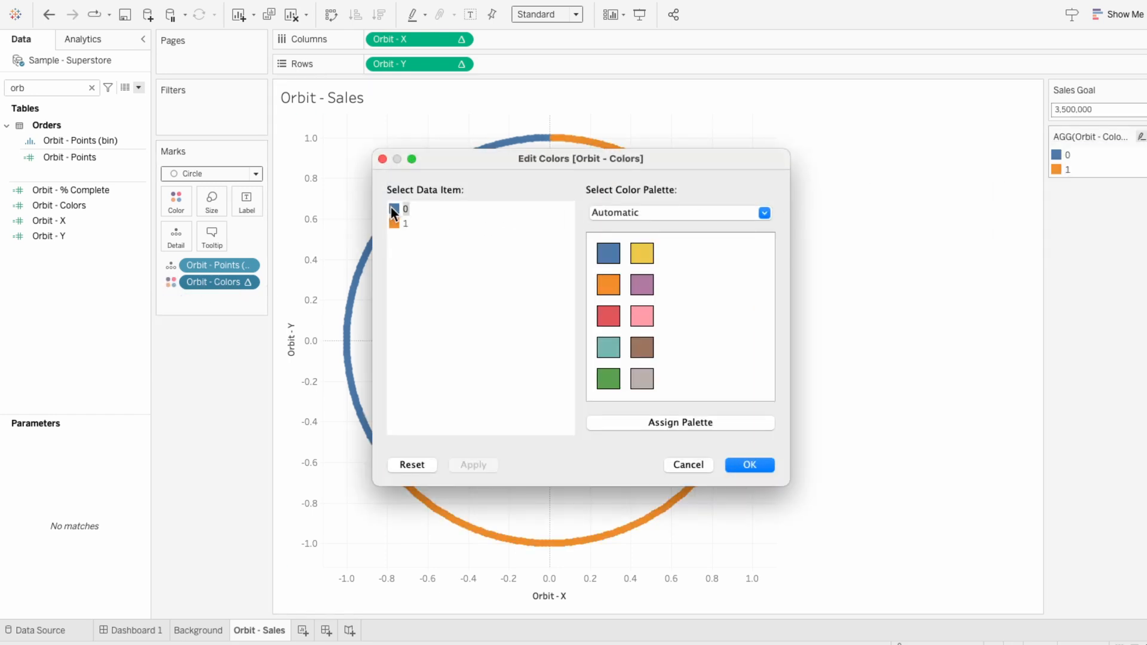
pyautogui.doubleClick(394, 210)
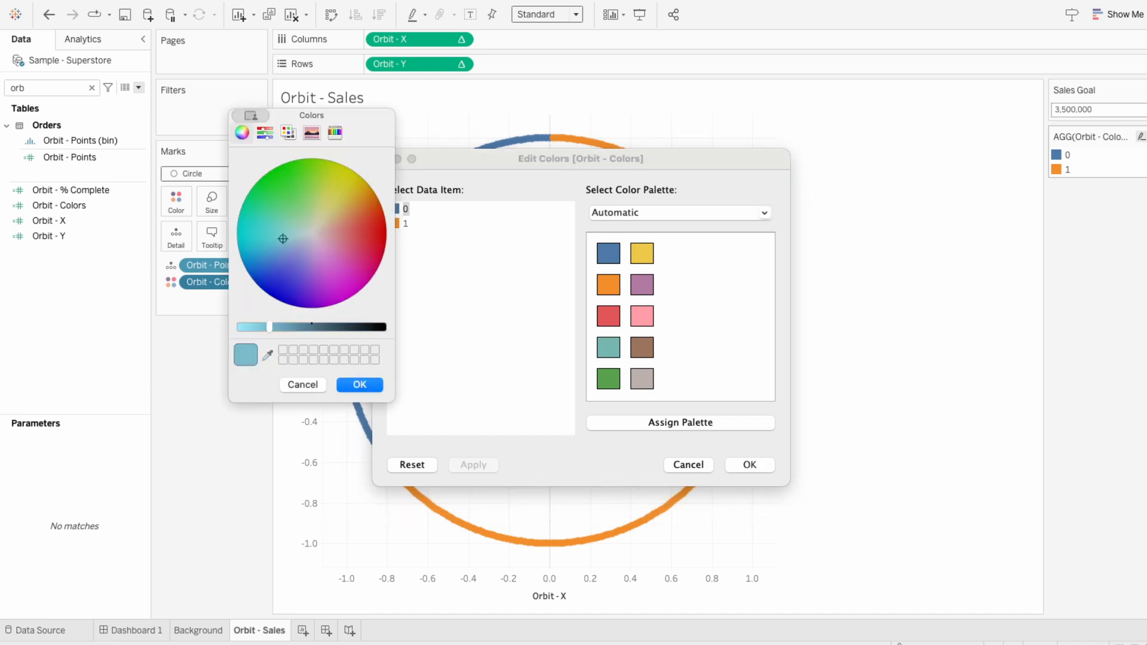
pyautogui.click(359, 384)
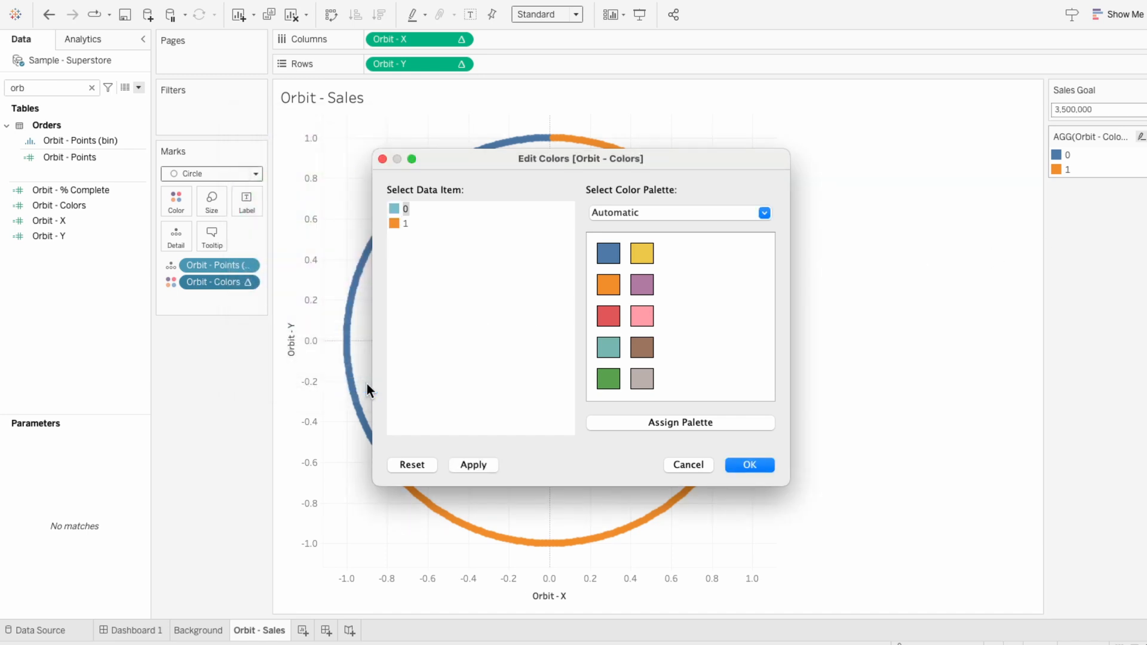
pyautogui.click(401, 223)
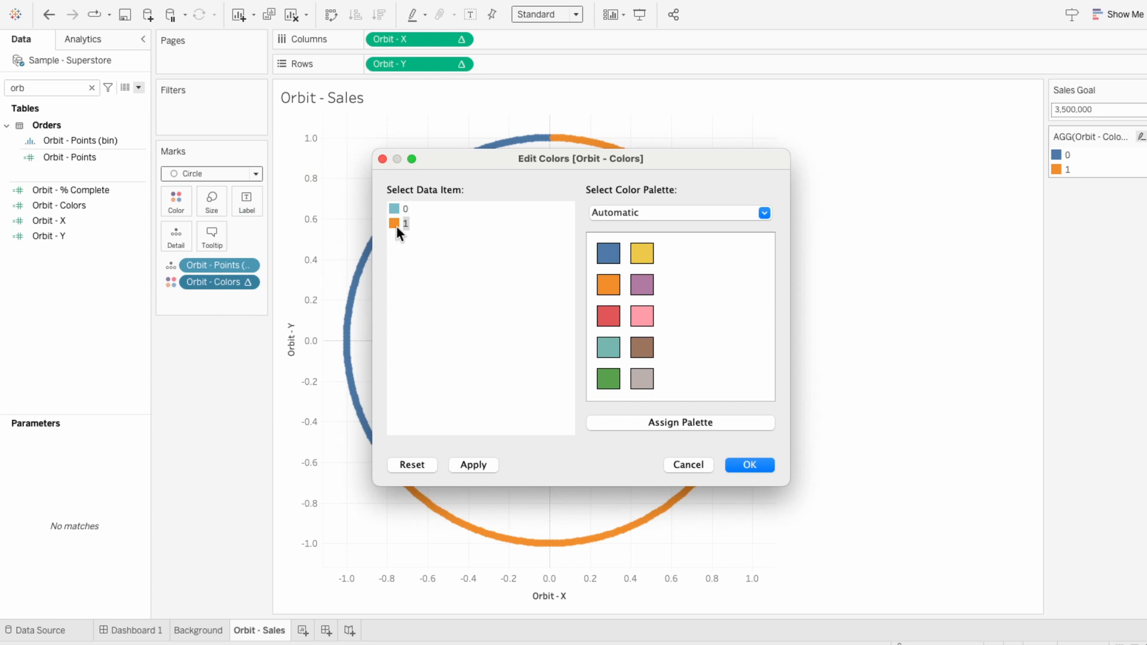
pyautogui.doubleClick(395, 222)
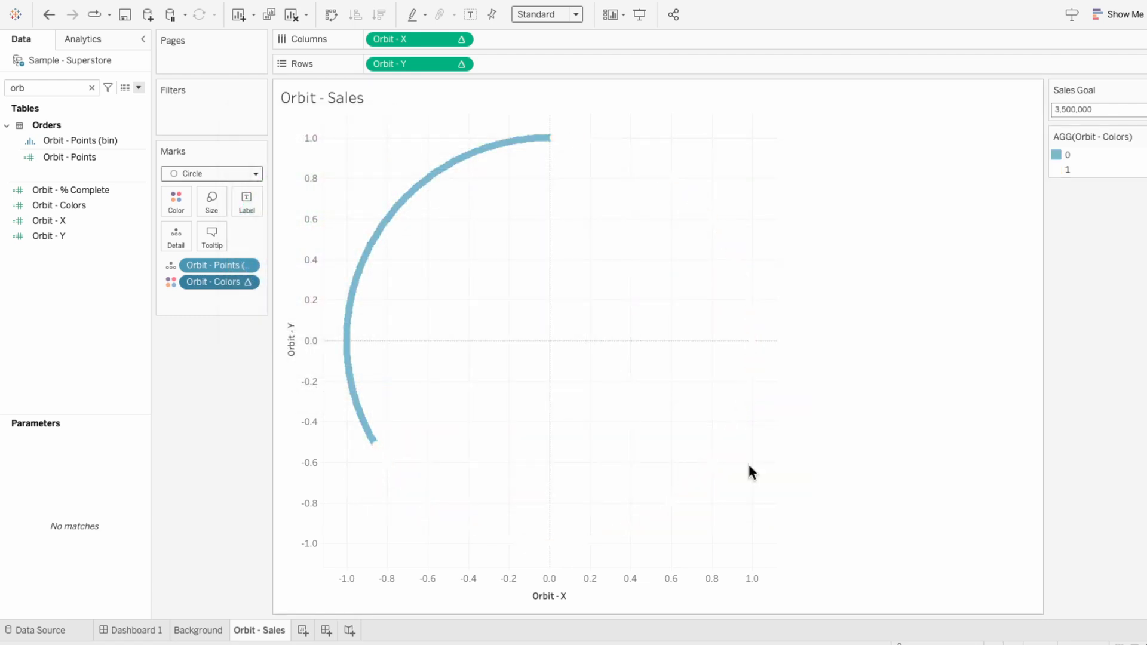
# Enlarge the ring marks with the Size slider to thicken the teal arc
pyautogui.click(211, 202)
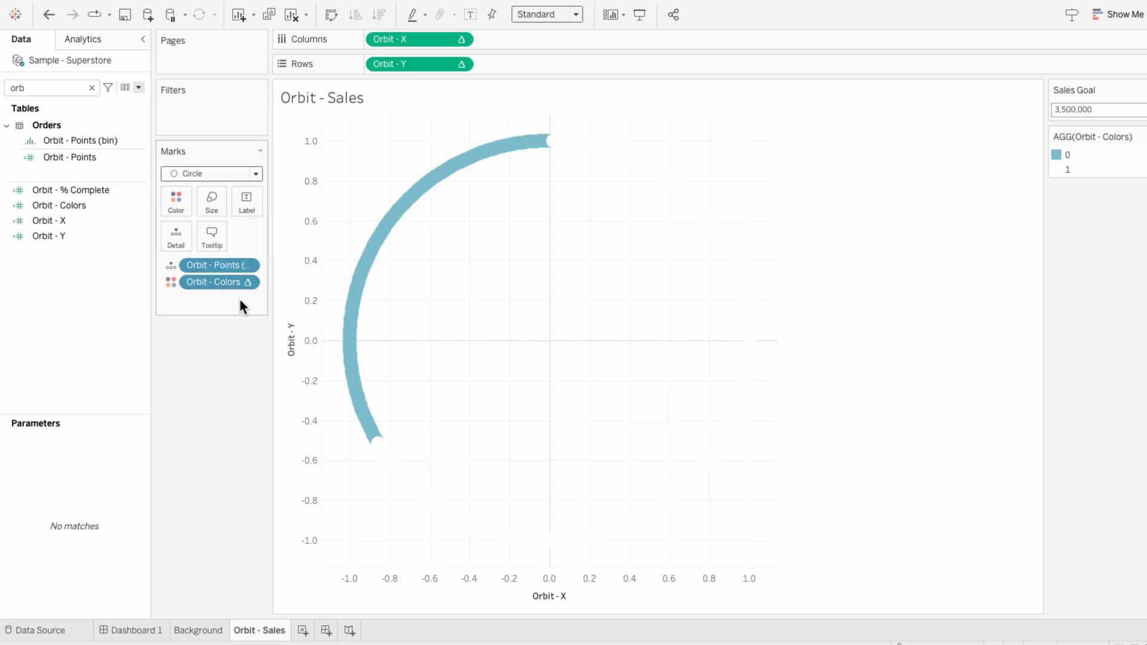
pyautogui.moveTo(365, 240)
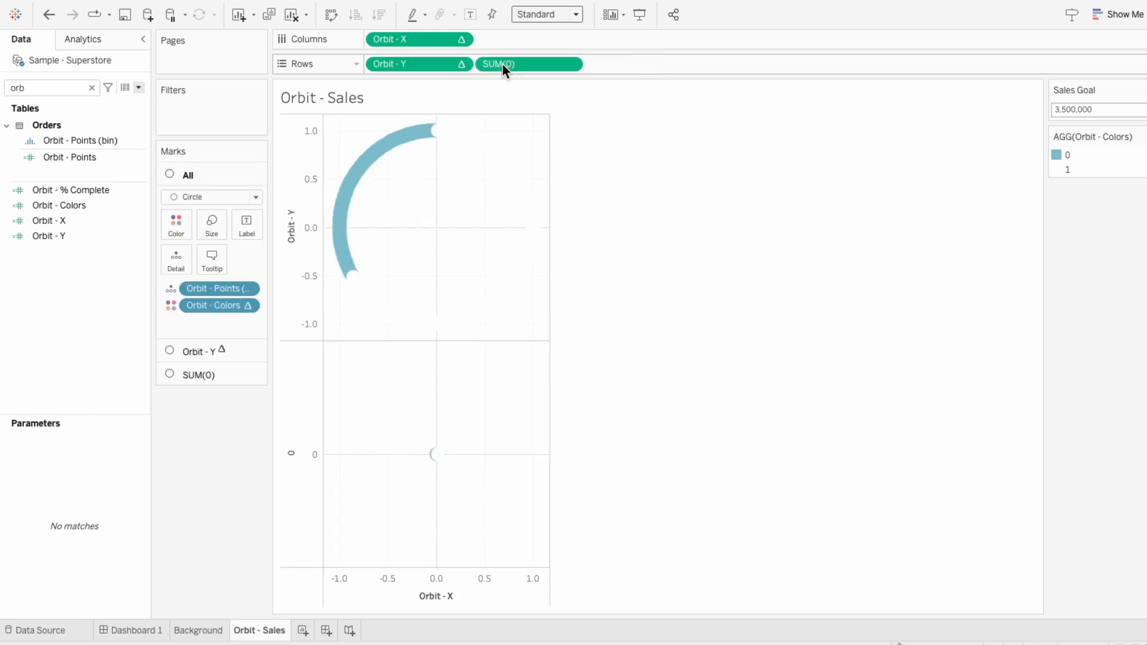
# Show Orbit - % Complete, computed per cell, as a text label on the SUM(0) layer
pyautogui.click(197, 375)
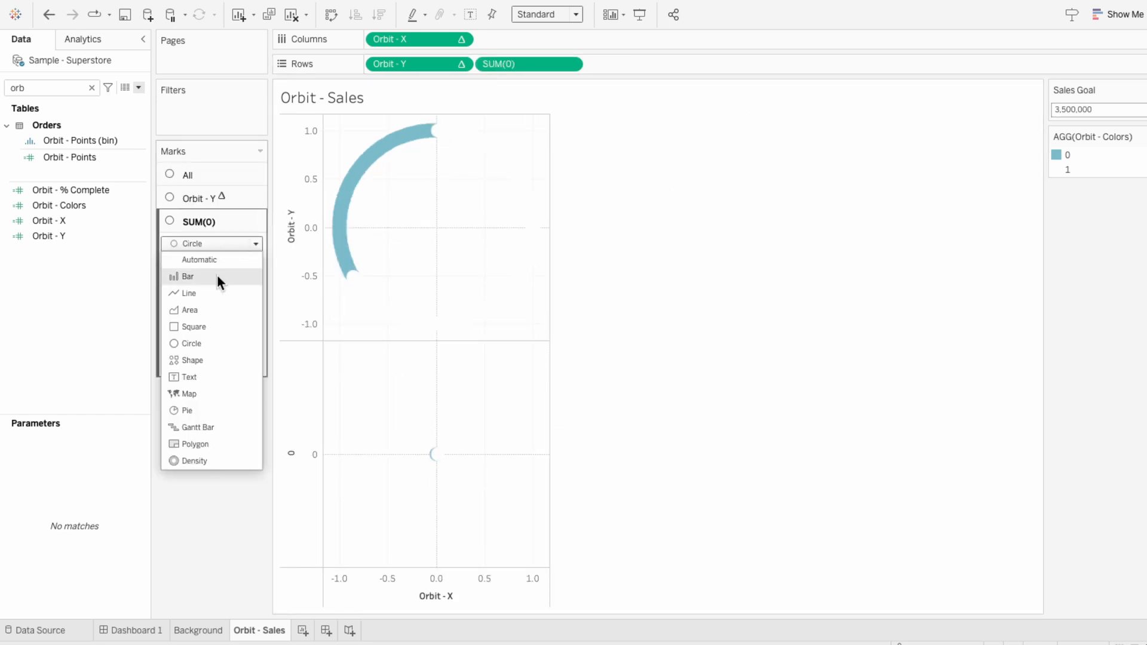
pyautogui.click(189, 377)
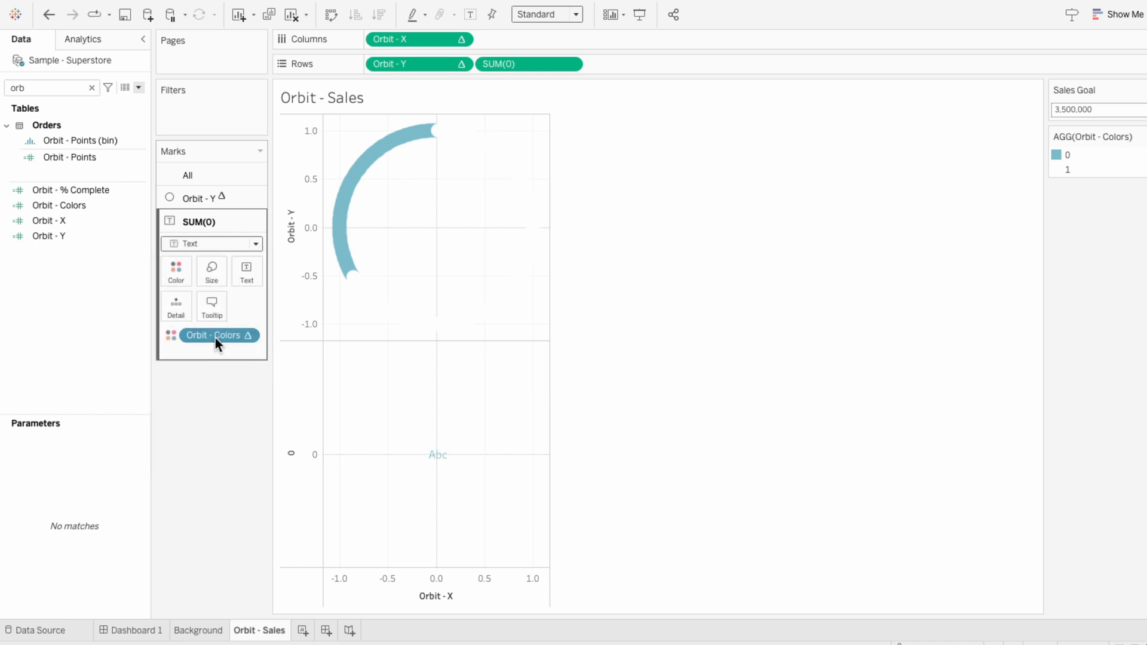
pyautogui.click(216, 335)
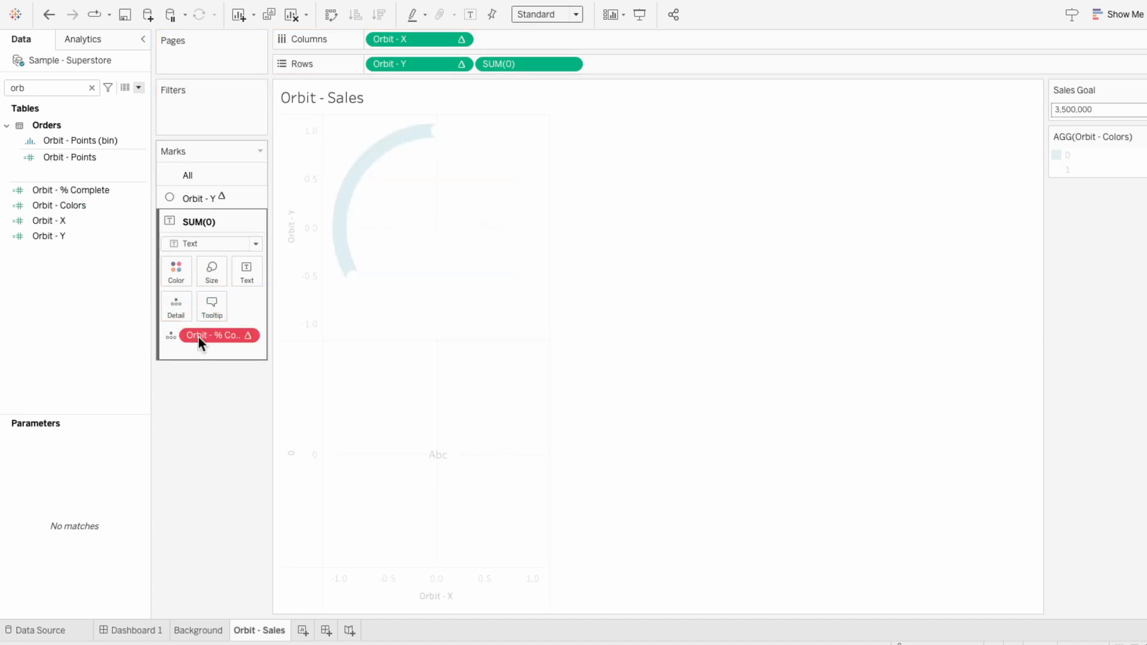
pyautogui.rightClick(212, 335)
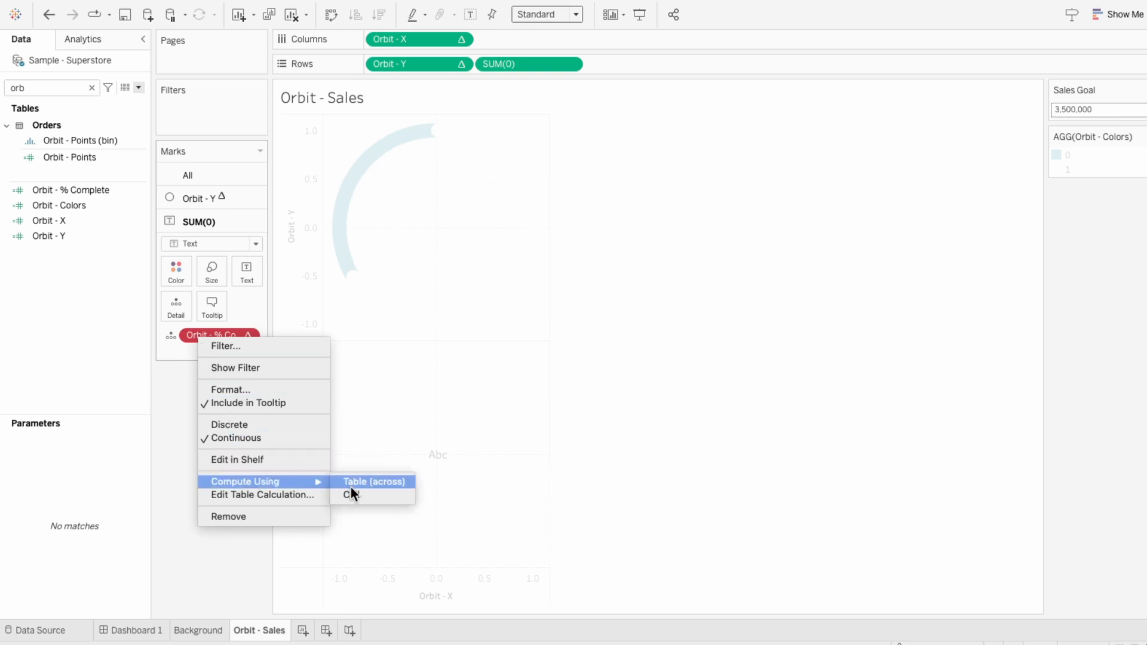
pyautogui.click(354, 494)
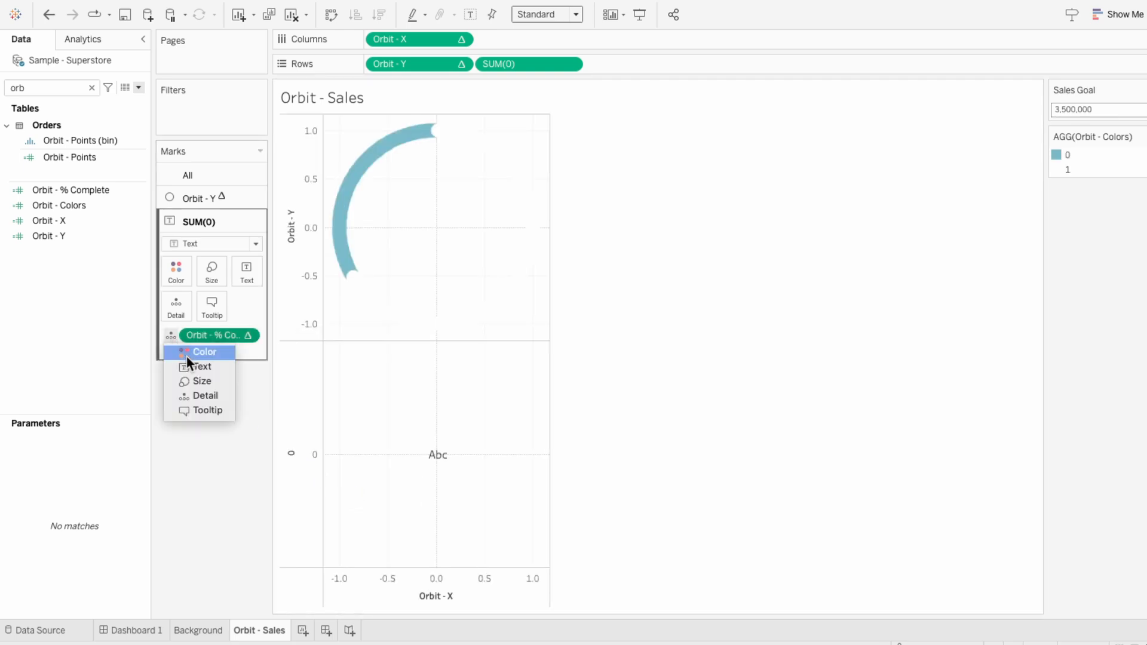
pyautogui.click(201, 366)
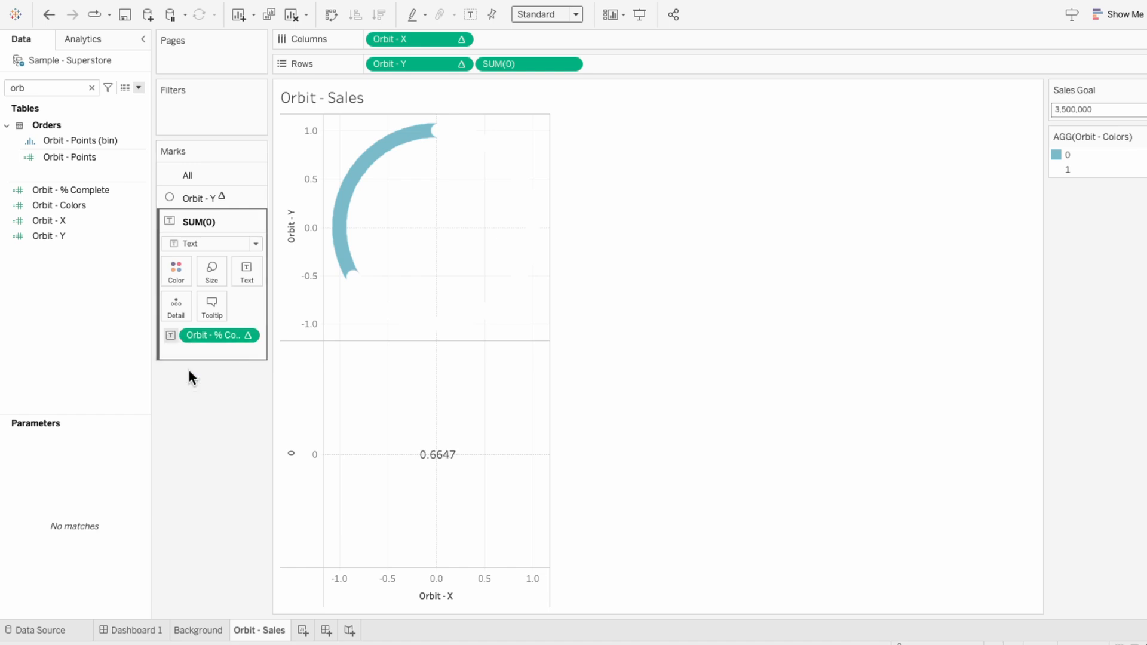
# Format the % Complete numbers as a percentage with no decimals
pyautogui.rightClick(218, 335)
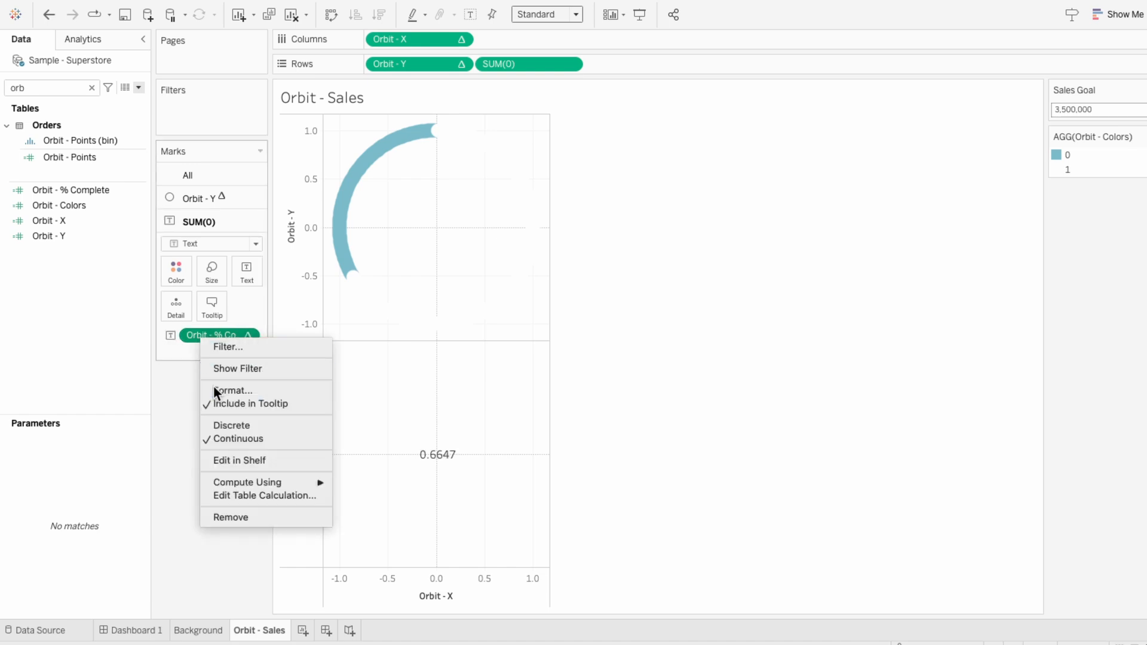
pyautogui.click(233, 390)
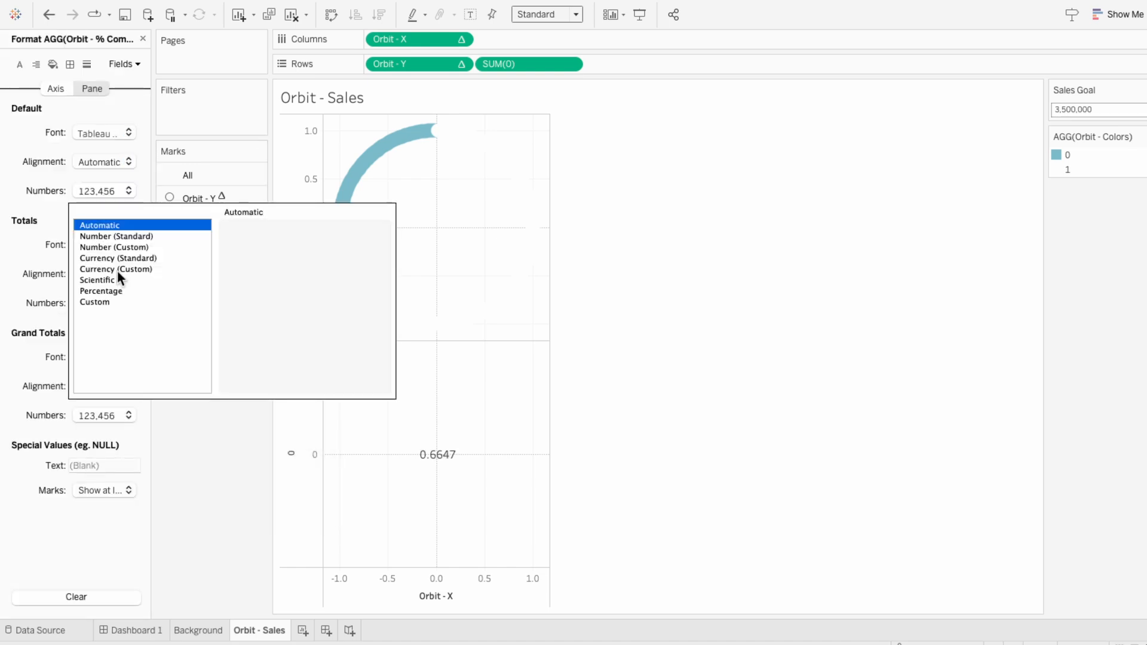
pyautogui.click(100, 290)
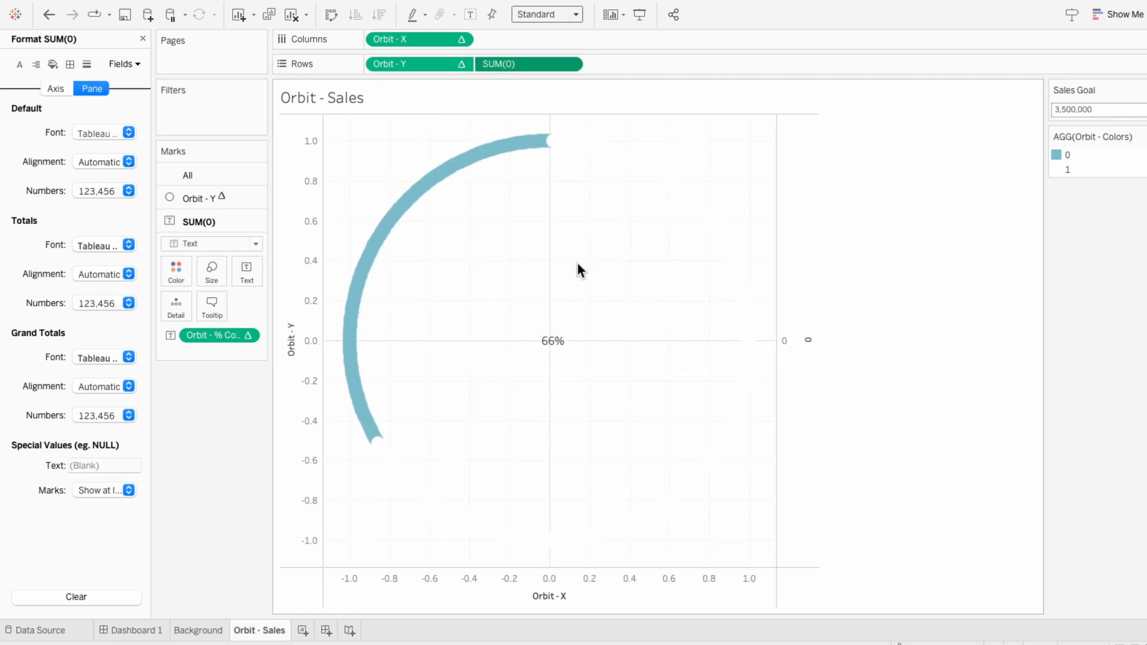
# Style the label text as bold 12-point white Tableau Medium
pyautogui.click(247, 267)
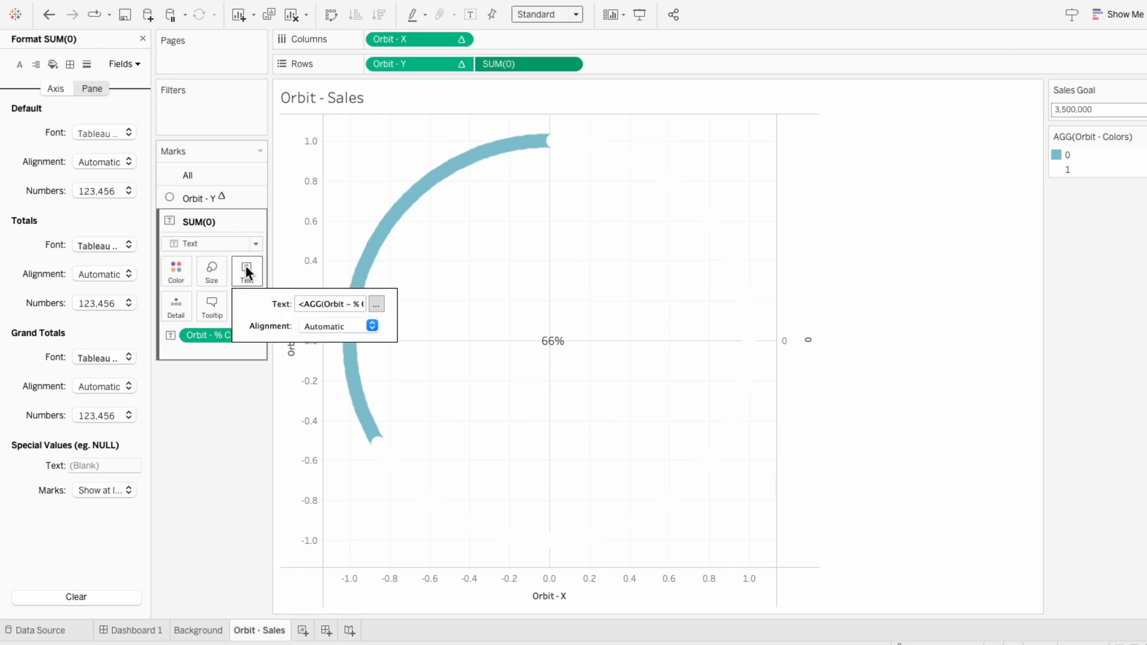
pyautogui.click(375, 303)
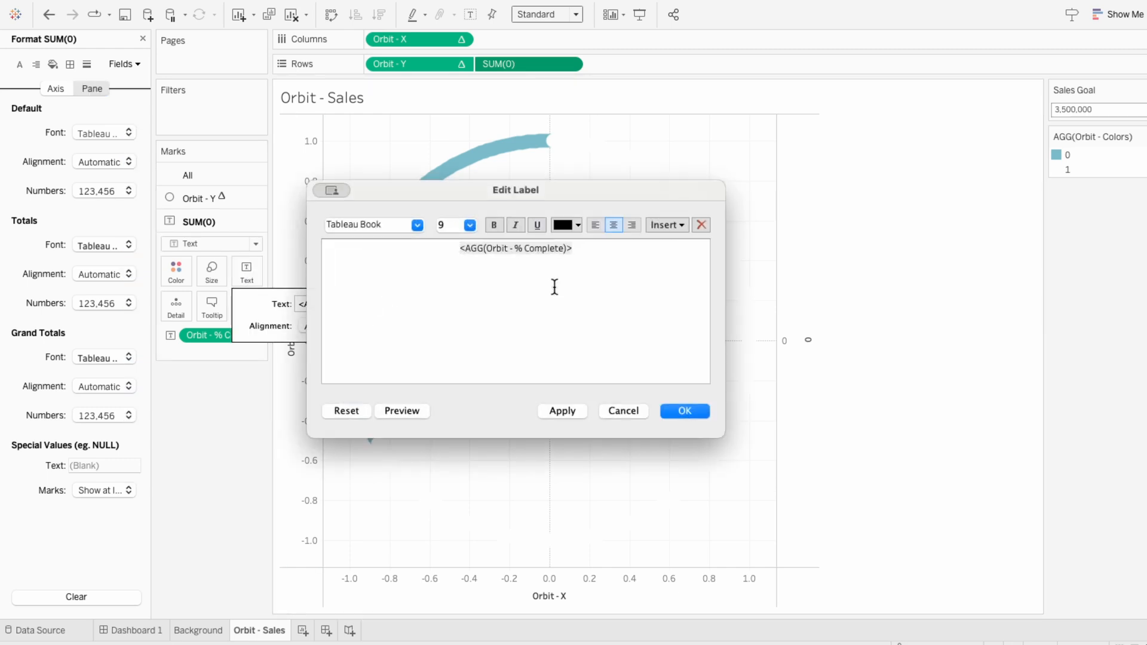
pyautogui.click(578, 224)
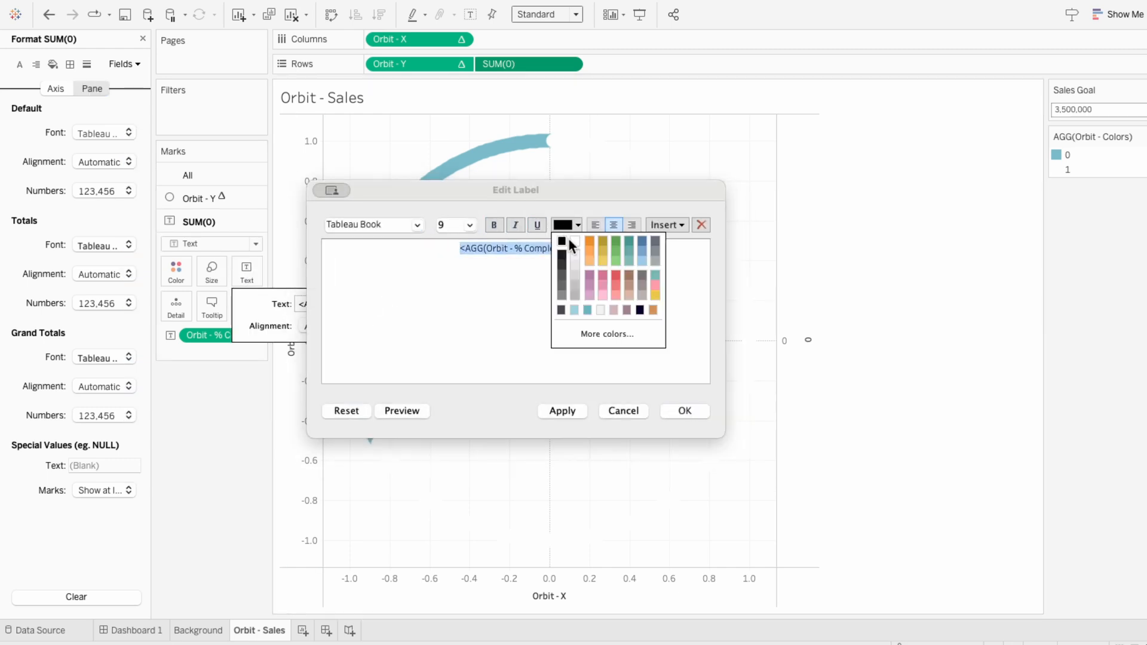
pyautogui.click(417, 224)
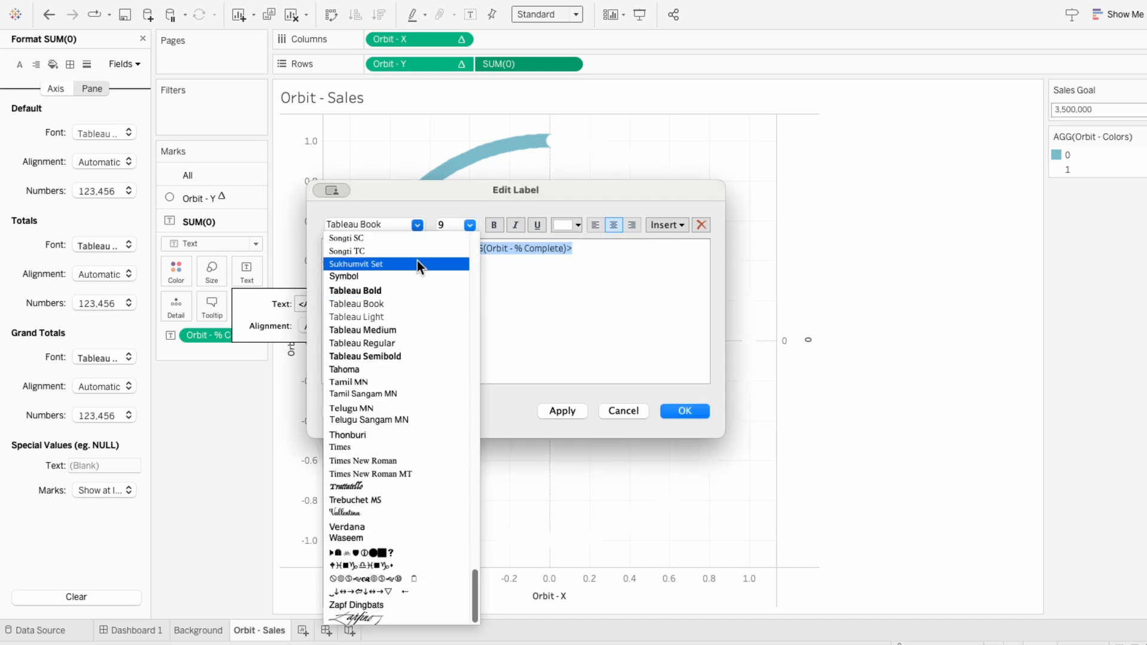
pyautogui.click(468, 225)
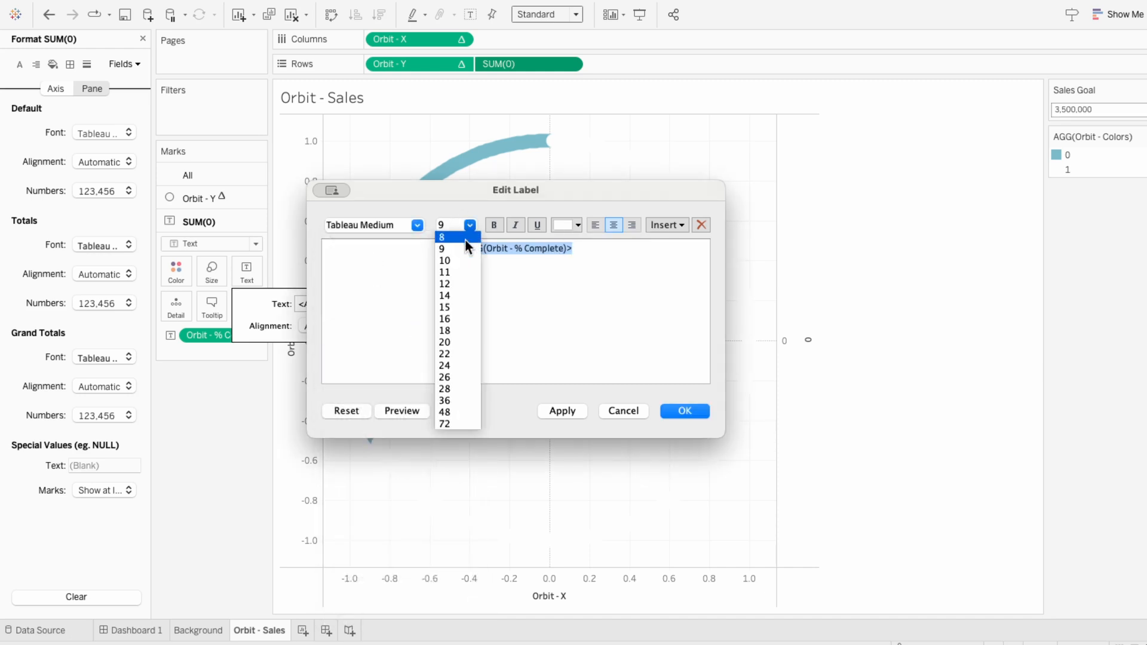
pyautogui.click(444, 284)
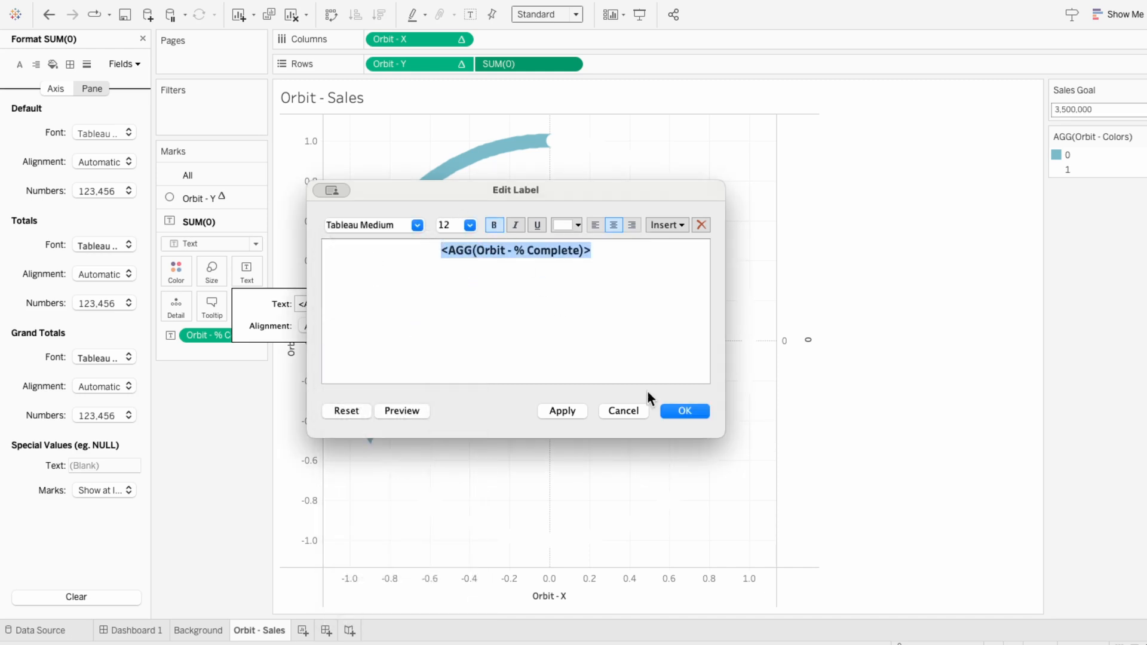
pyautogui.click(683, 411)
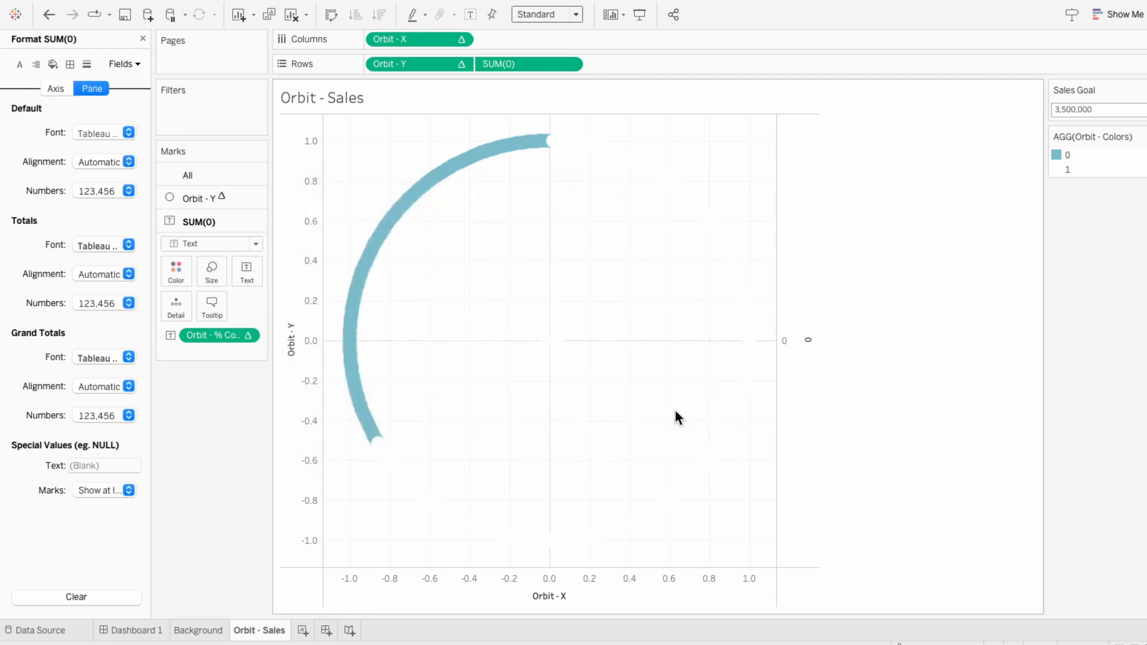
# Hide the axis headers and set worksheet shading to None
pyautogui.rightClick(798, 339)
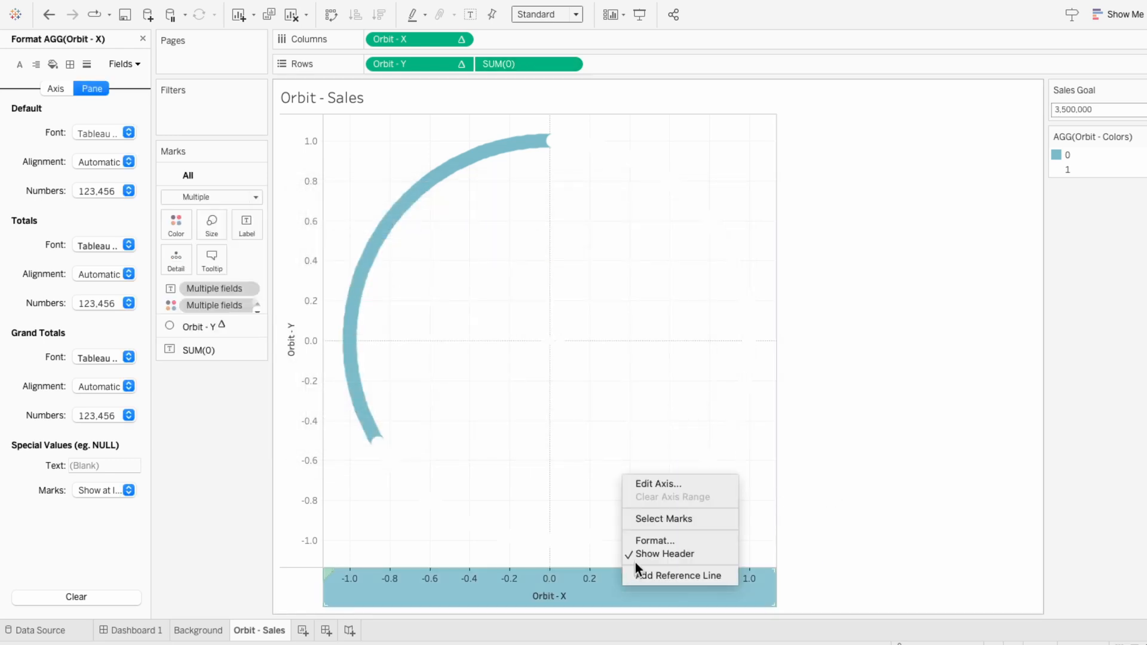
pyautogui.click(663, 554)
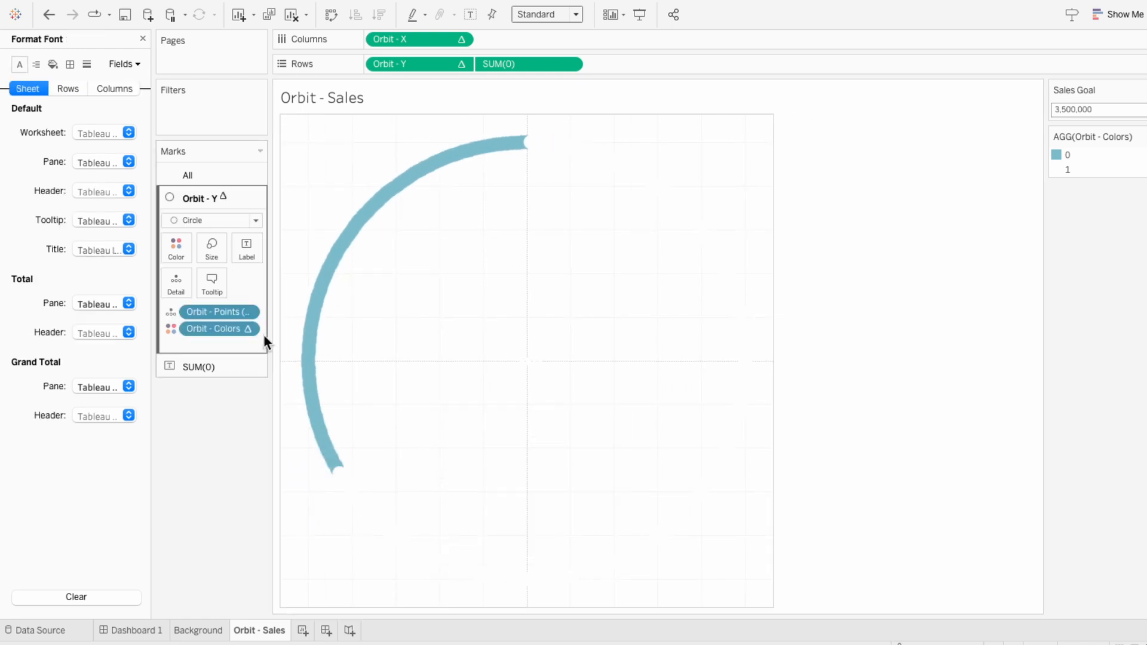
pyautogui.click(52, 65)
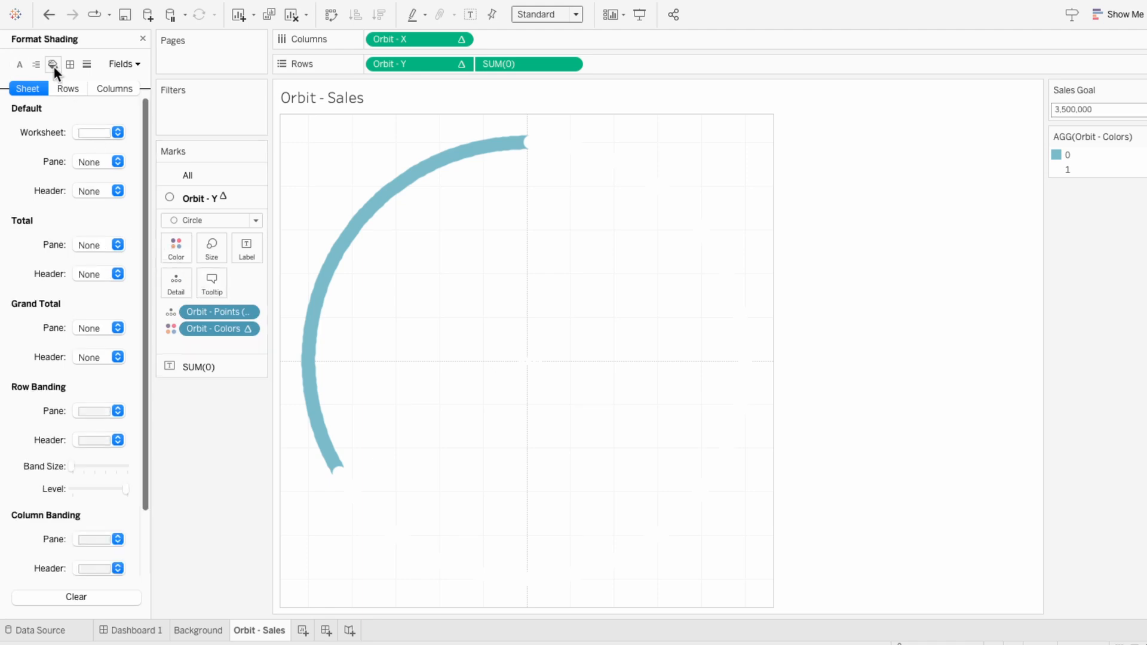
pyautogui.click(118, 133)
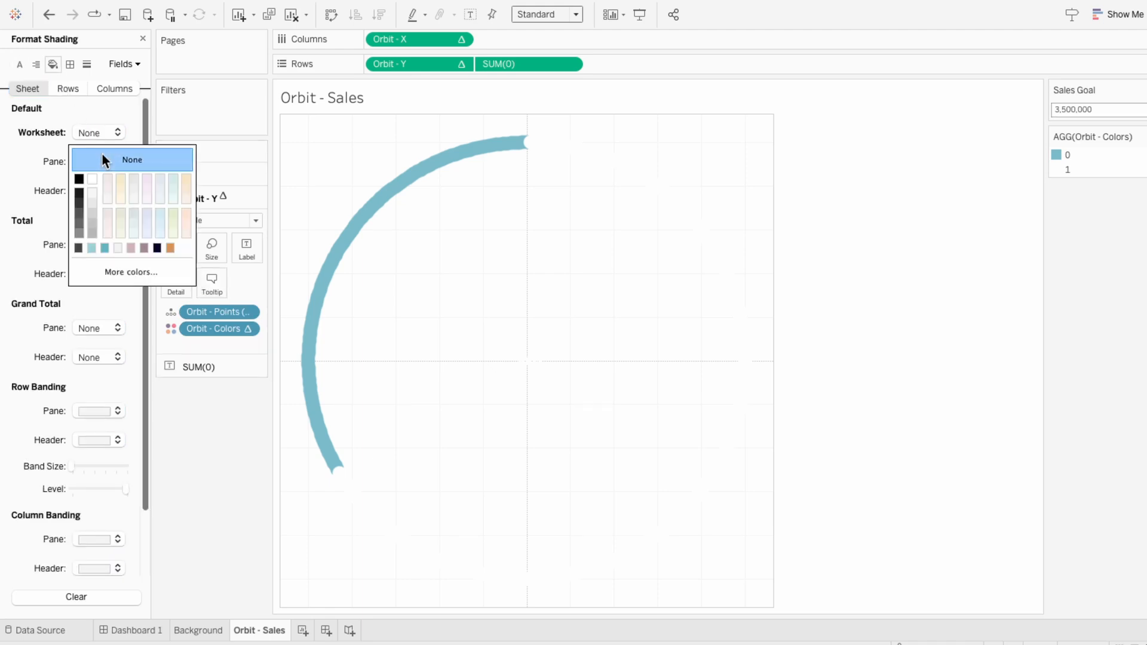
pyautogui.click(131, 160)
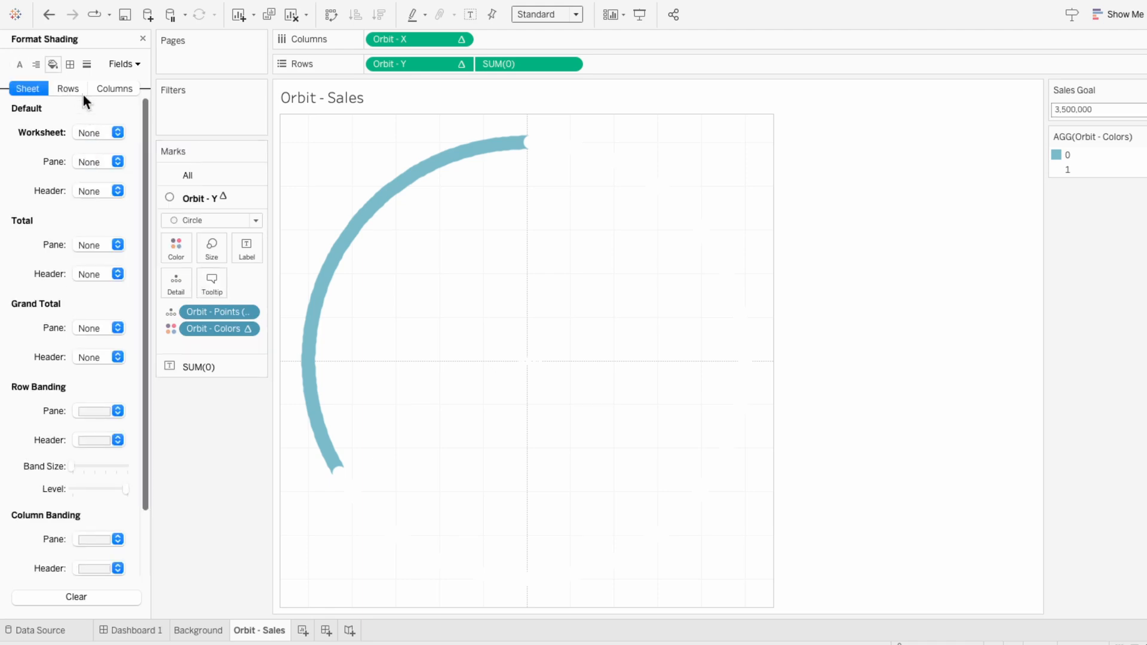
# Remove the row and column dividers, grid lines and zero lines
pyautogui.click(69, 64)
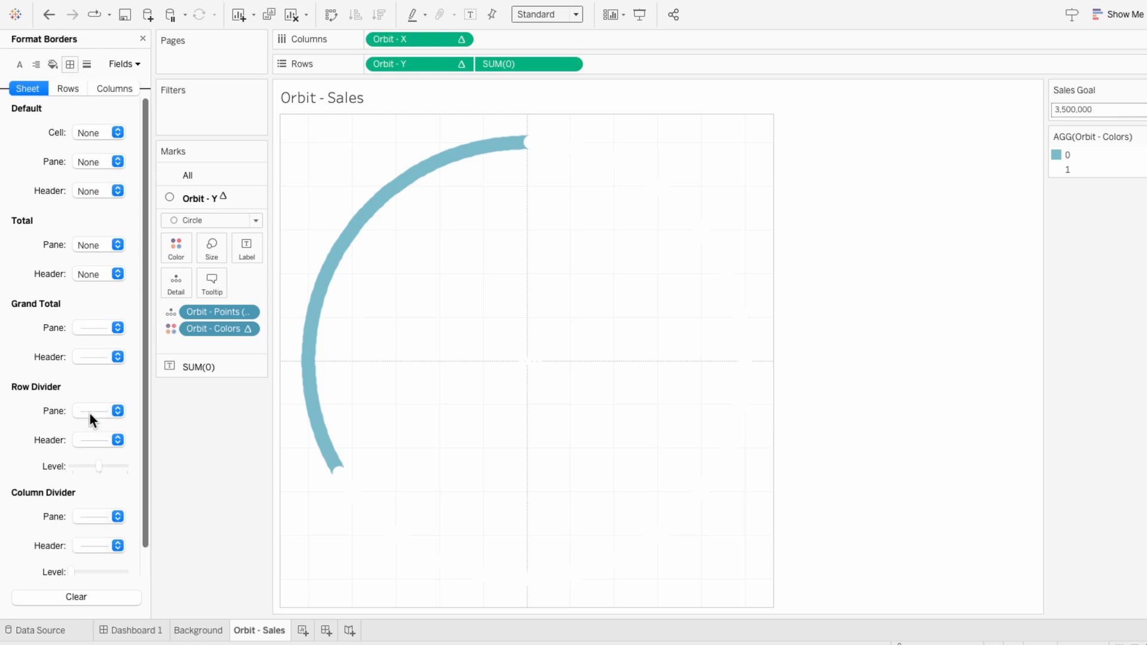
pyautogui.click(97, 410)
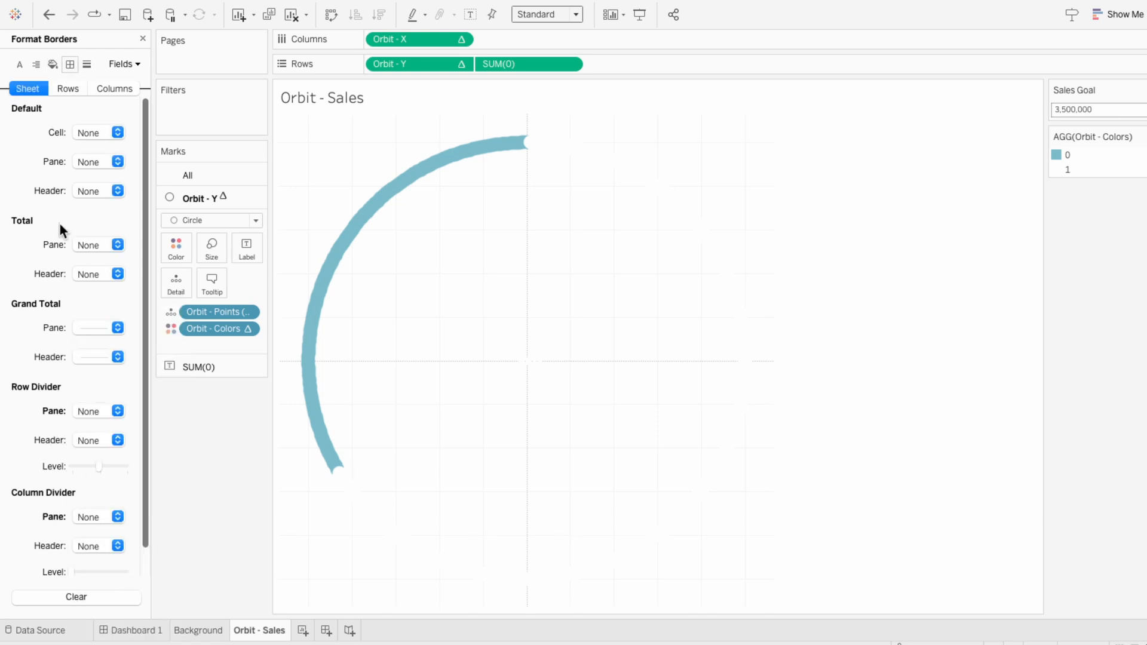
pyautogui.click(86, 64)
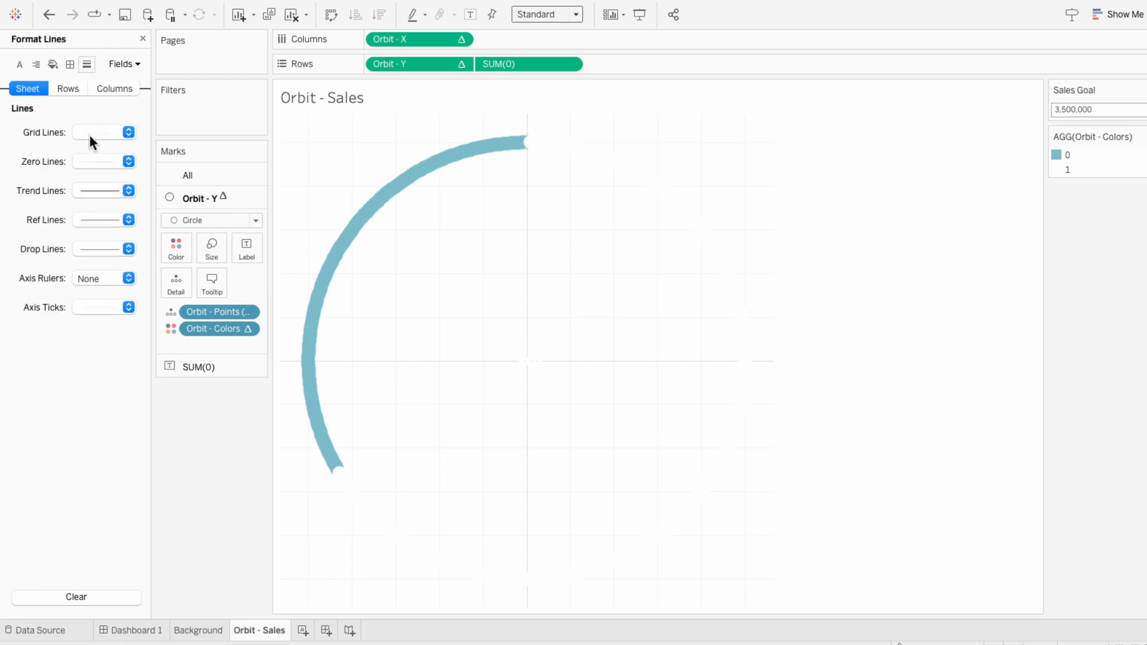
pyautogui.click(102, 133)
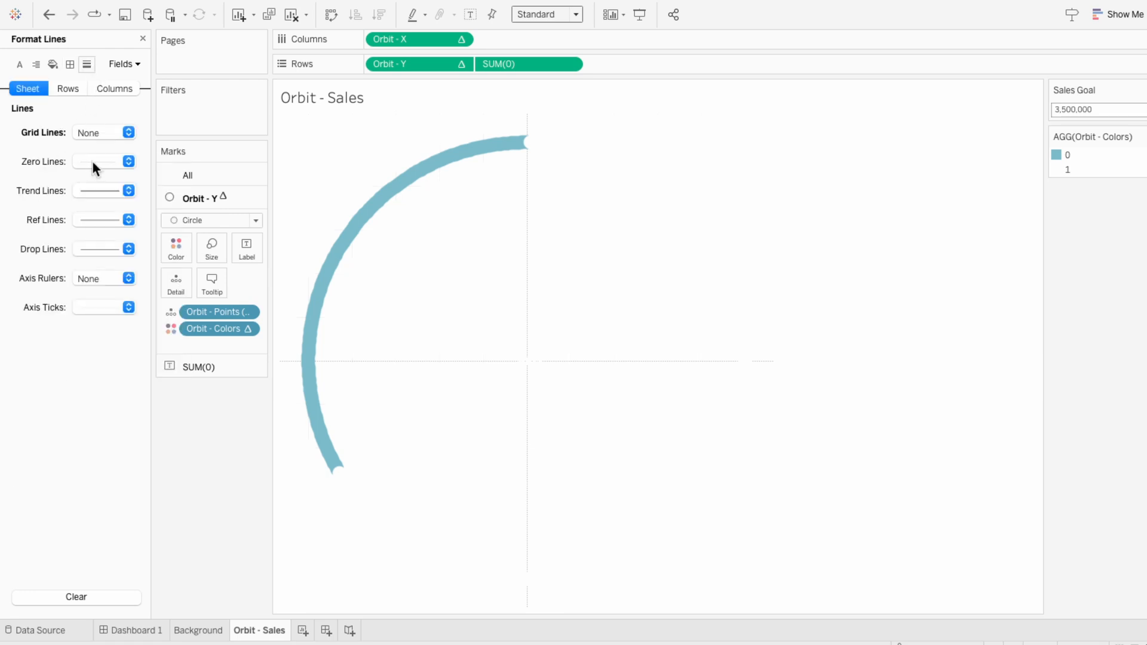
pyautogui.click(100, 162)
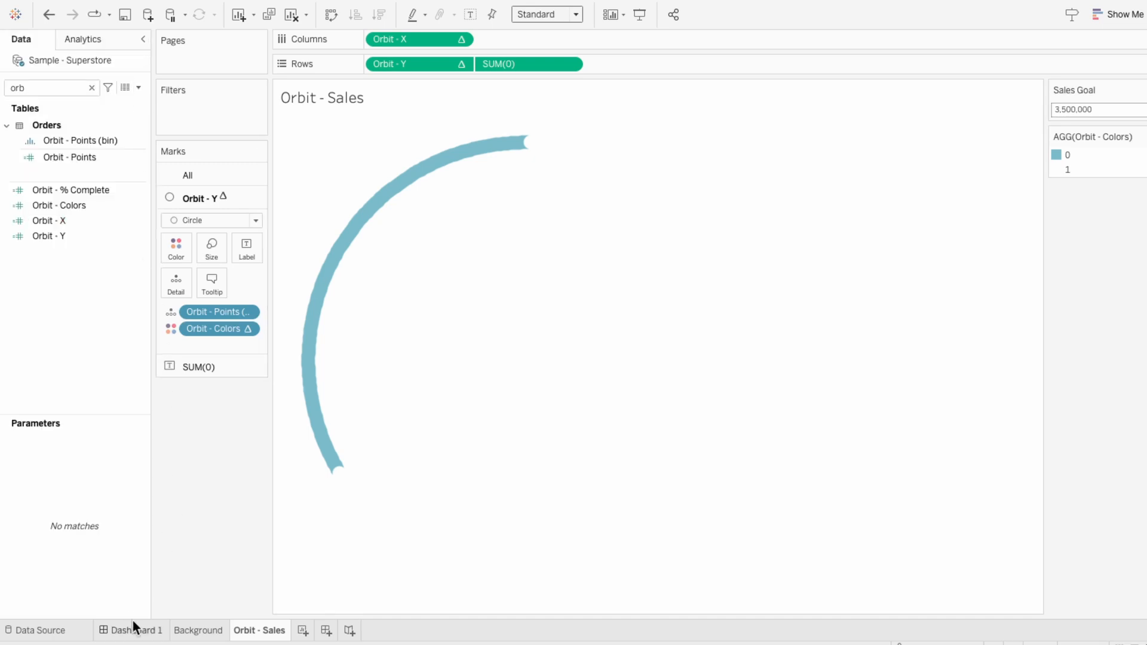
# On Dashboard 1, drag the floating Orbit - Sales ring into the Sales KPI box
pyautogui.click(136, 631)
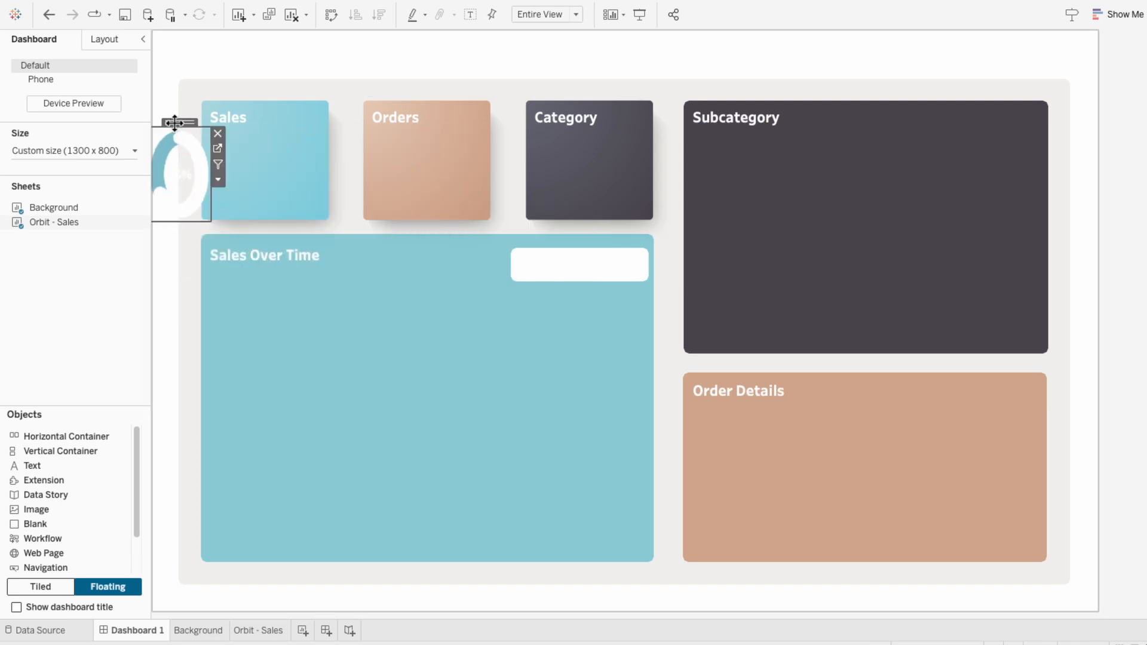
pyautogui.click(105, 39)
pyautogui.write('100')
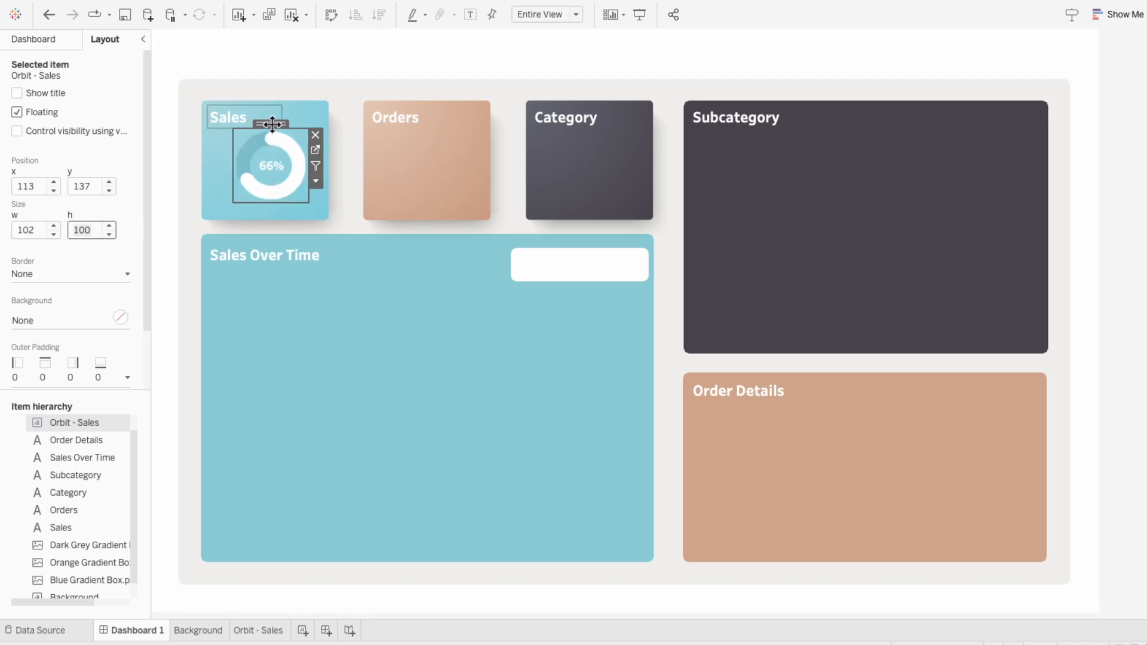
pyautogui.moveTo(273, 123); pyautogui.dragTo(267, 143)
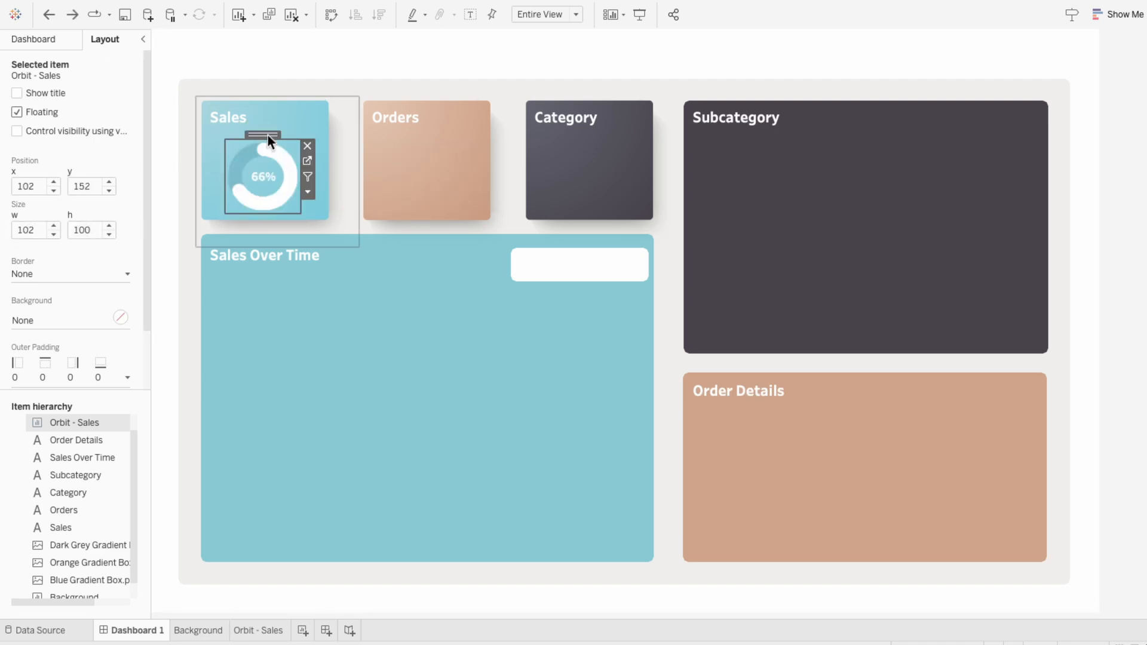